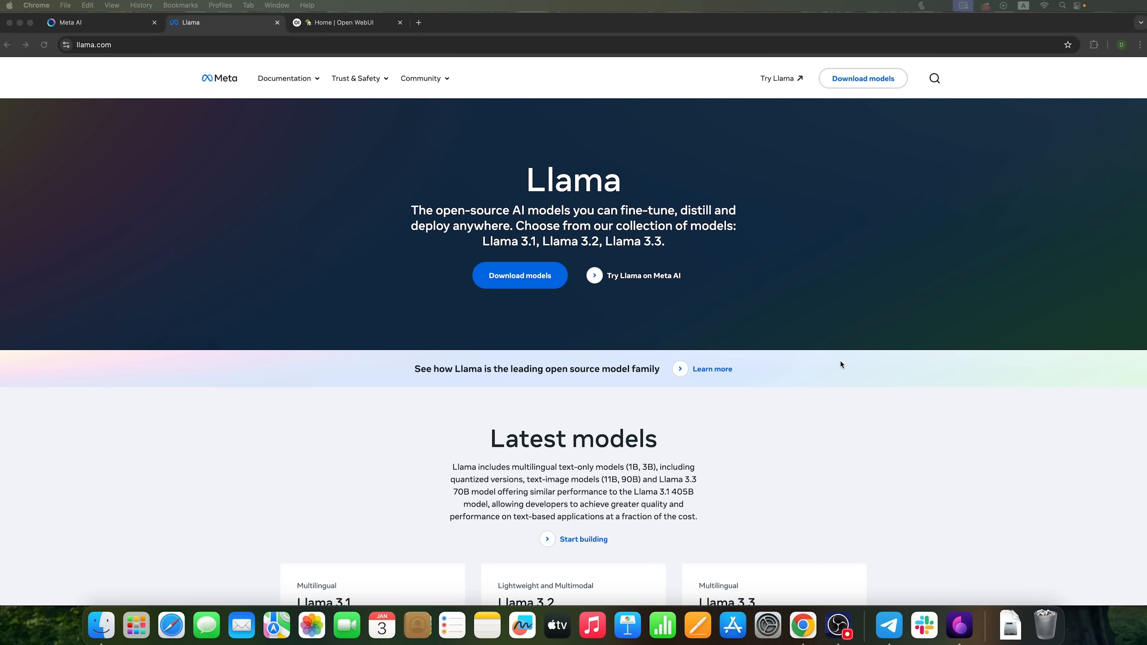
mouse_move(597, 173)
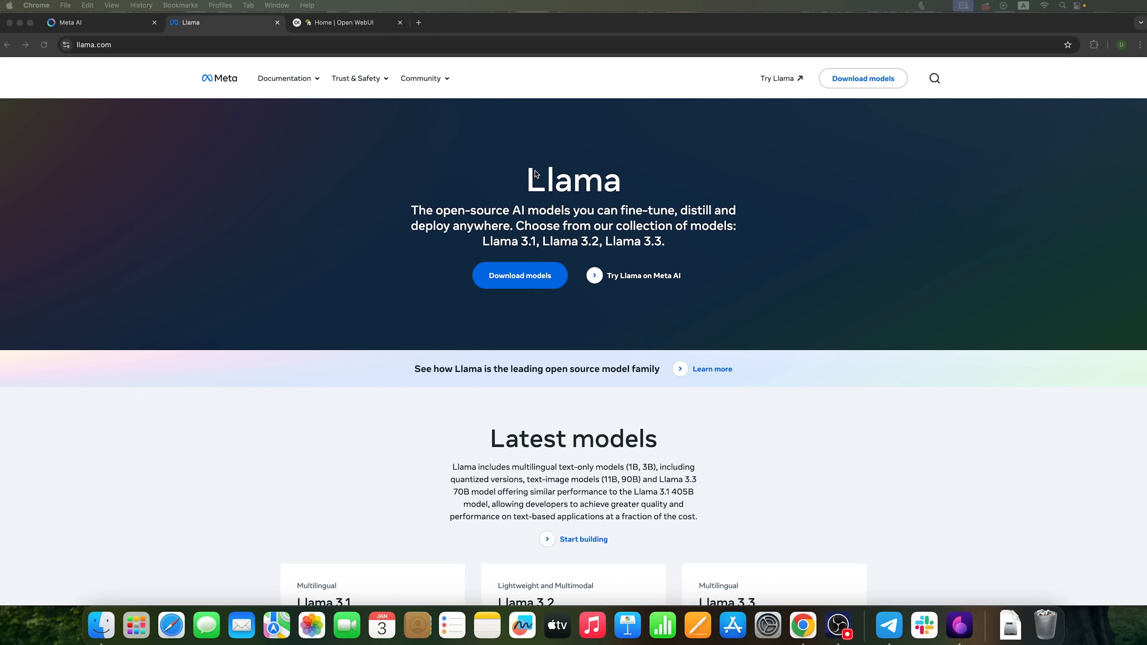
mouse_move(645, 238)
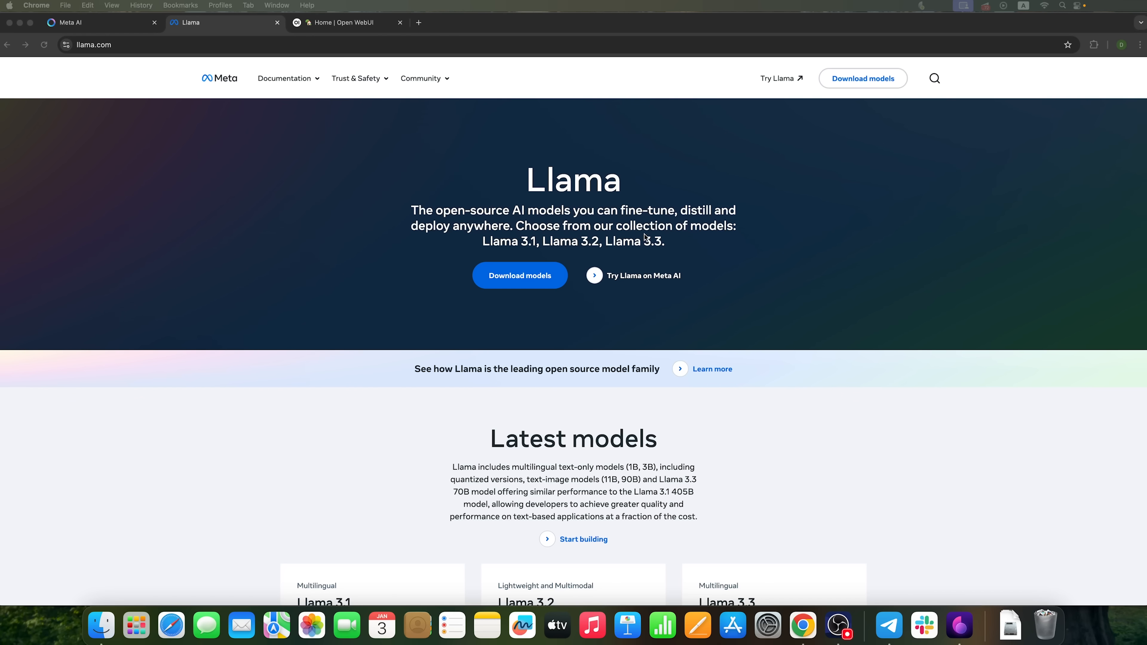
Review the Llama 3.1 8B model description, then switch to the Meta AI chat page
scroll(down, 3)
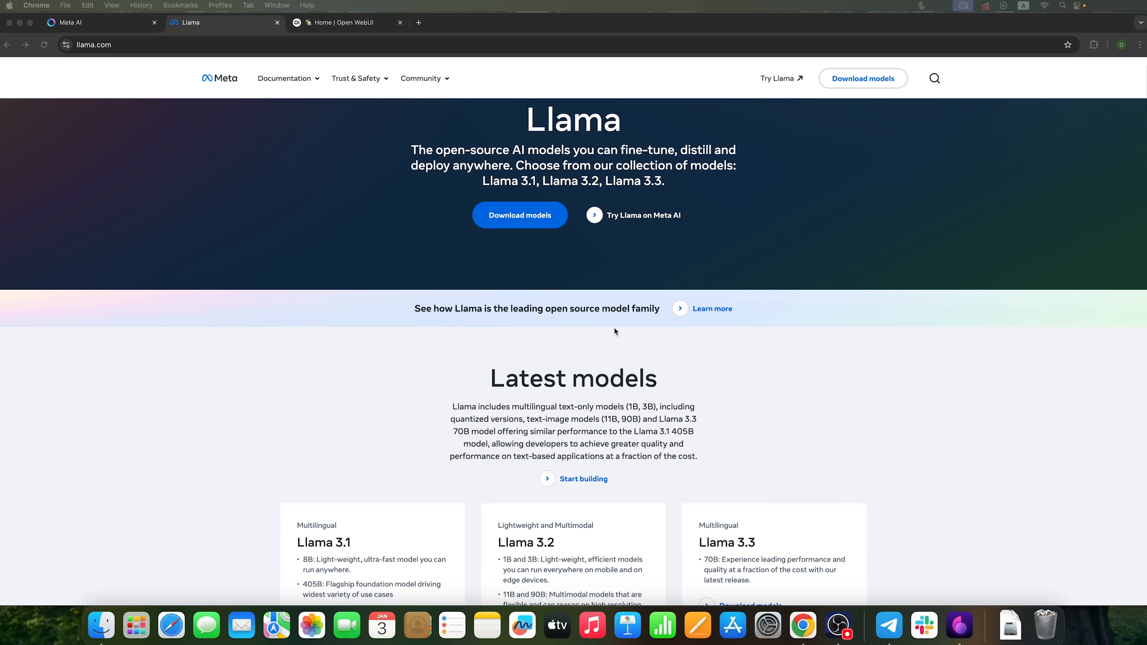
scroll(down, 3)
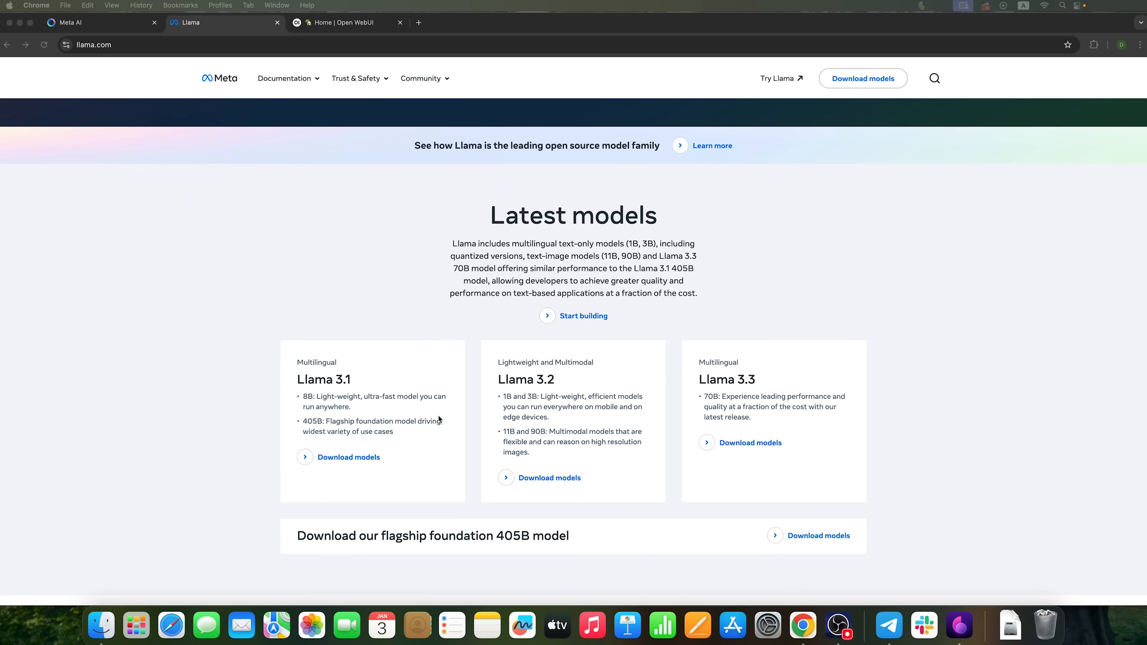
mouse_move(317, 391)
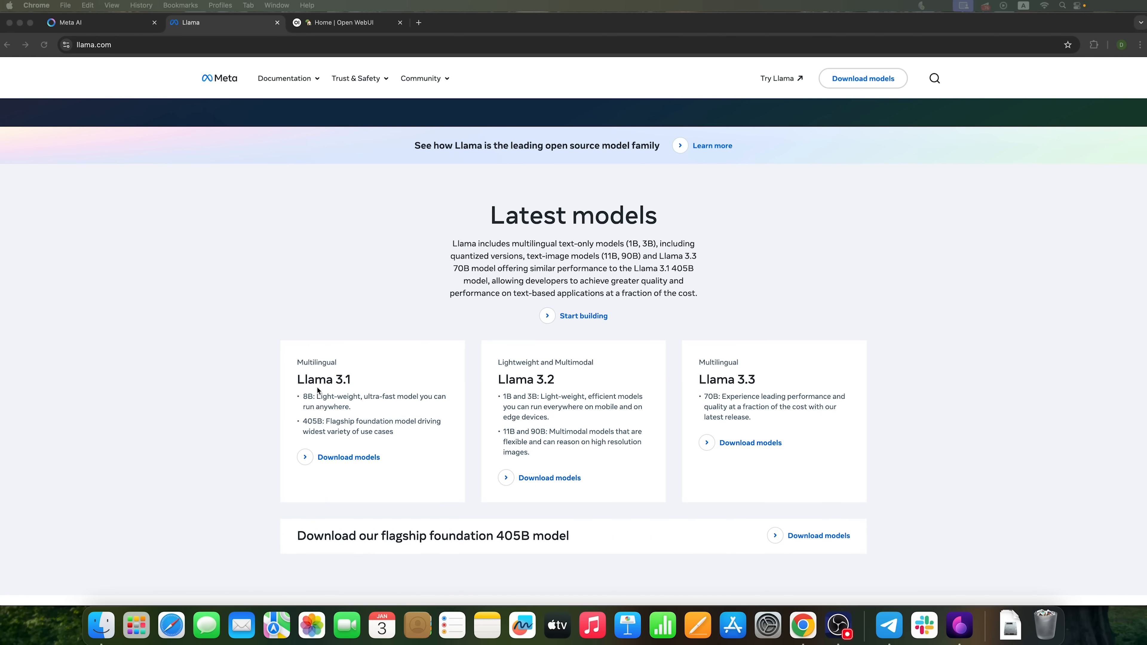
double_click(323, 378)
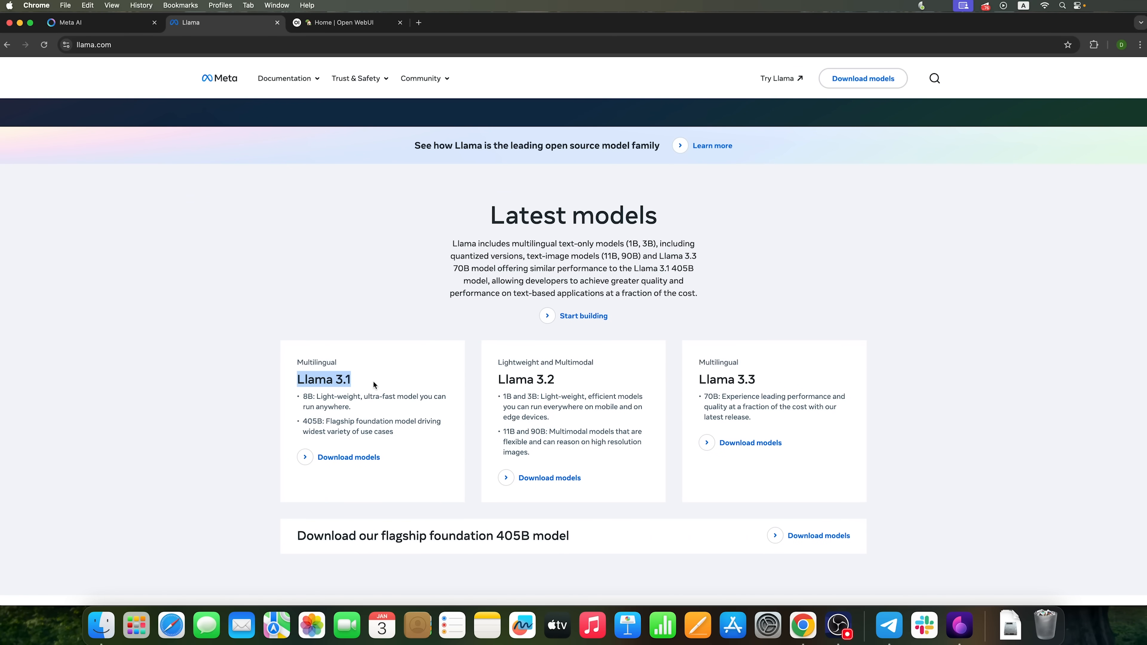
mouse_move(304, 395)
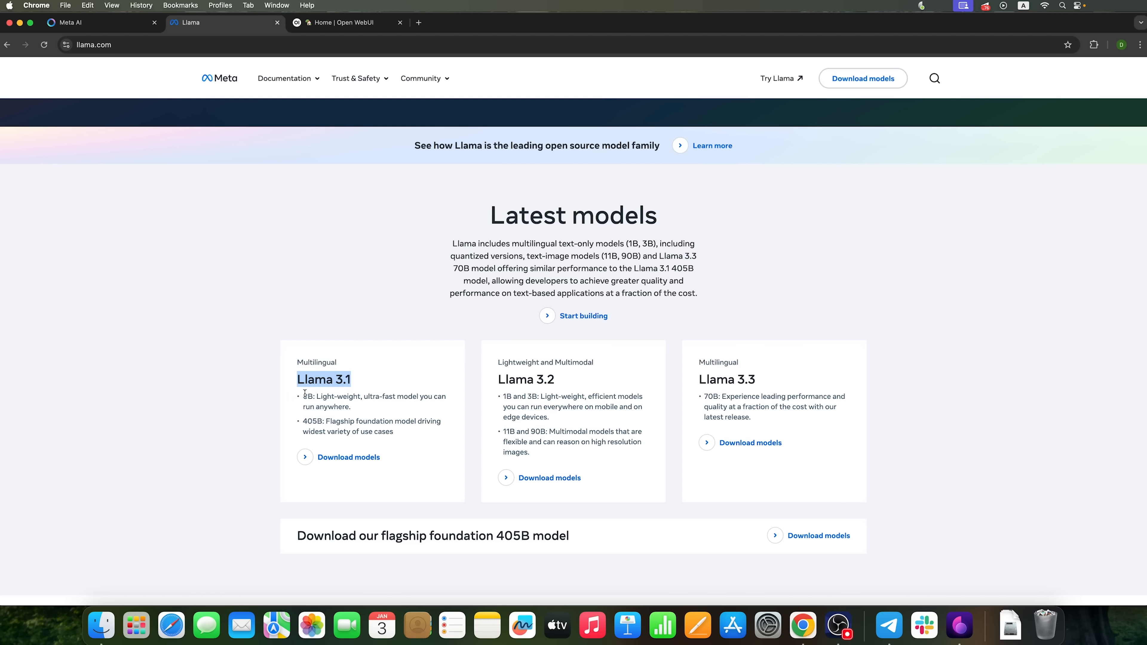
double_click(375, 401)
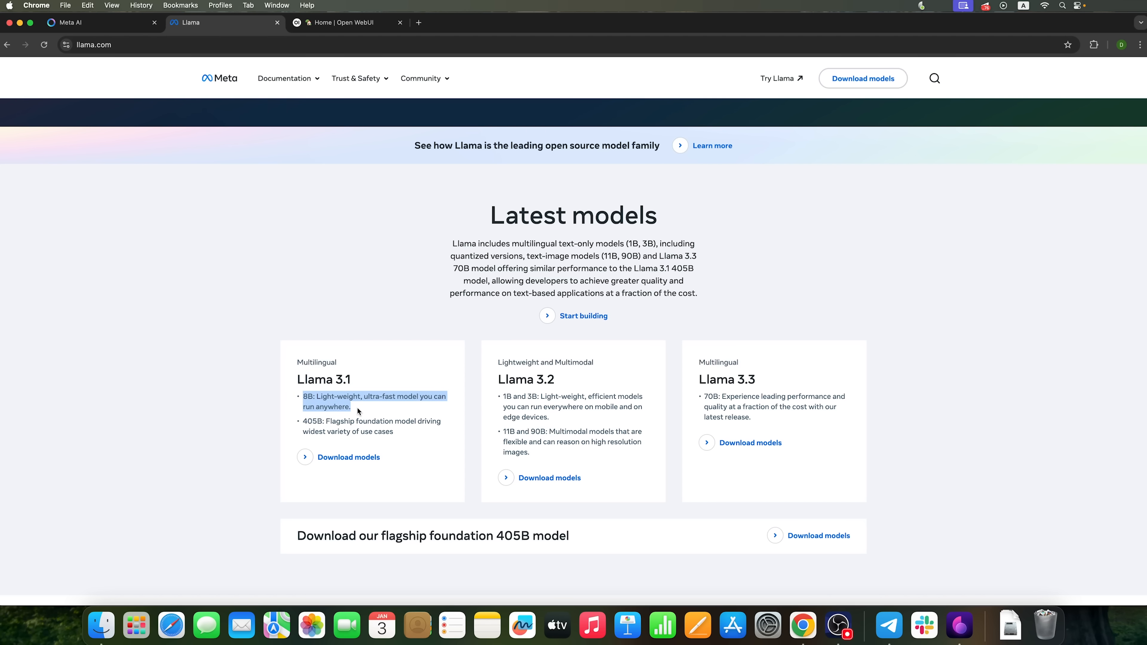
mouse_move(388, 446)
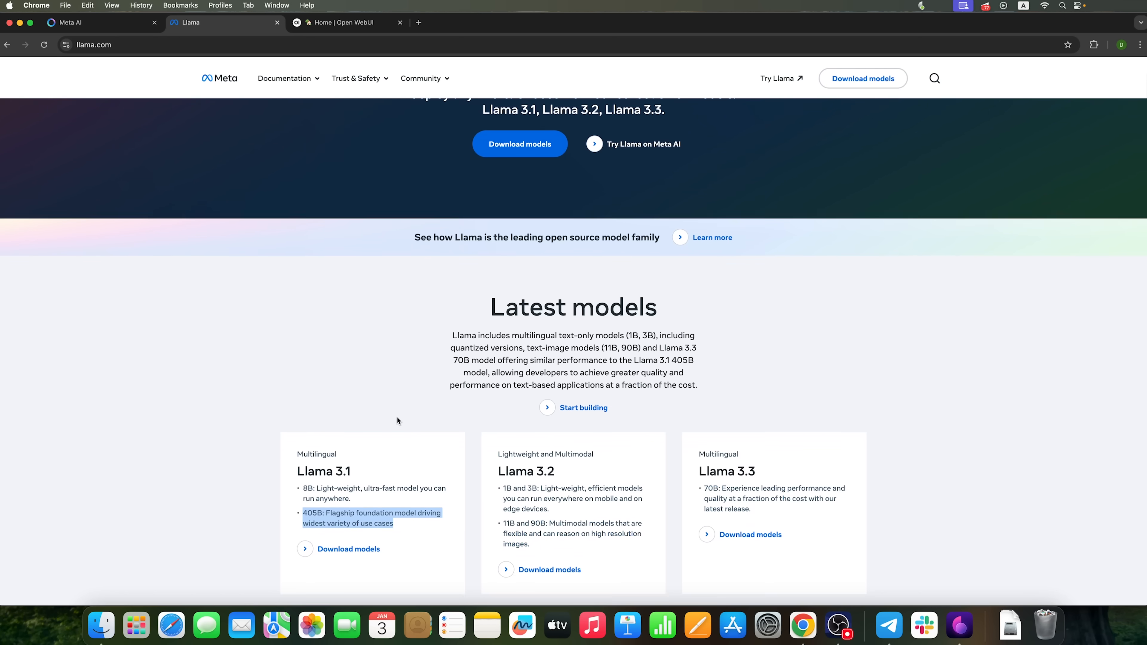
scroll(down, 3)
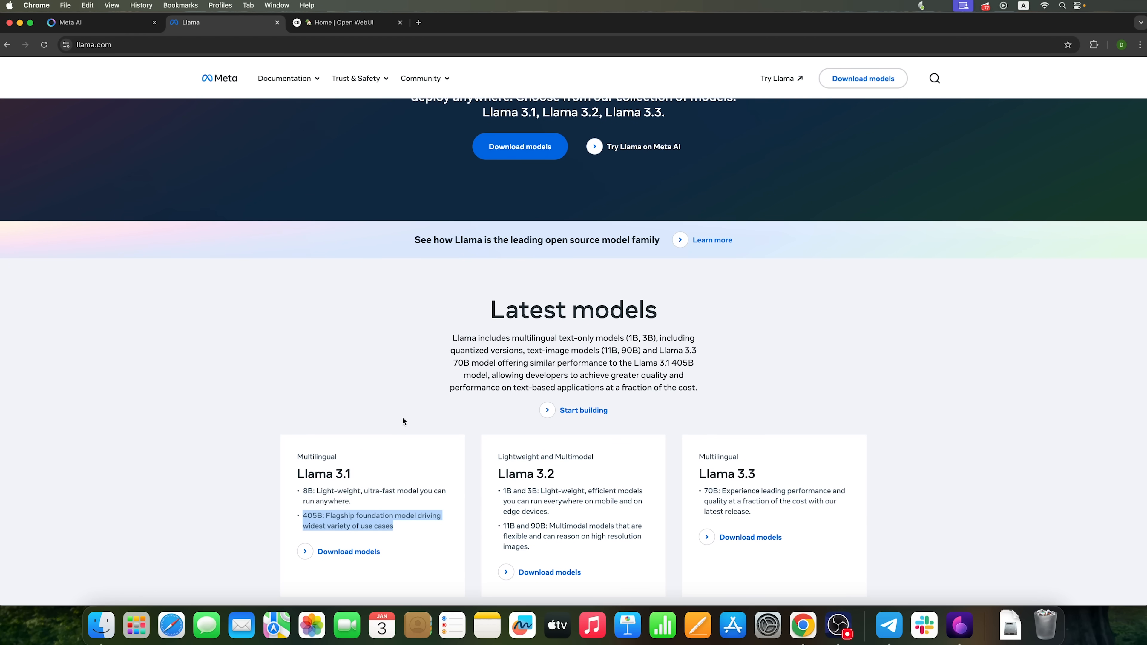
scroll(up, 3)
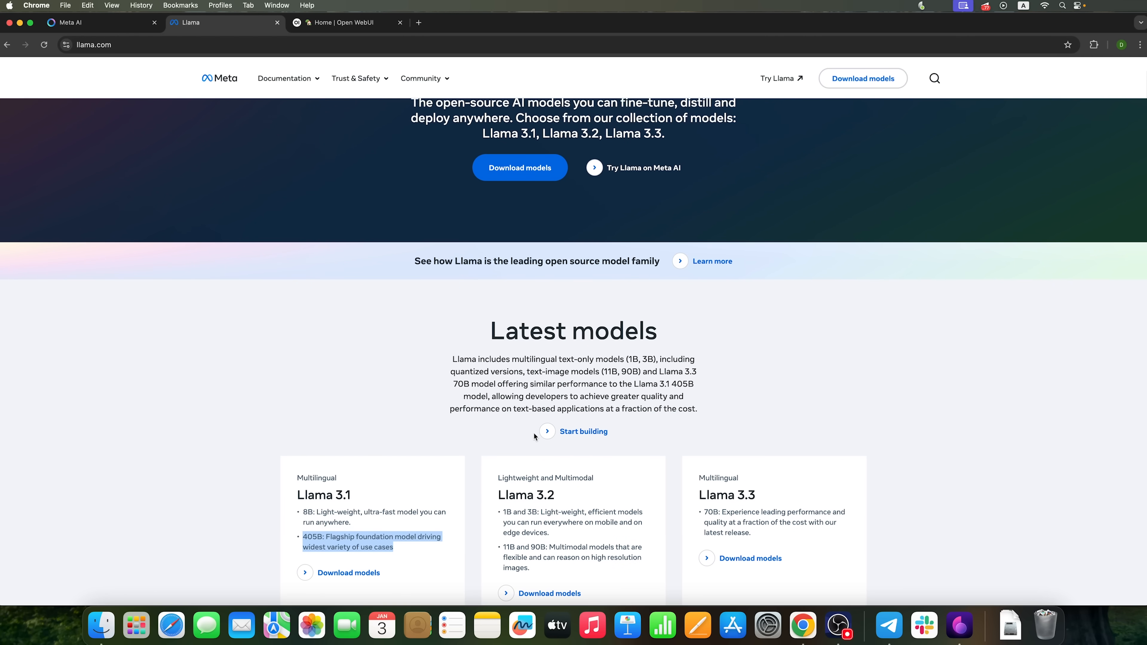
scroll(up, 3)
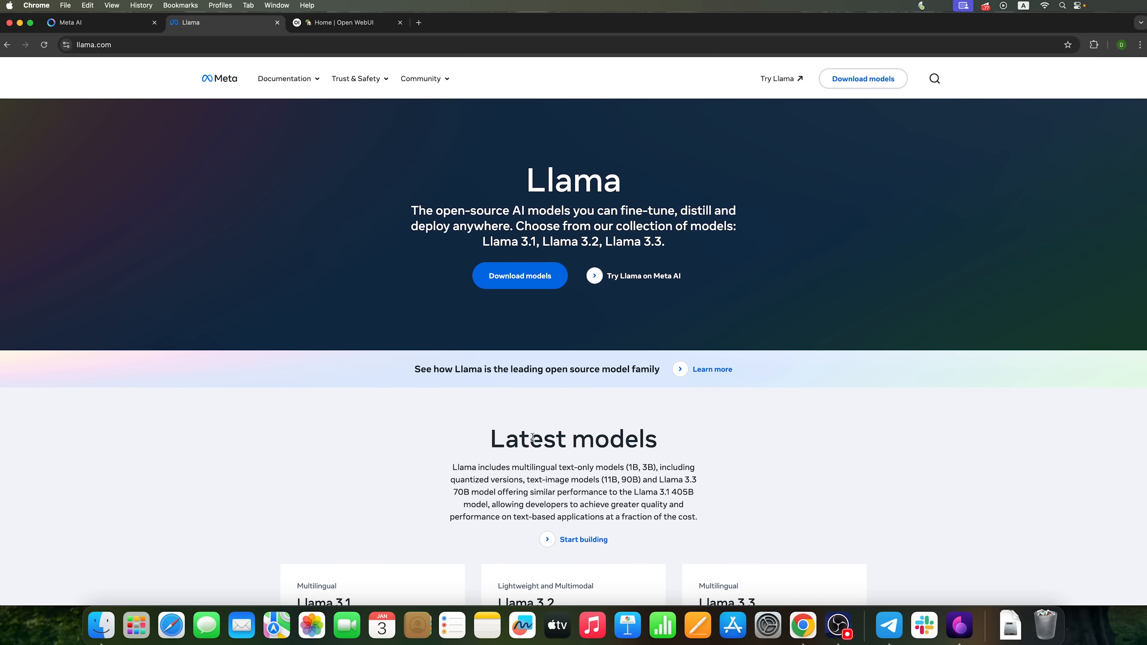
mouse_move(535, 263)
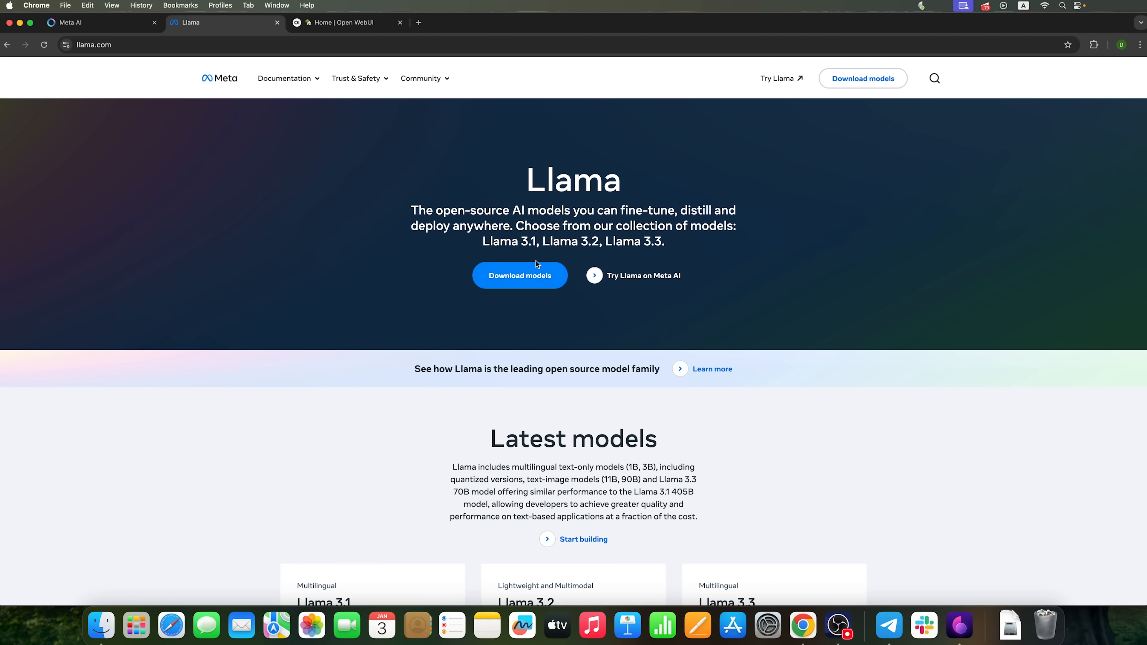
mouse_move(102, 23)
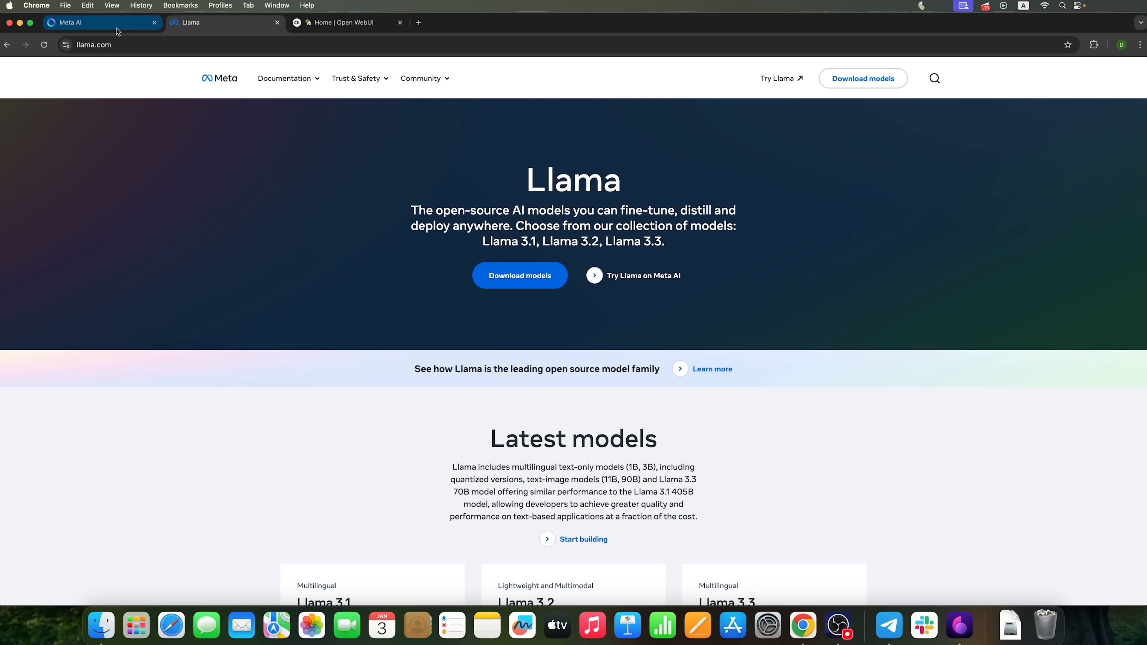
click(88, 23)
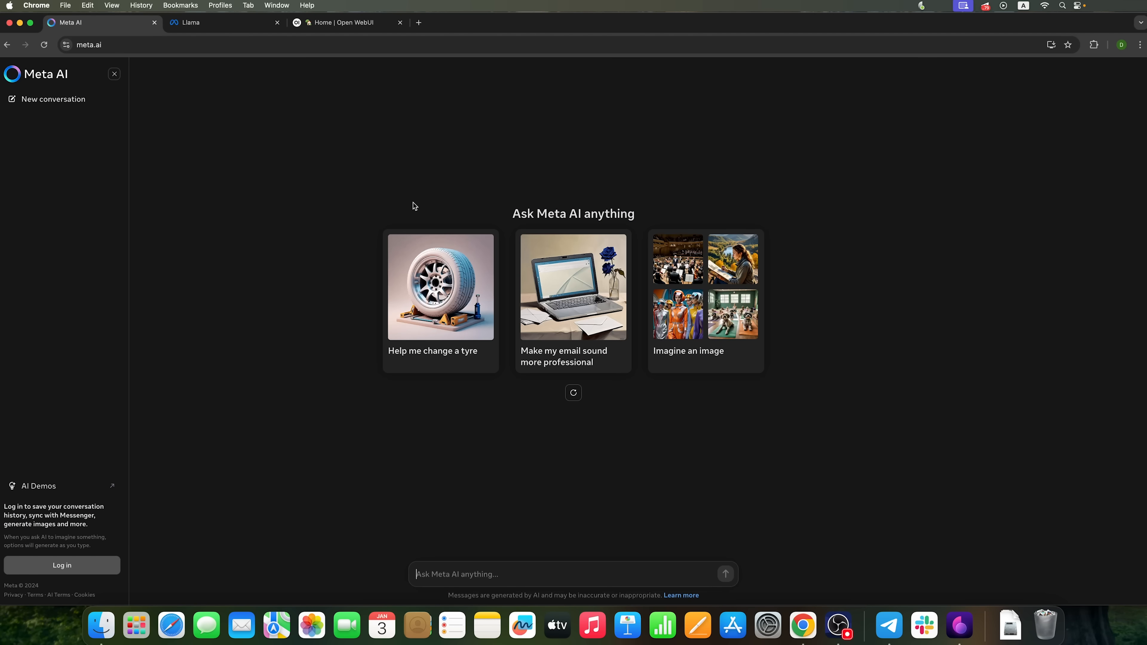
mouse_move(55, 85)
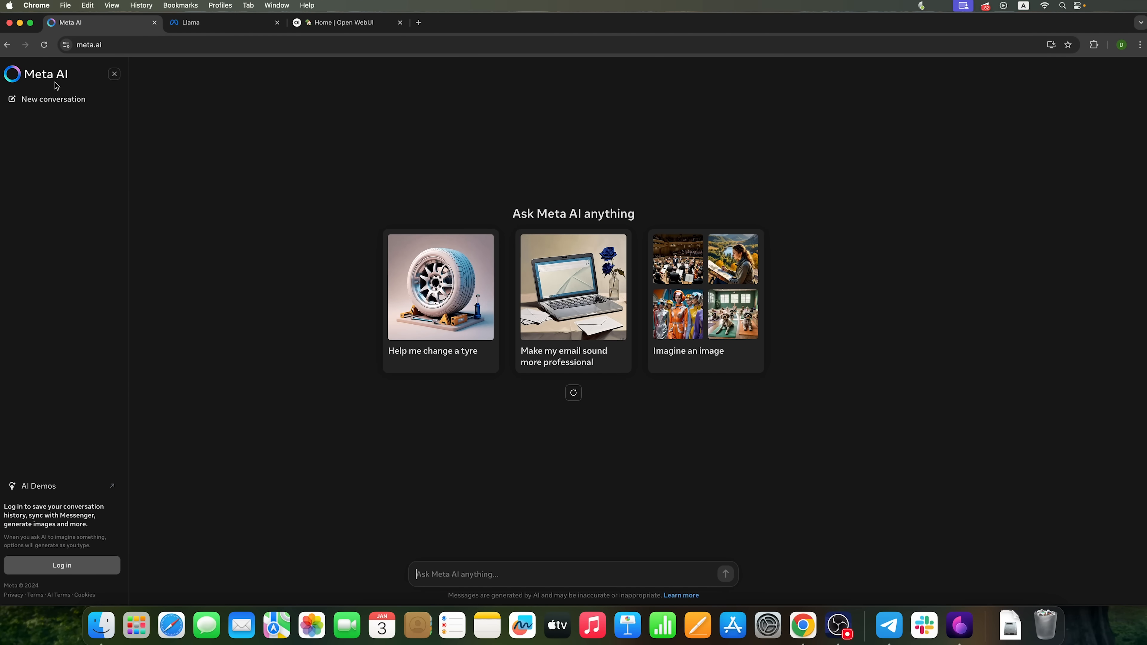
mouse_move(424, 388)
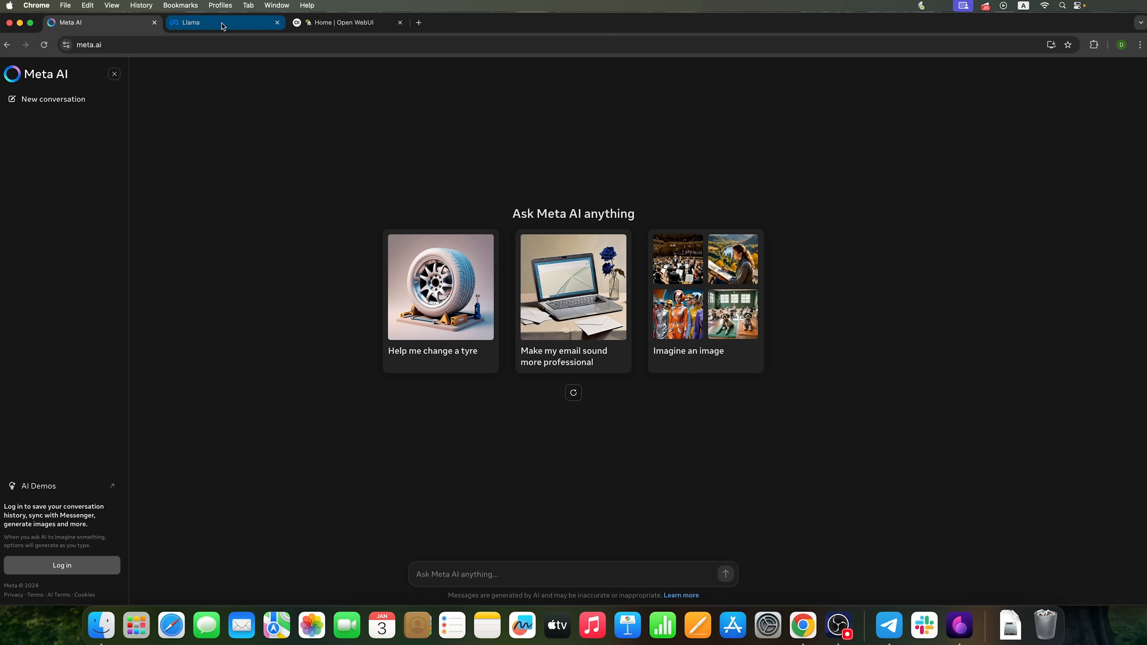
From the Llama homepage, open the Request Access to Llama Models download form
click(221, 23)
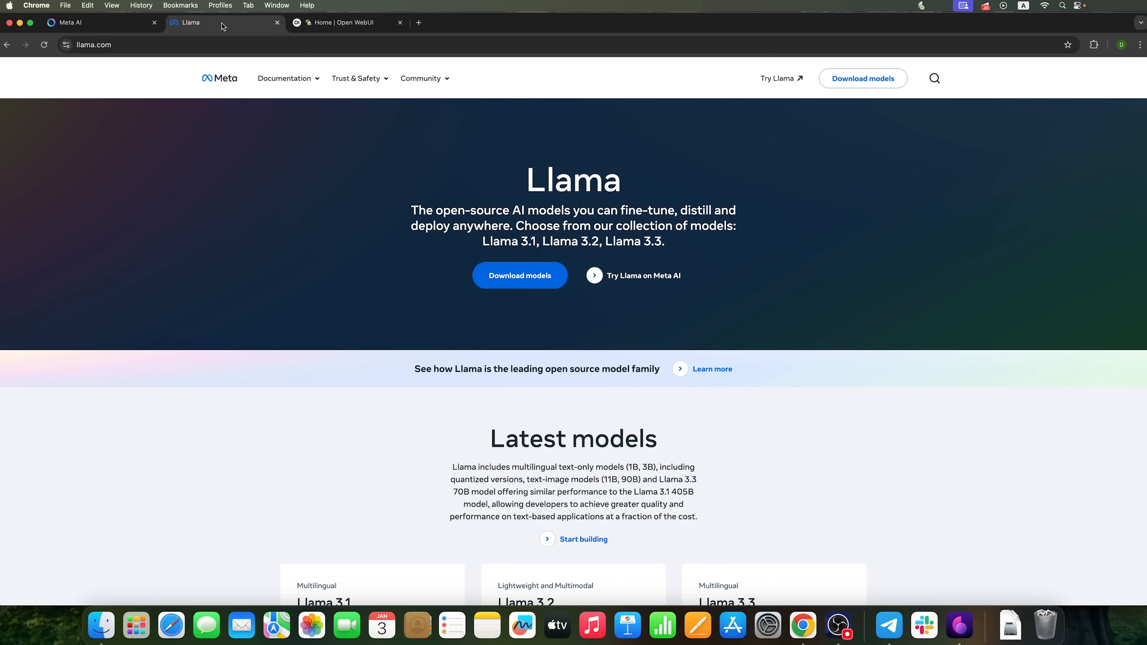
mouse_move(625, 92)
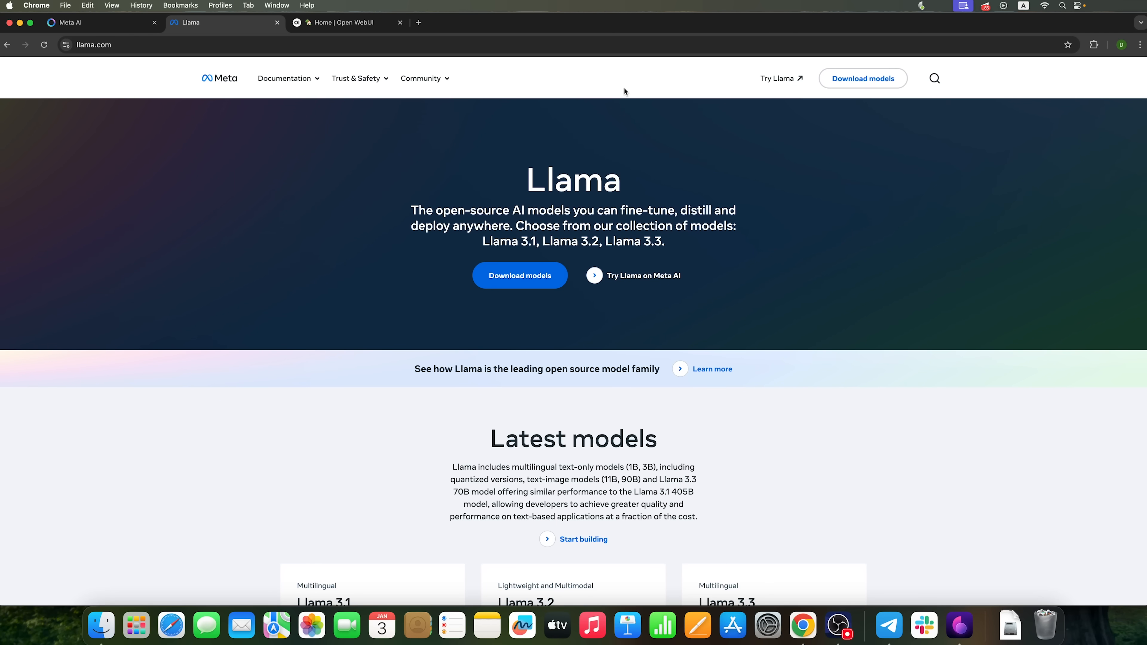
click(863, 79)
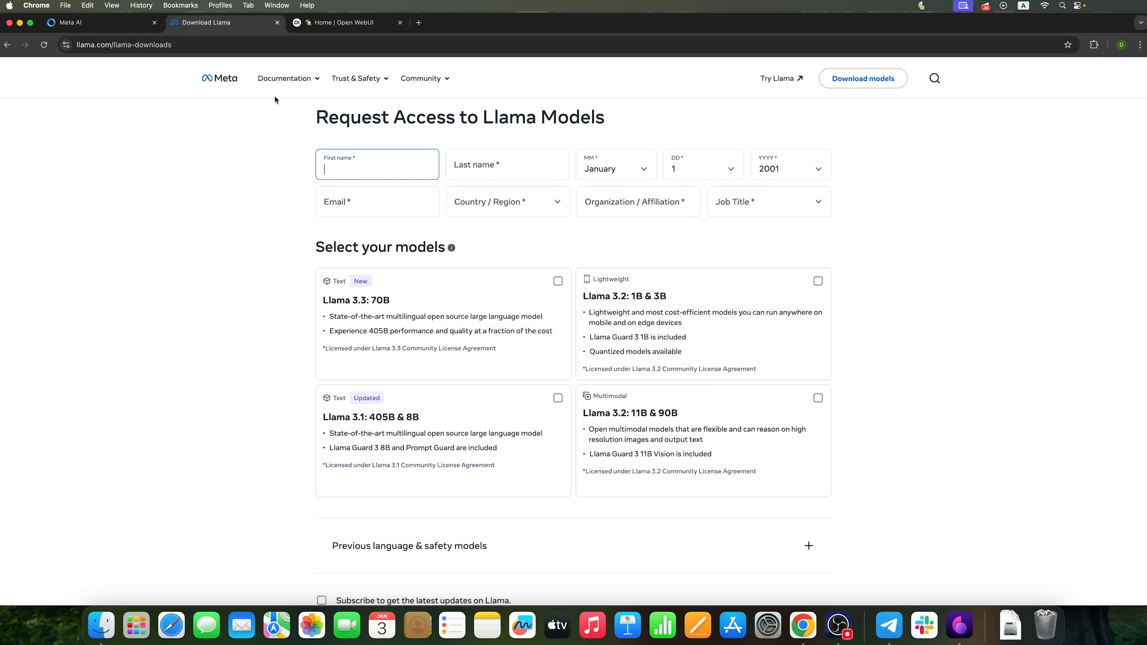
mouse_move(619, 173)
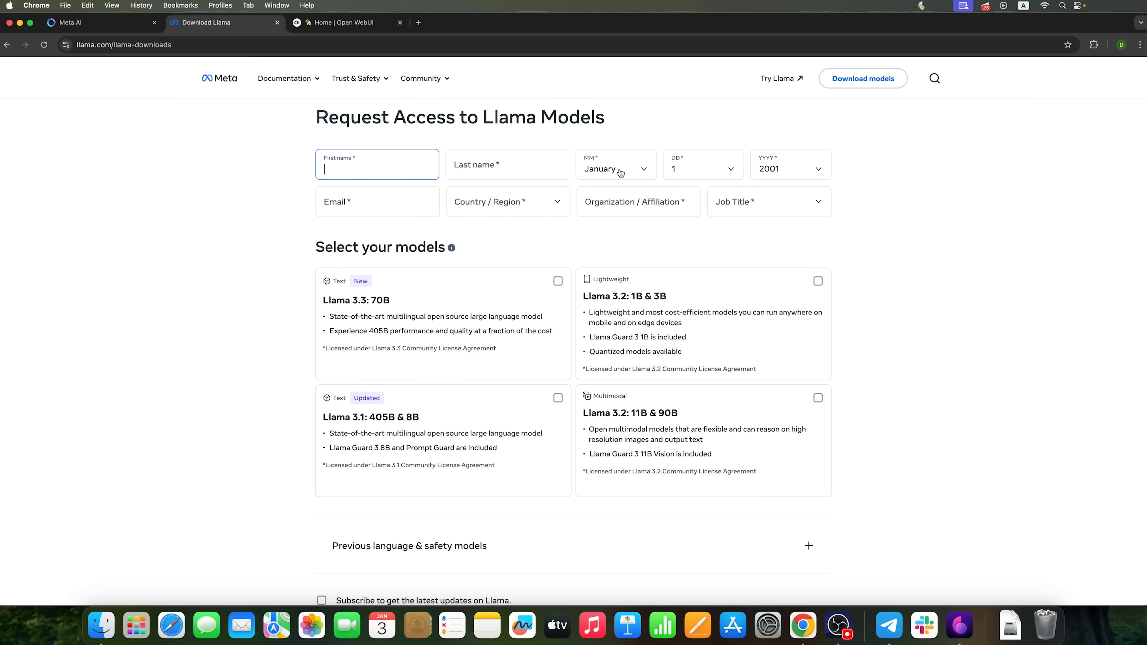
scroll(down, 3)
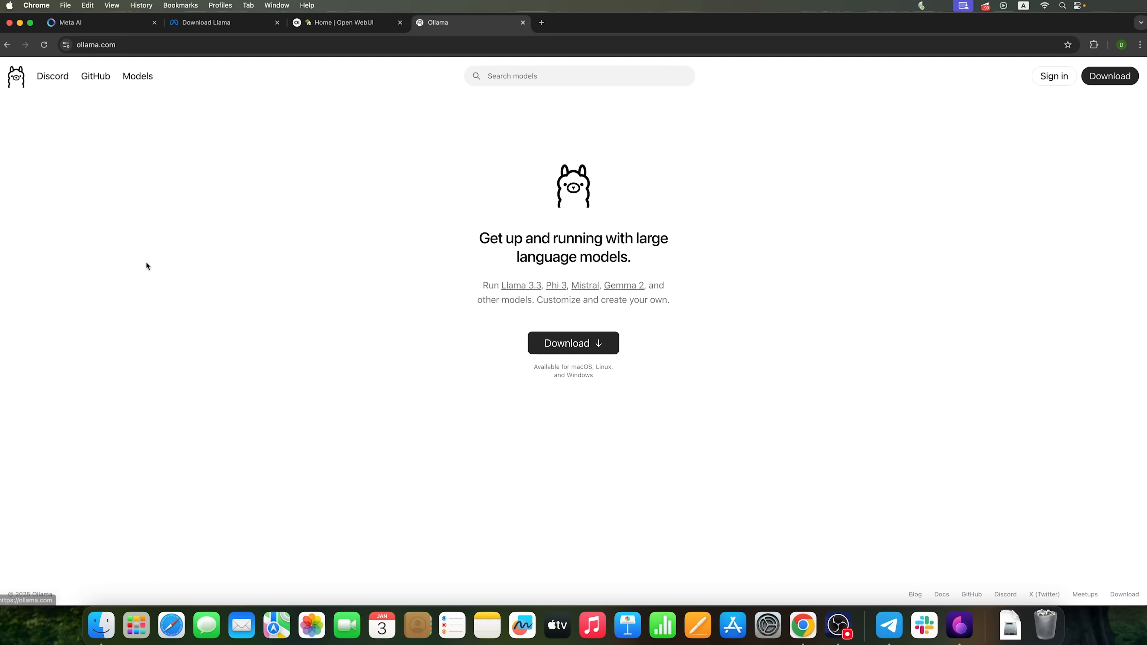
Start downloading Ollama for macOS from the Ollama download page
click(573, 343)
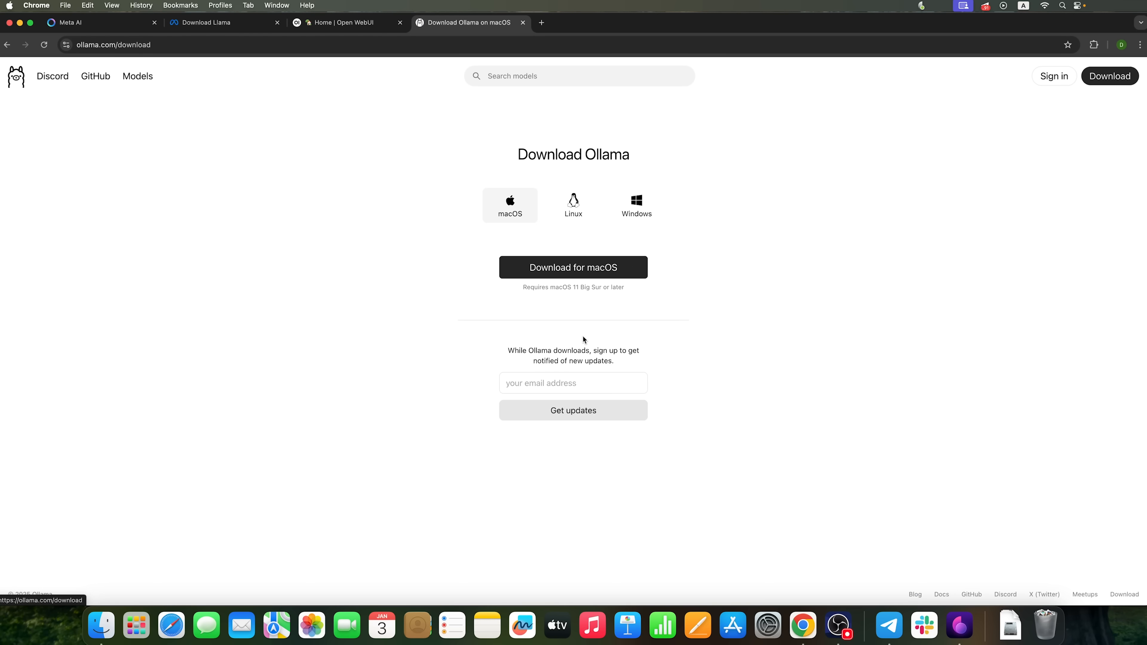
mouse_move(573, 206)
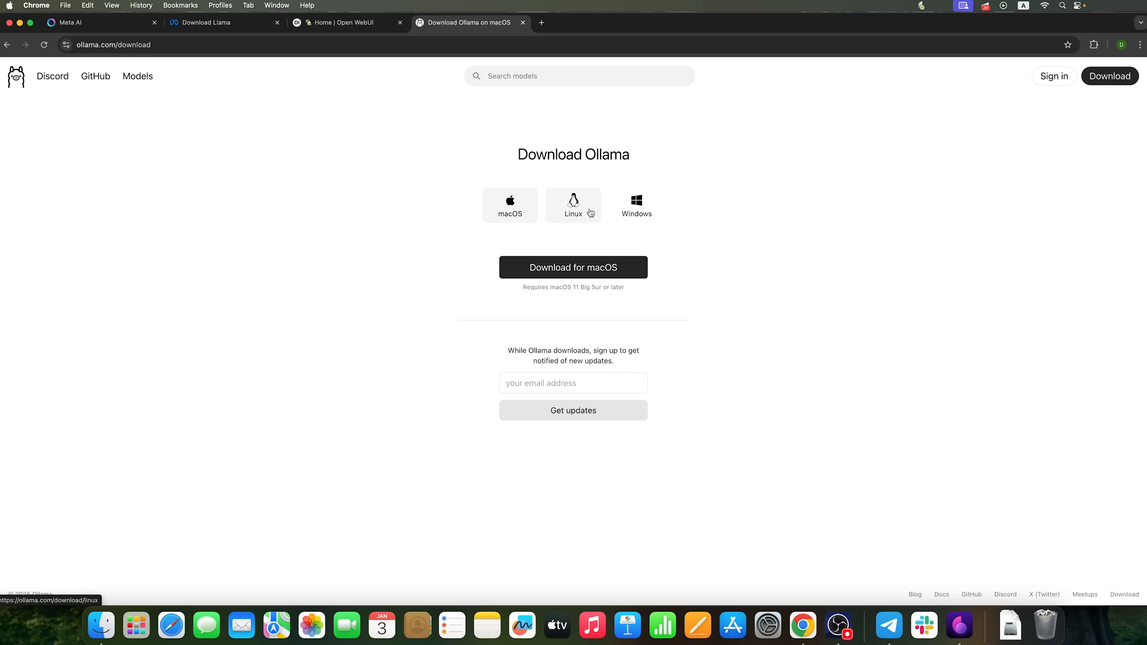
click(573, 205)
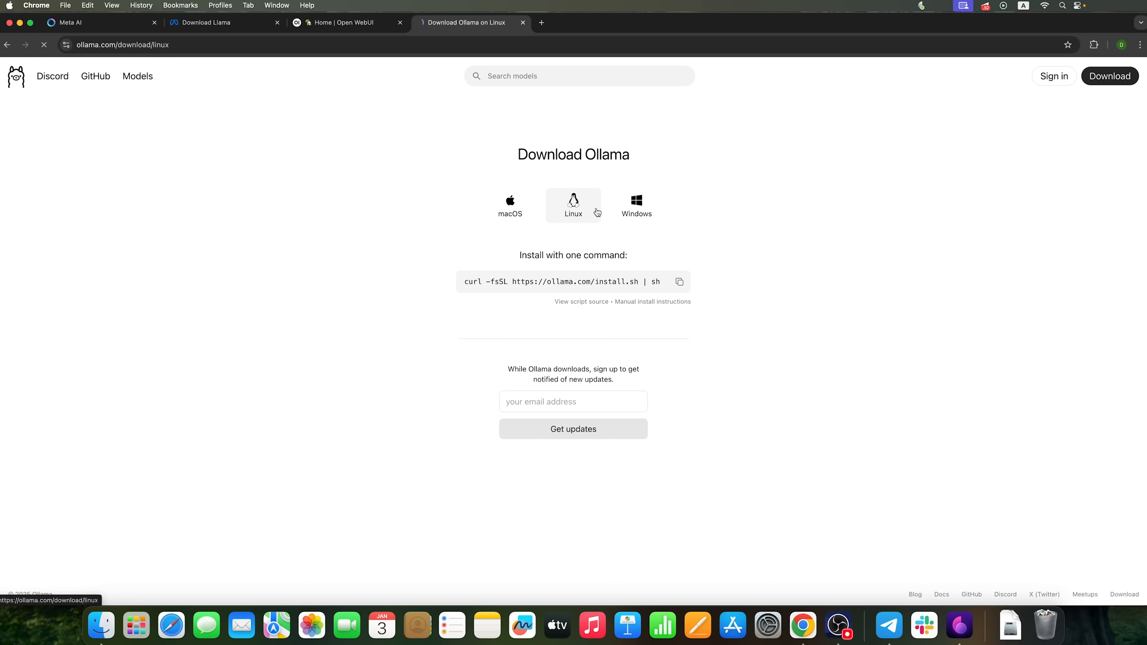
click(510, 205)
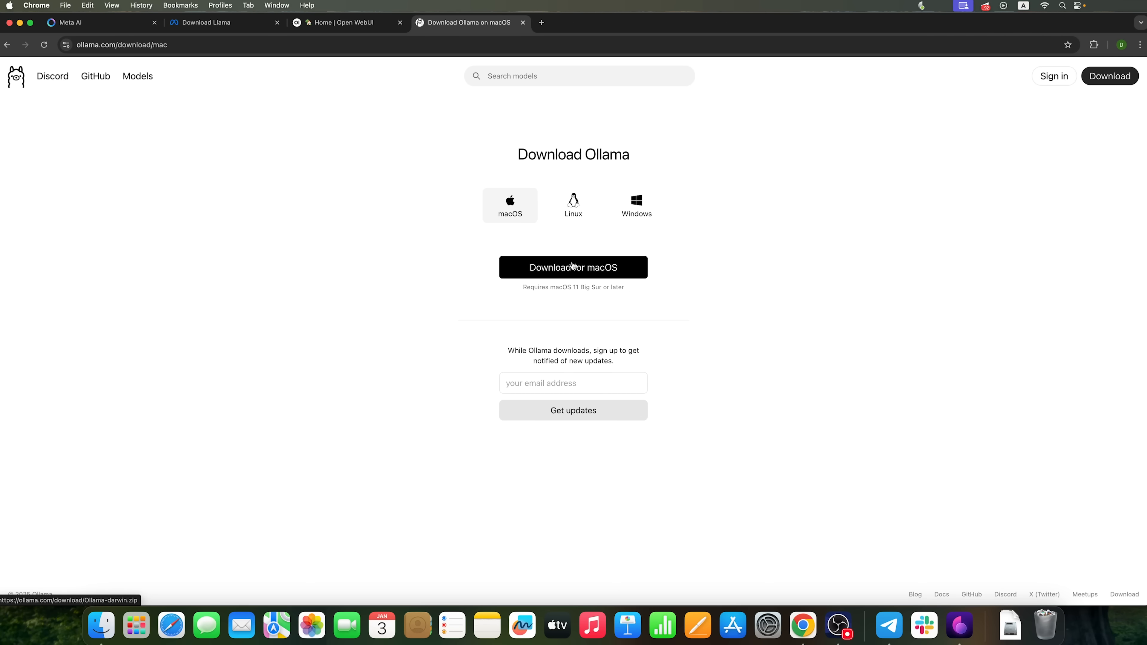
click(573, 267)
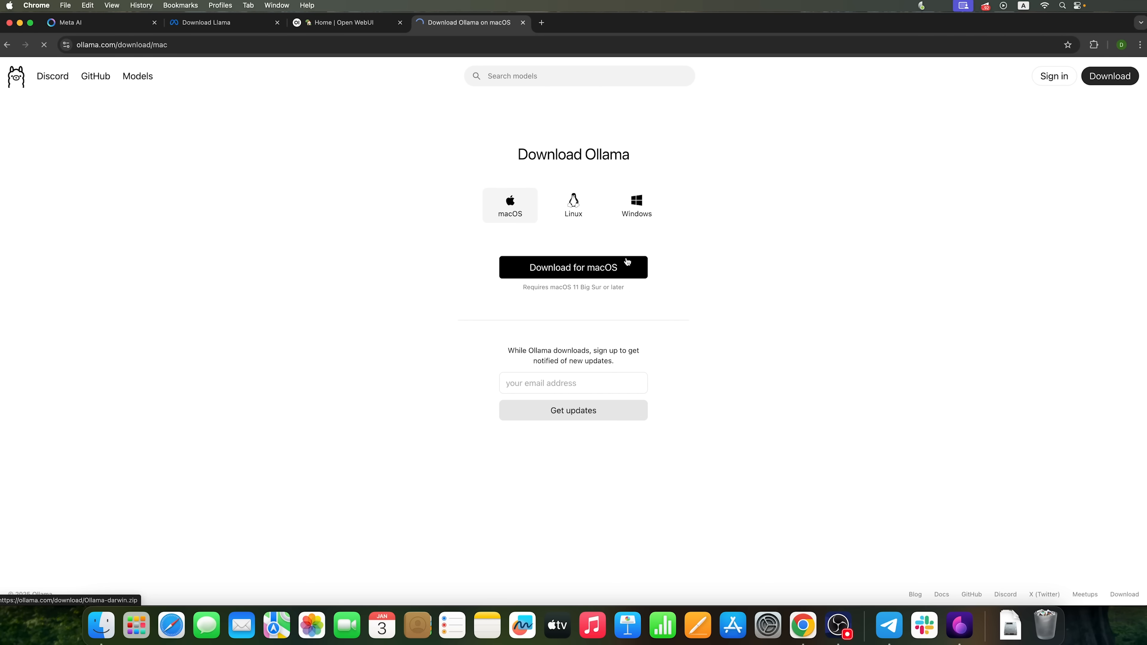
click(573, 267)
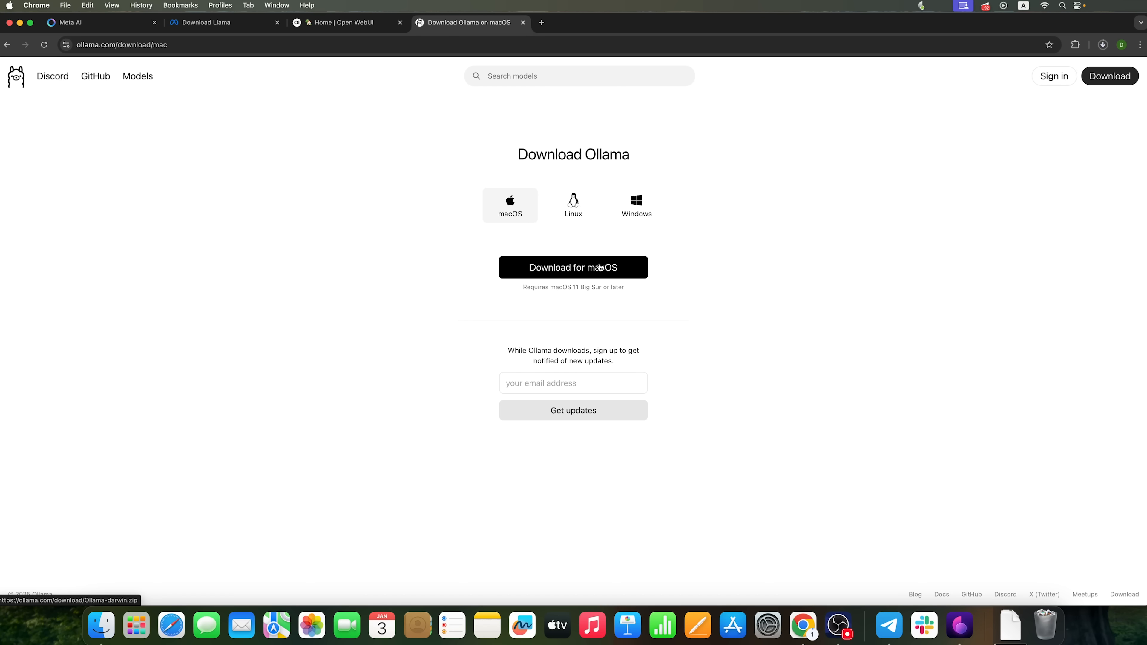
mouse_move(1109, 75)
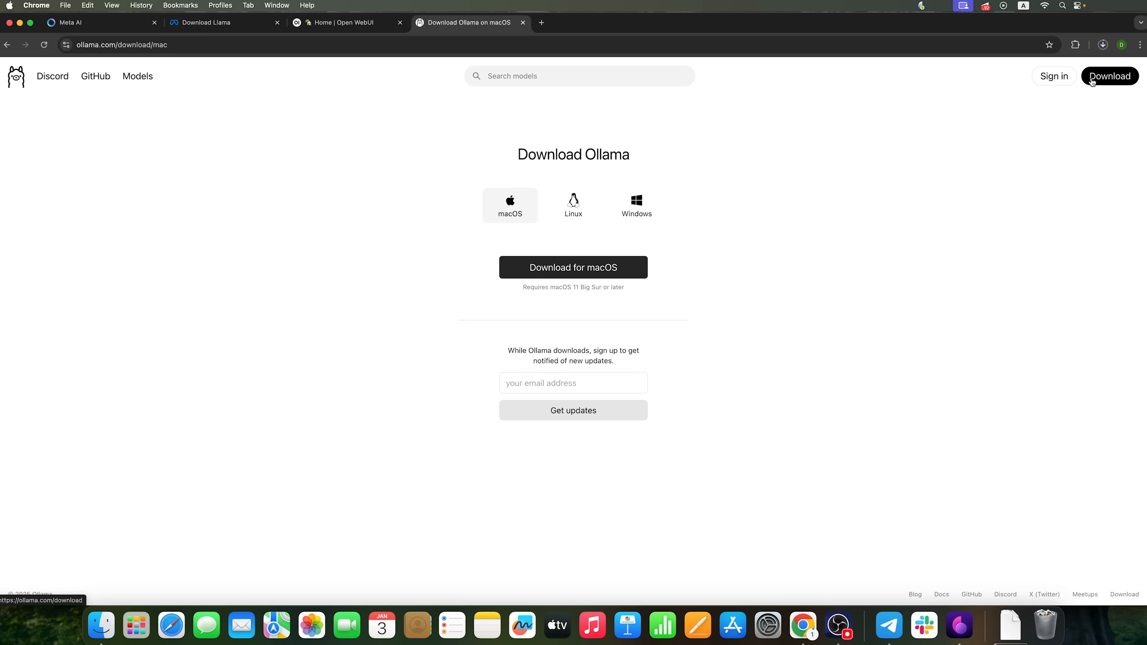
Check Ollama-darwin.zip progress in Chrome's downloads list and dismiss it
click(1103, 45)
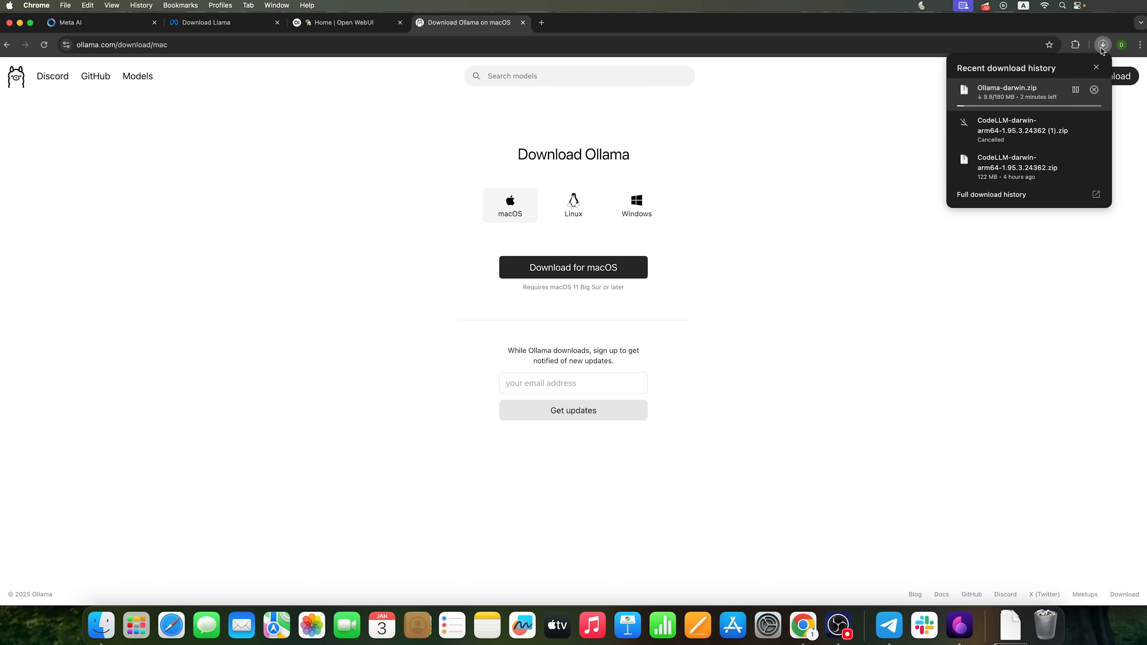
click(1095, 68)
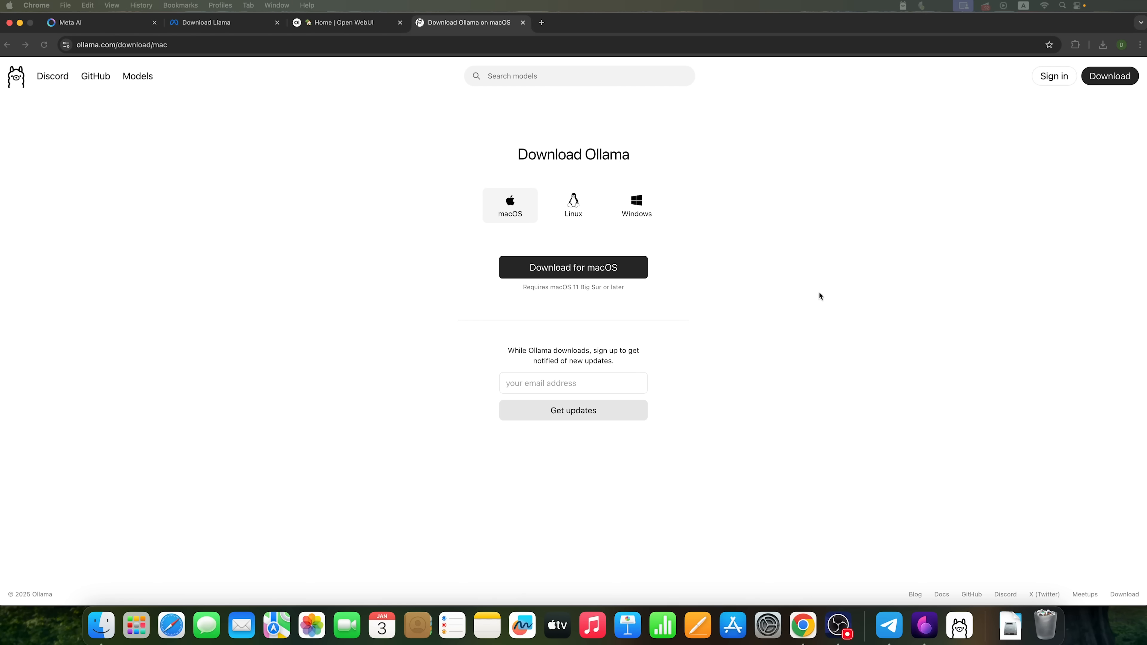
mouse_move(958, 625)
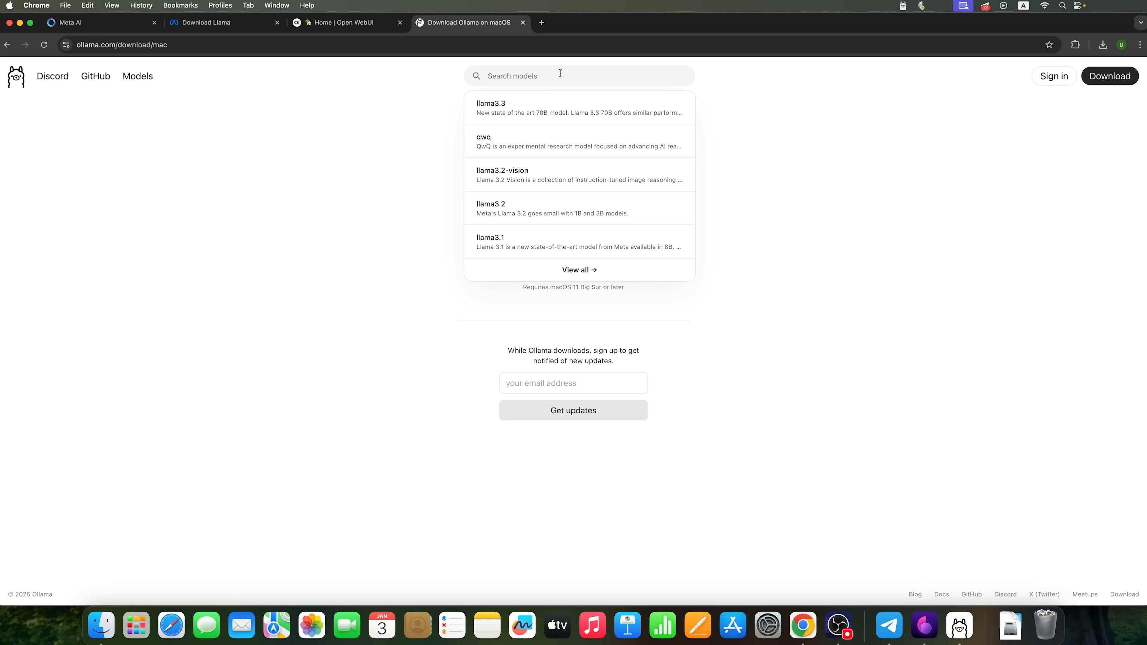
mouse_move(505, 108)
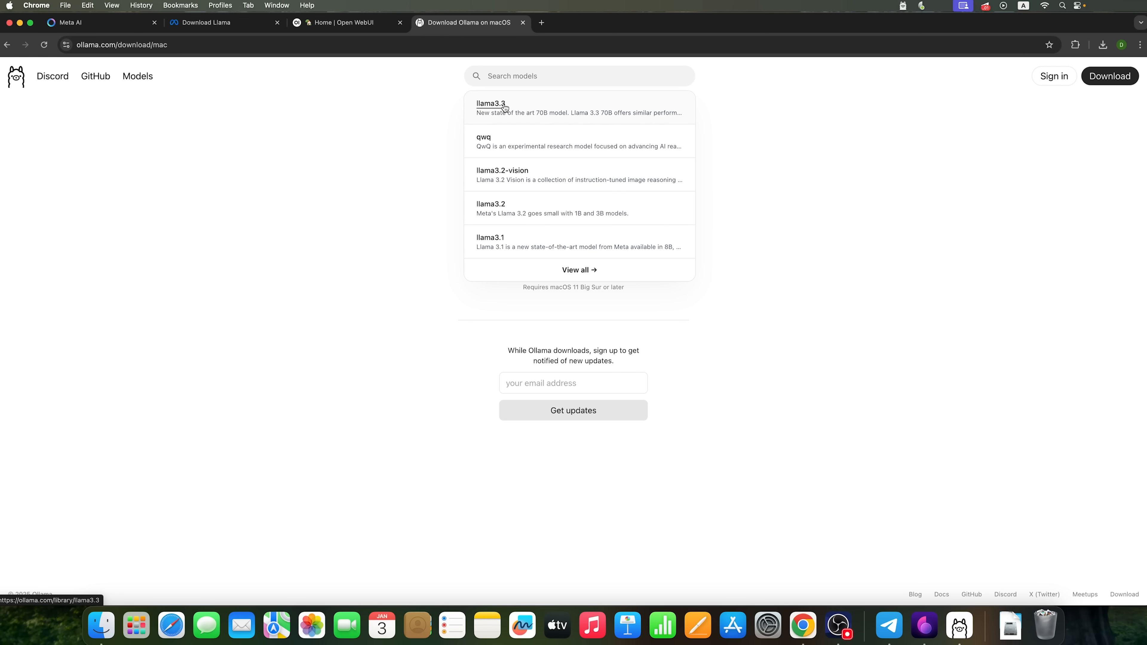
Open the llama3.3 page to check its sizes, then move to the llama3.1 page
click(491, 108)
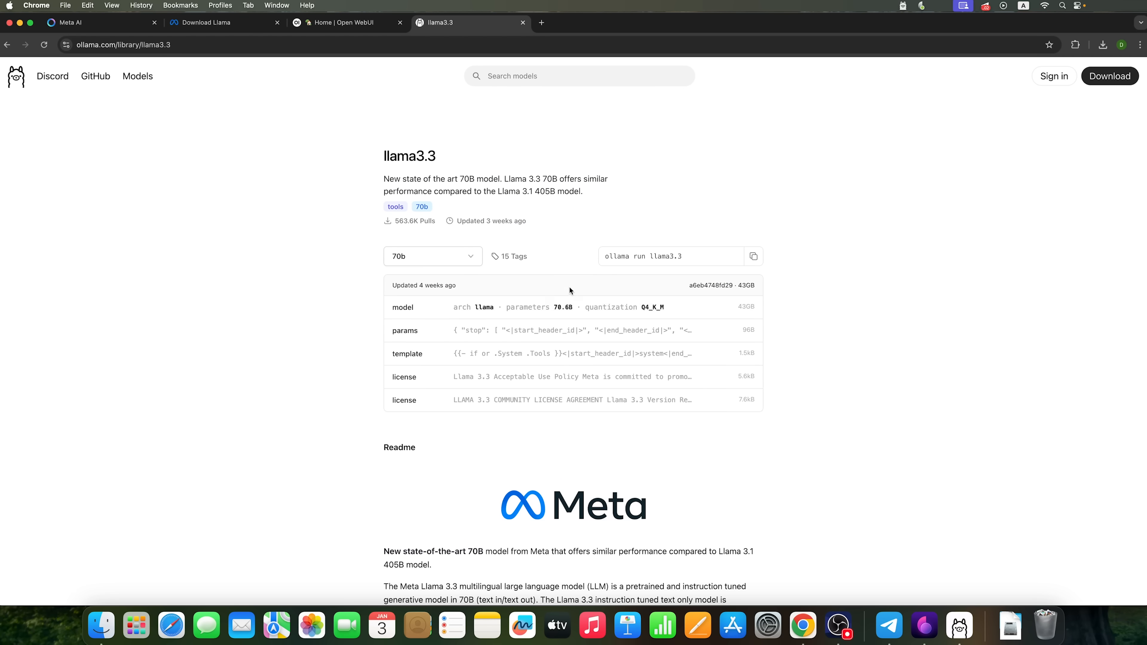
click(431, 256)
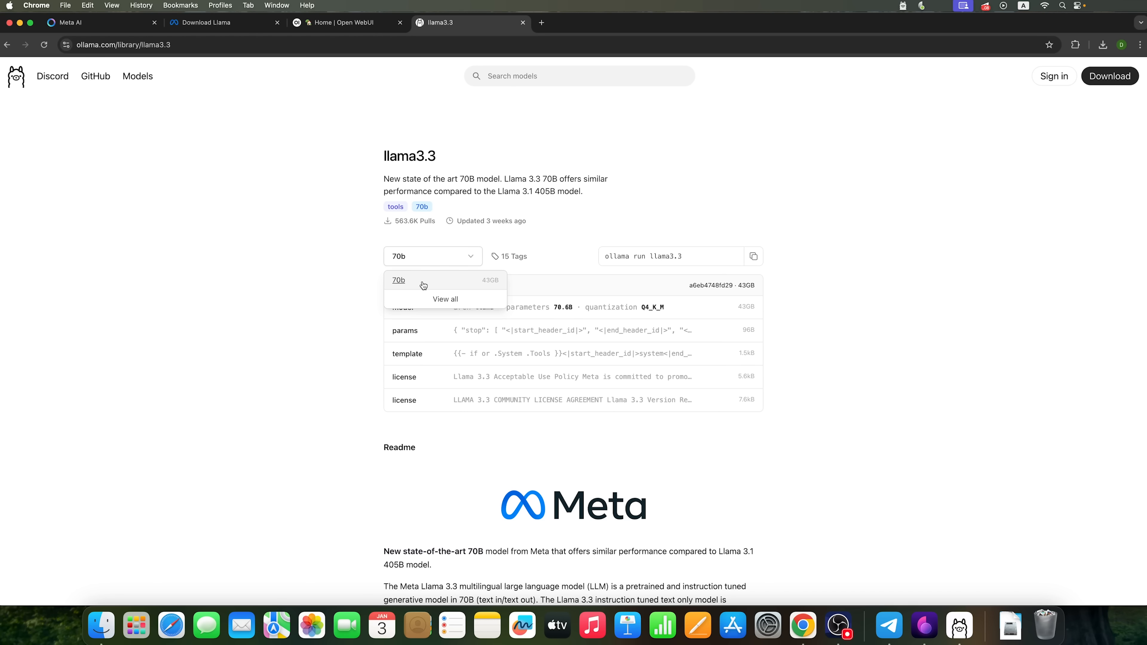
mouse_move(417, 281)
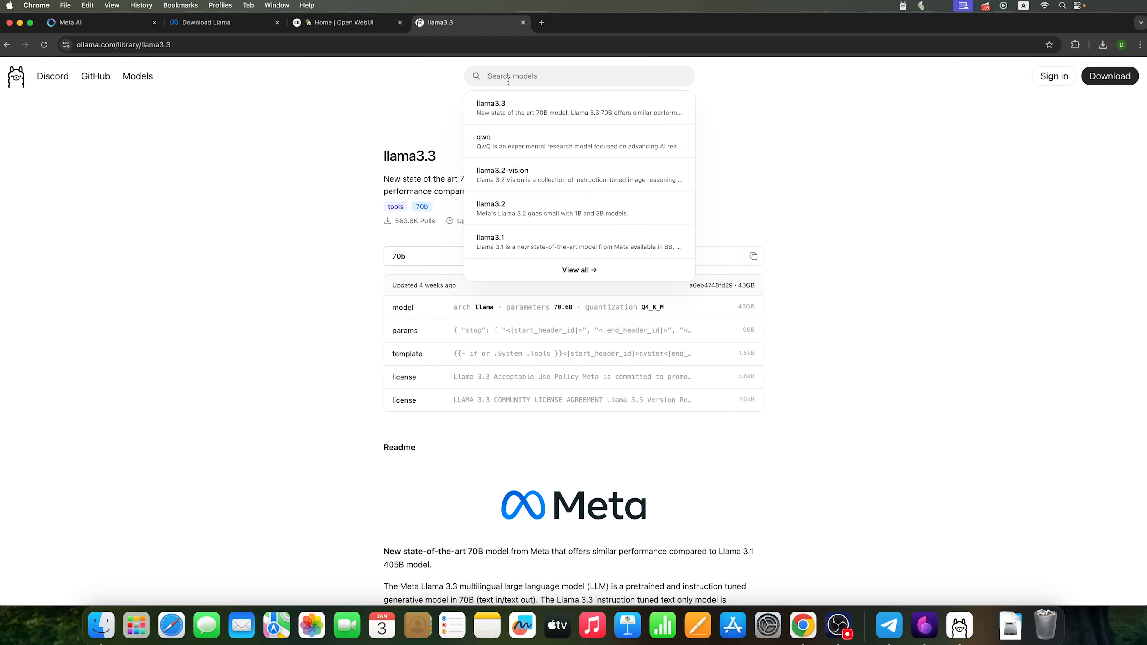
mouse_move(490, 237)
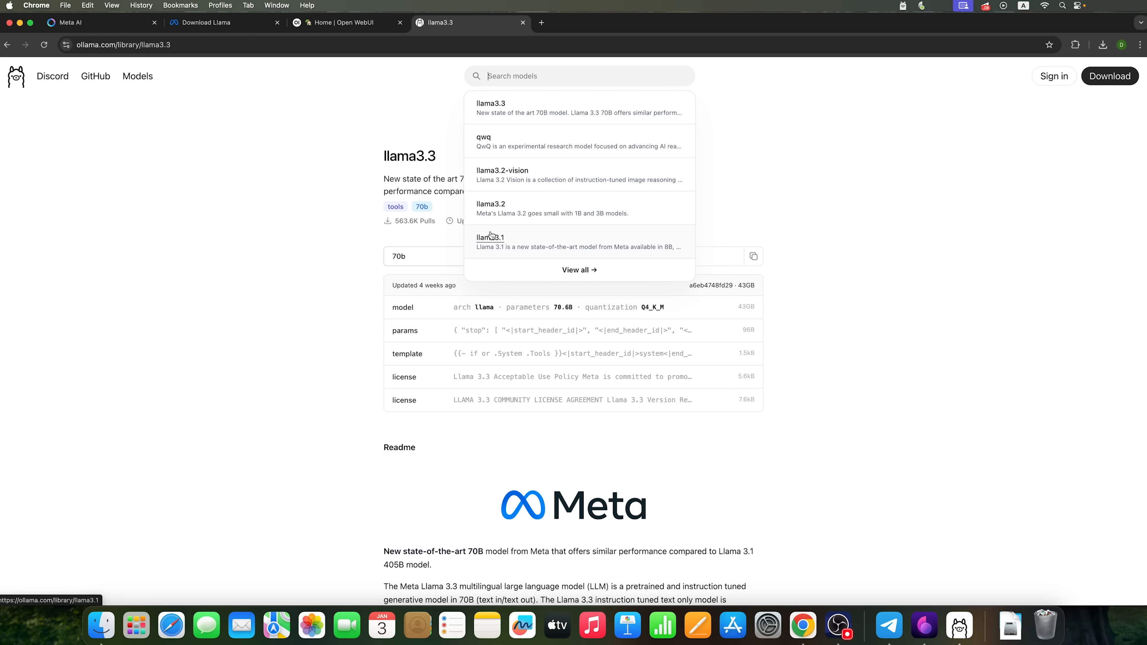
click(490, 237)
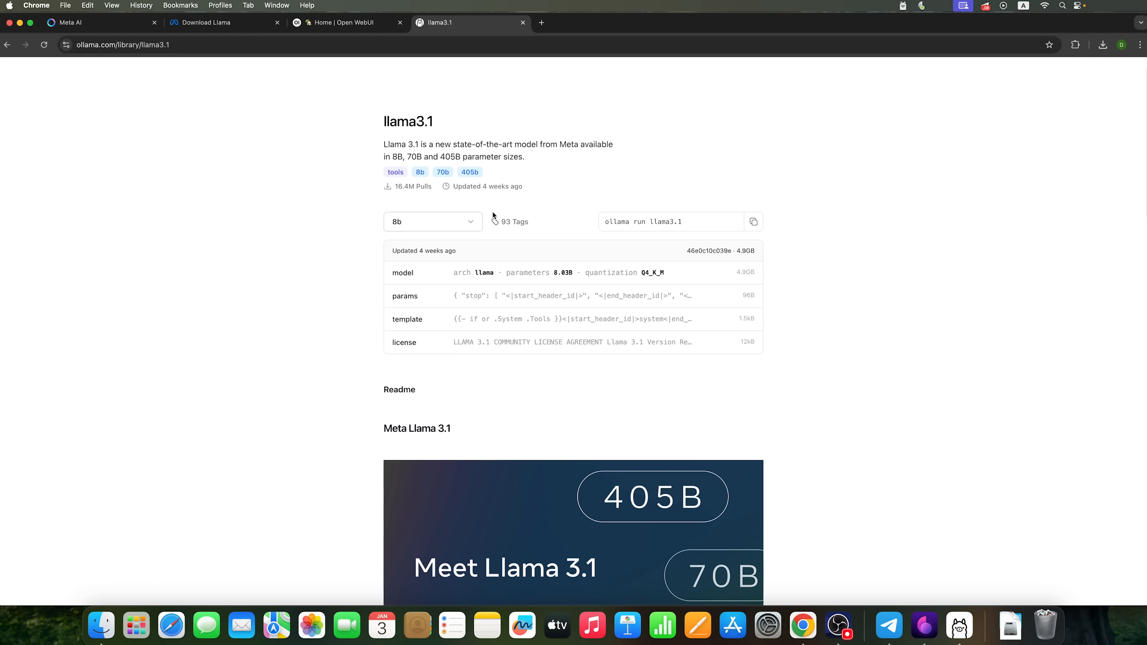
click(578, 75)
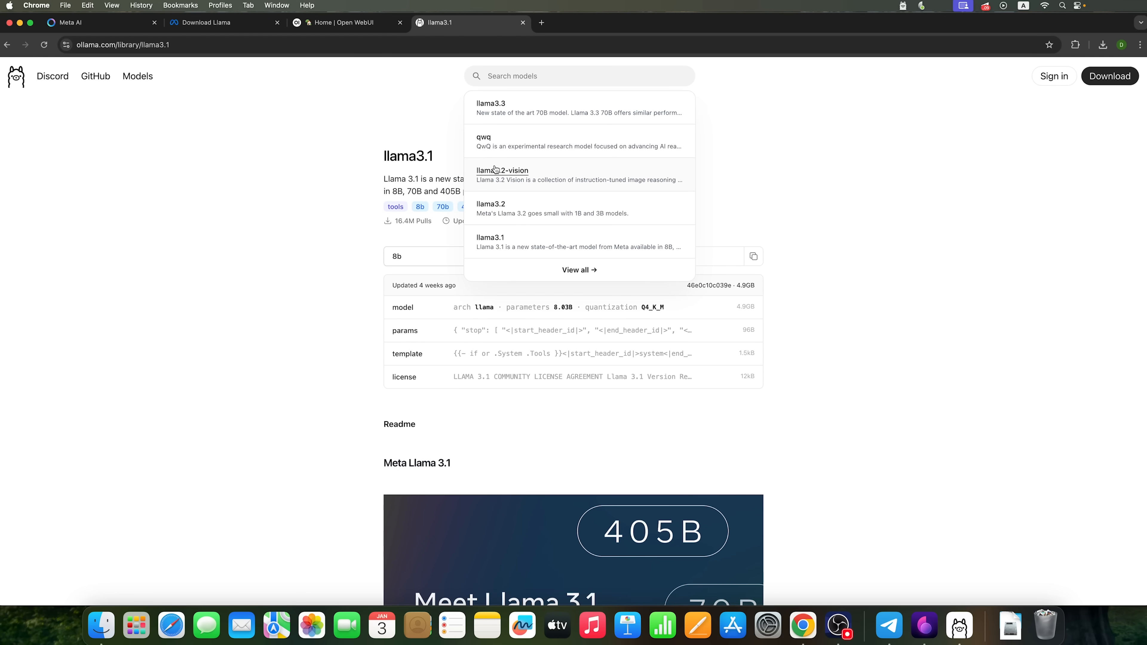
Open the llama3.2 page, check its sizes and view all its available tags
click(490, 209)
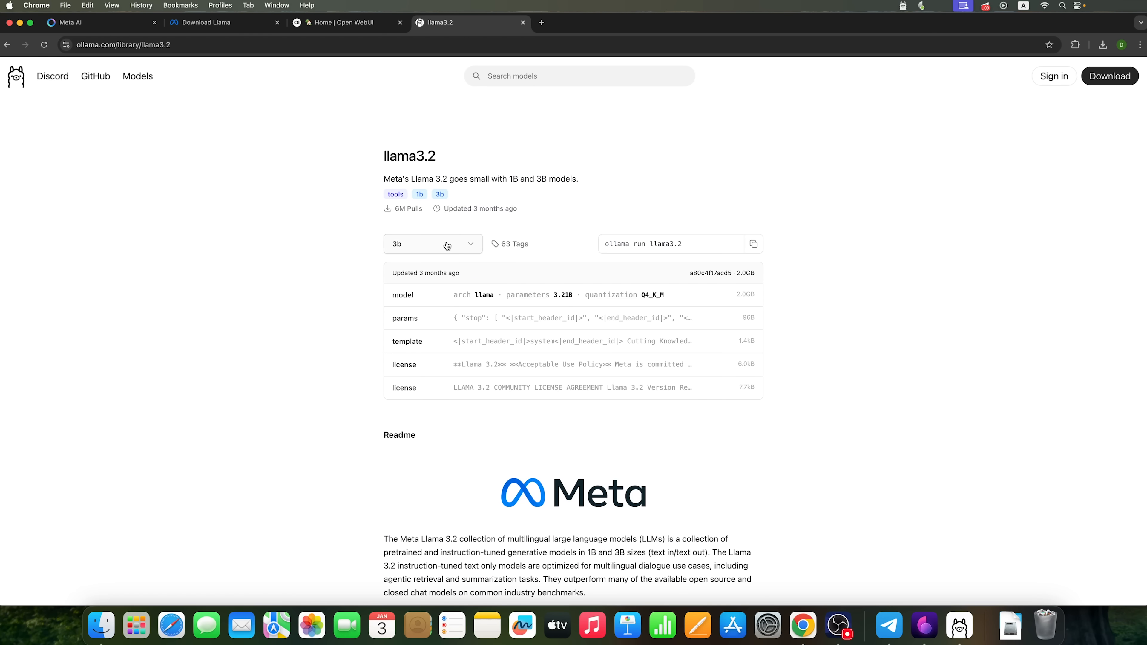
click(433, 244)
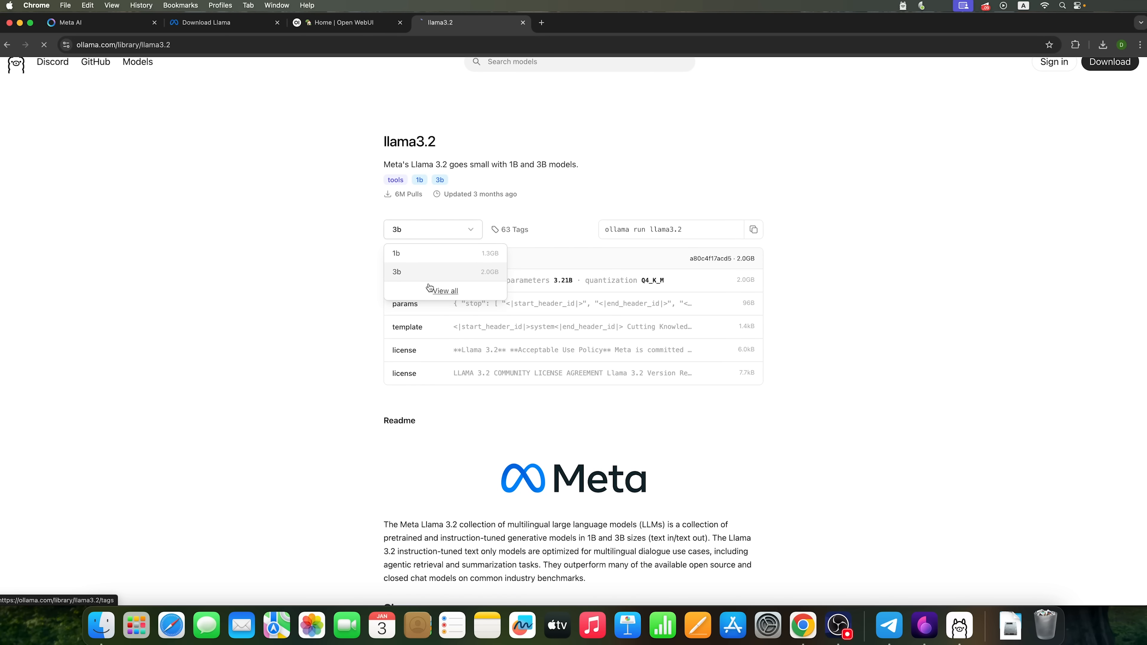
click(444, 290)
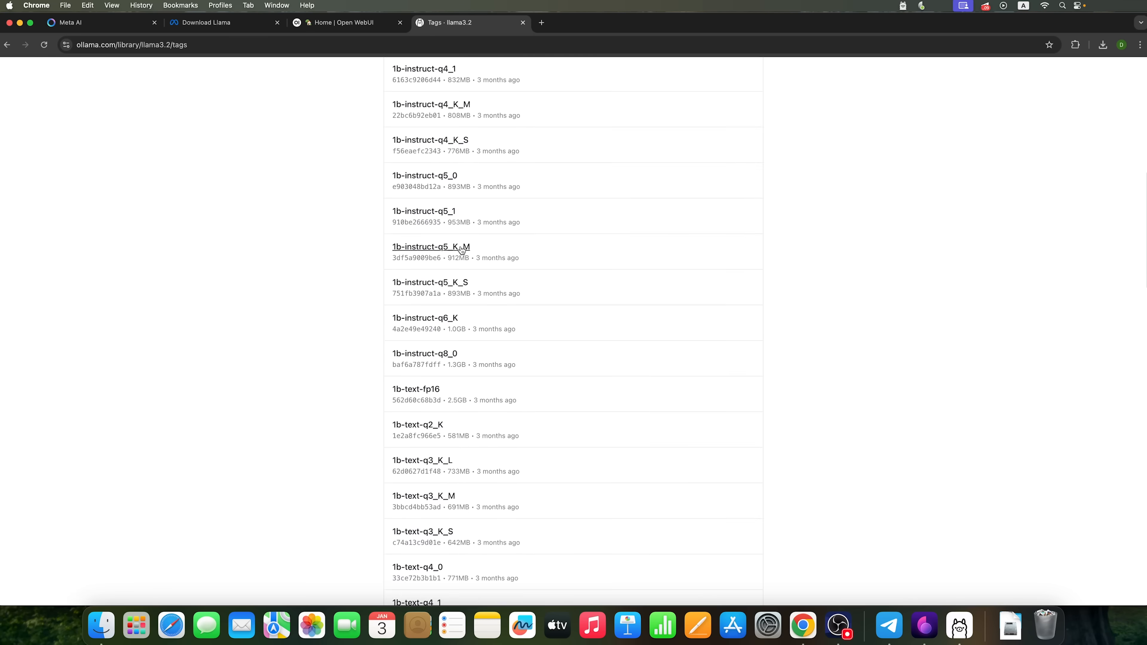
scroll(up, 3)
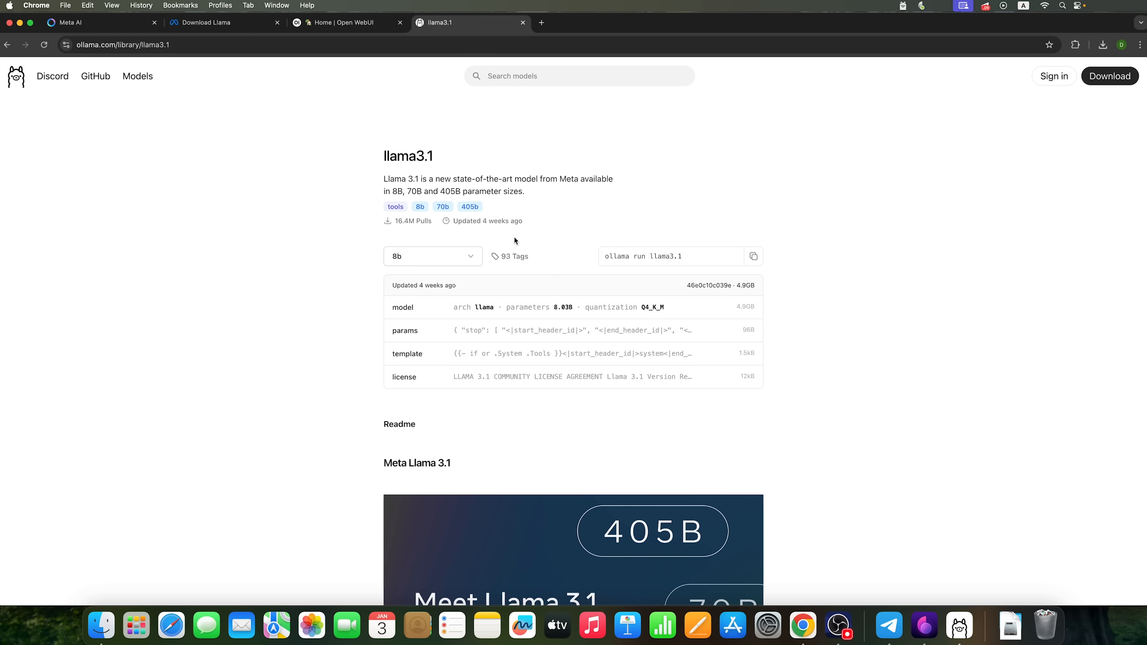
mouse_move(408, 259)
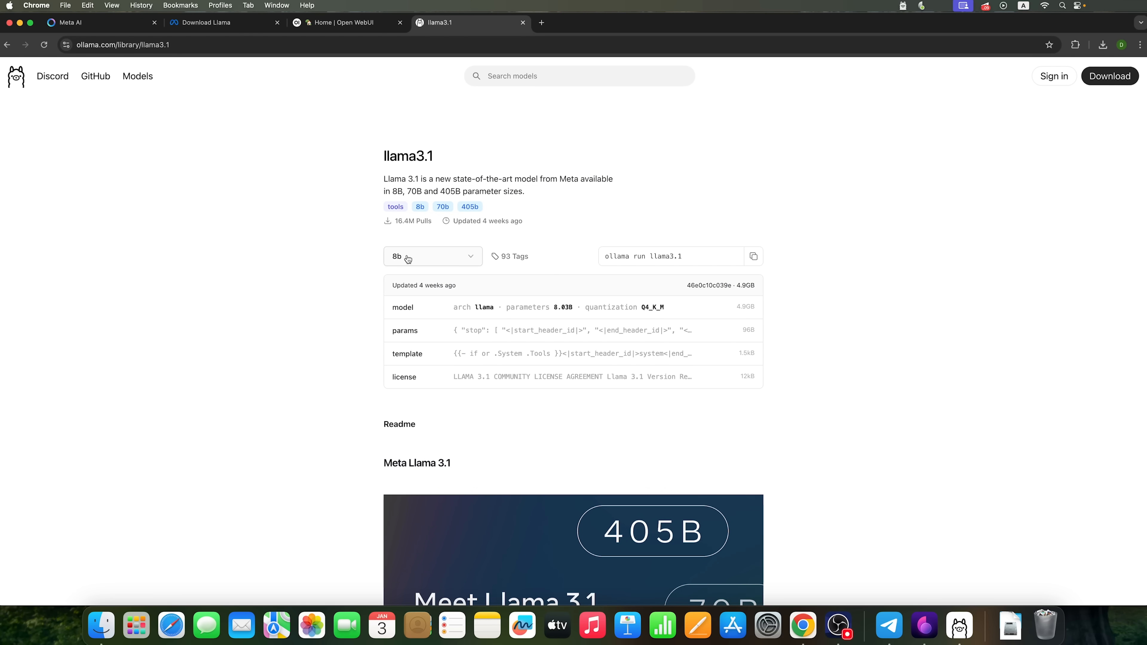
mouse_move(467, 259)
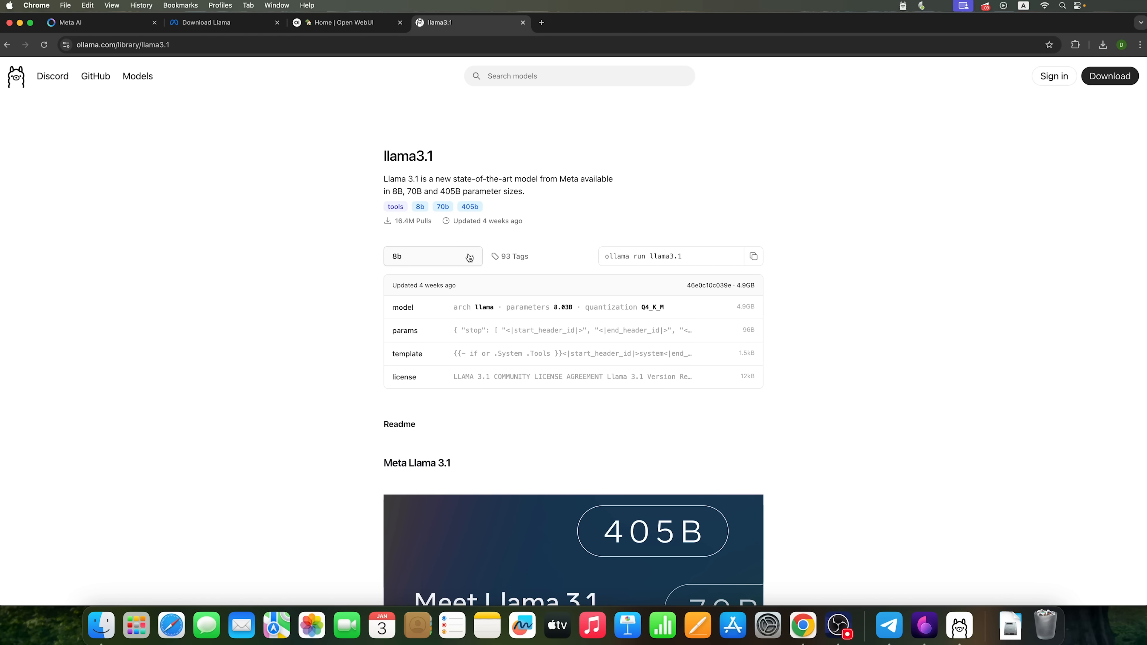
mouse_move(648, 282)
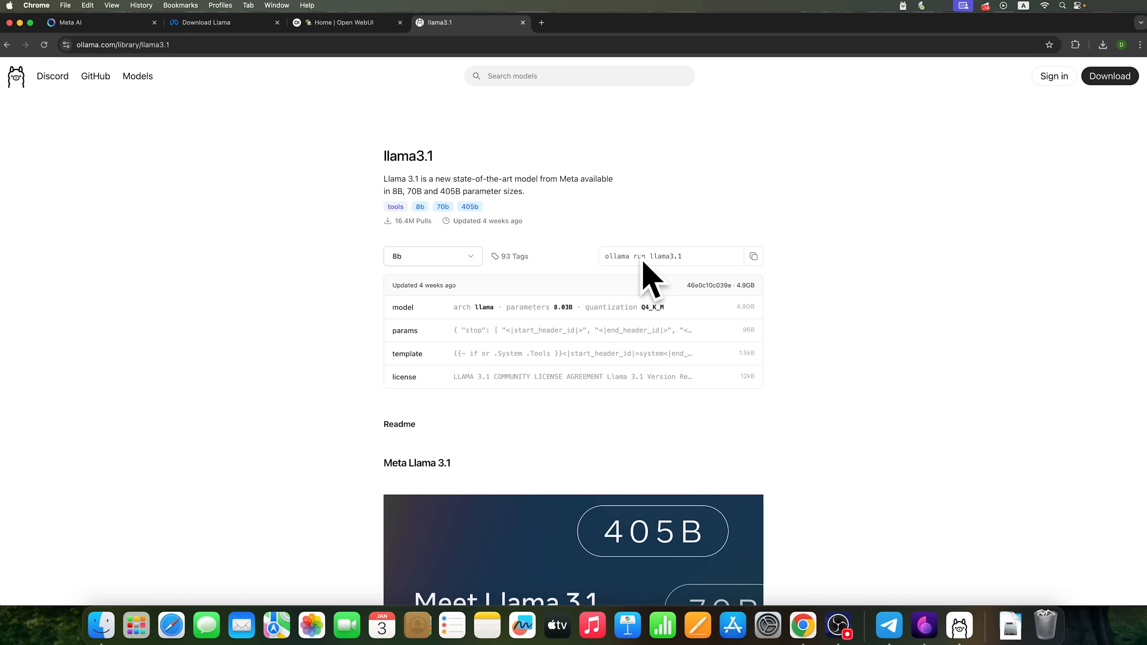
mouse_move(342, 573)
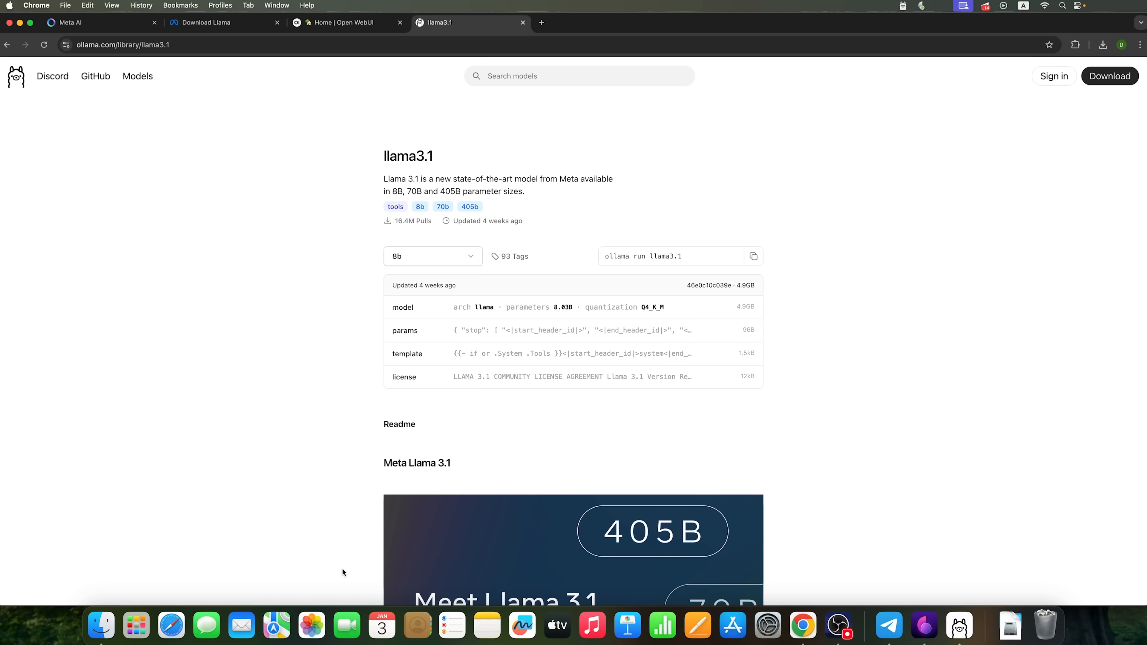
mouse_move(700, 270)
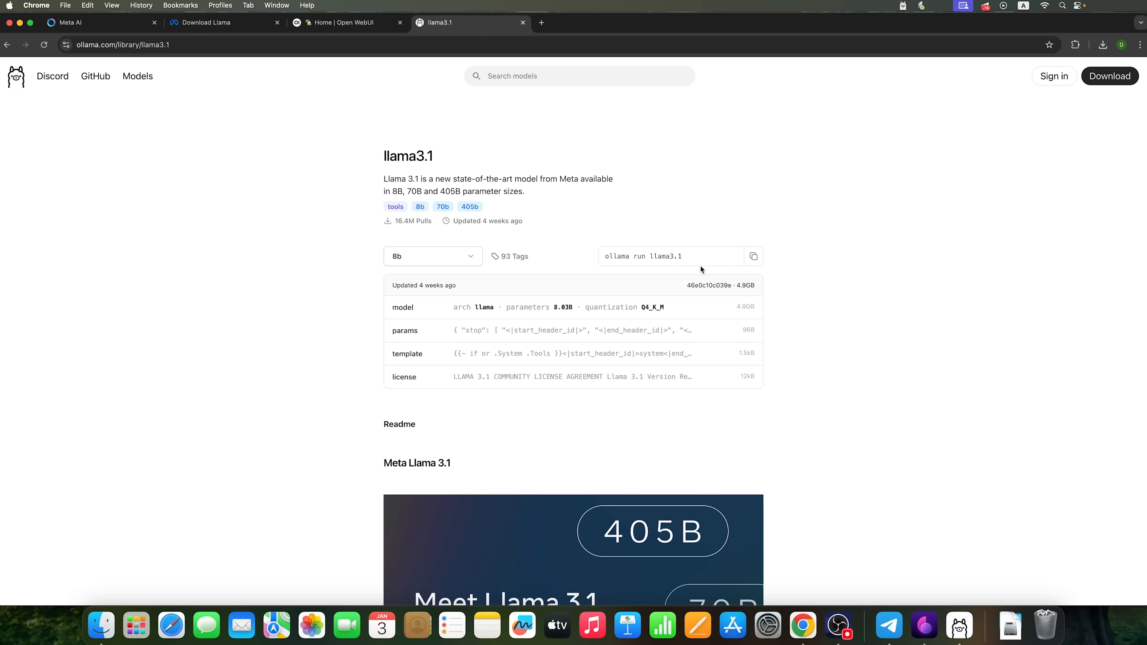
mouse_move(713, 257)
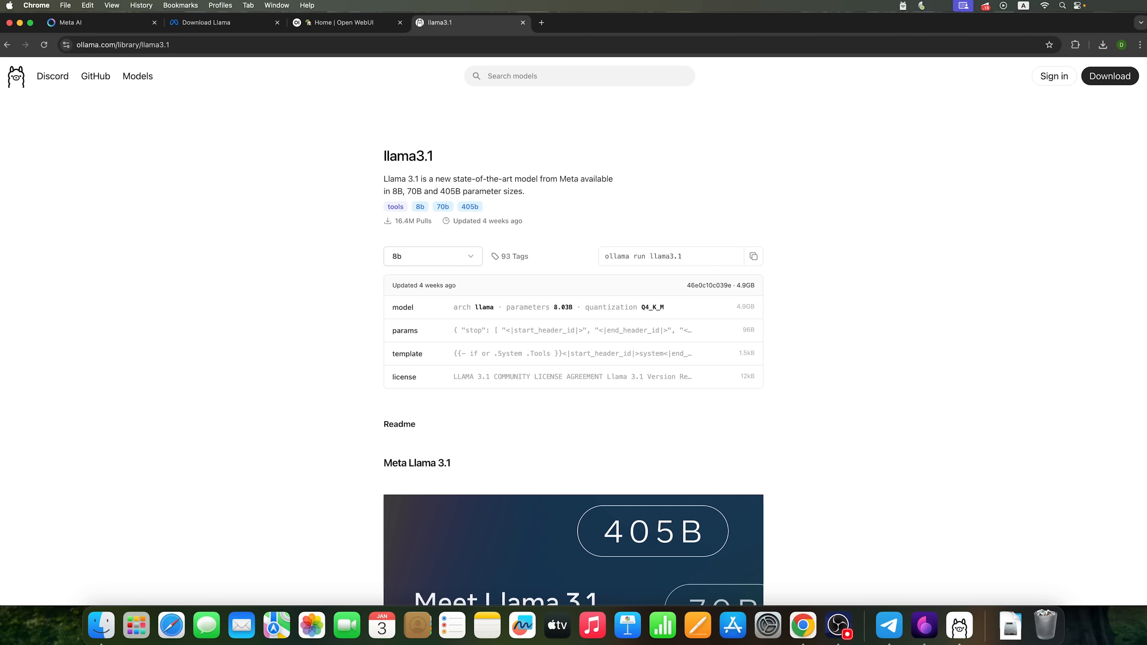
Run 'ollama run llama3.1' in Terminal to pull the 4.9 GB model and start its chat
click(977, 625)
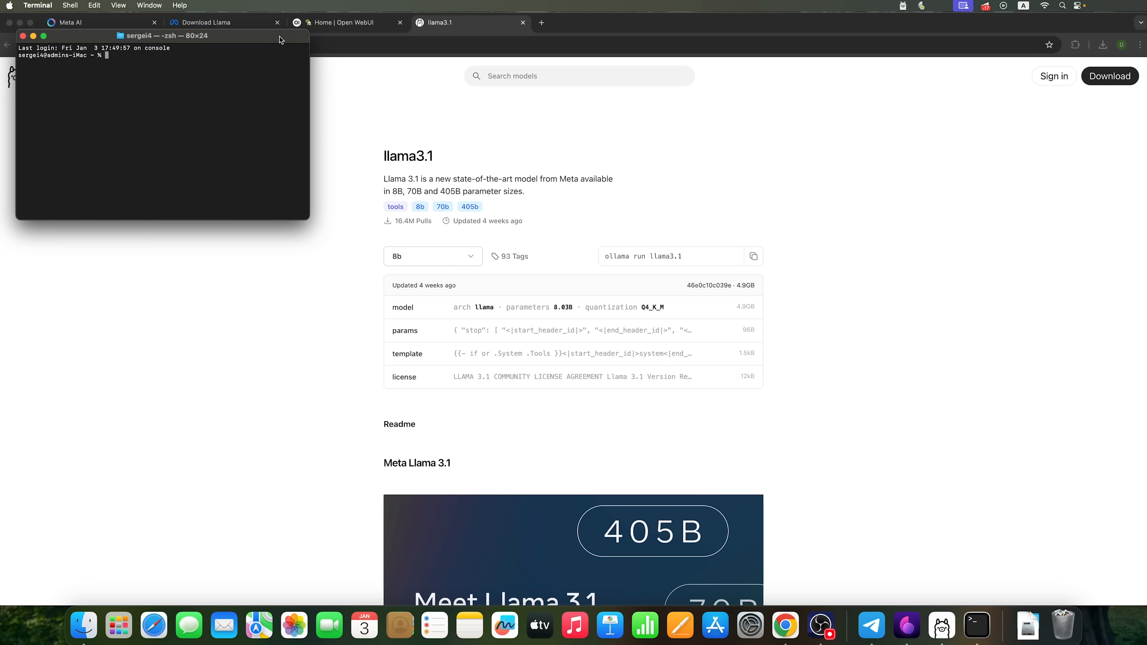
mouse_move(589, 179)
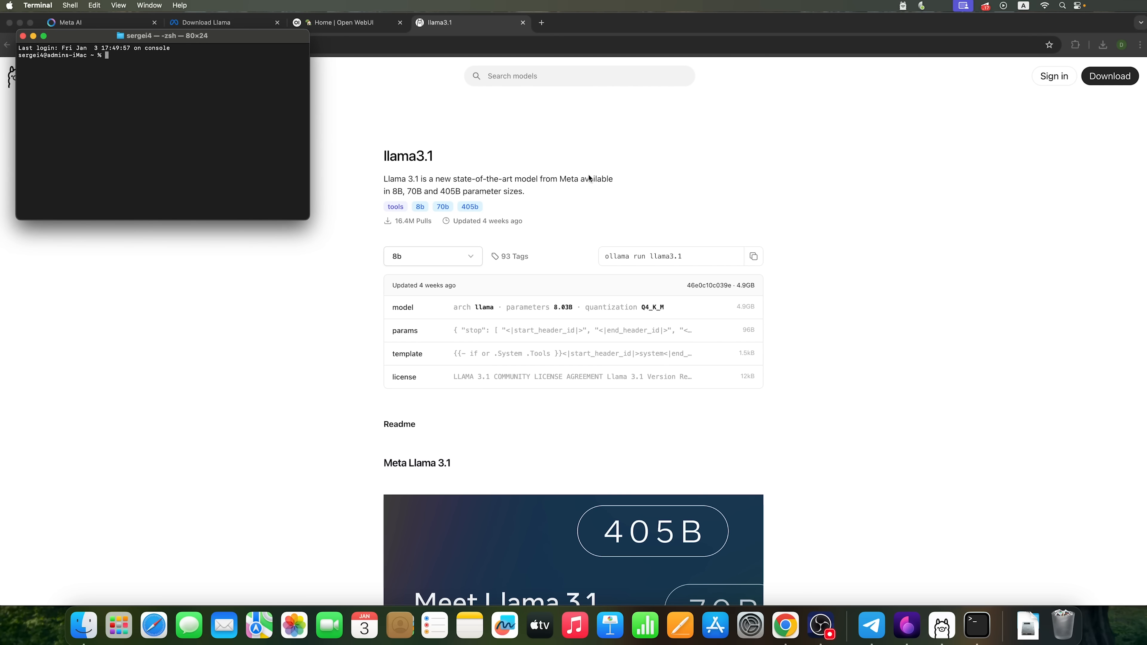
text(ollama run llama3.1)
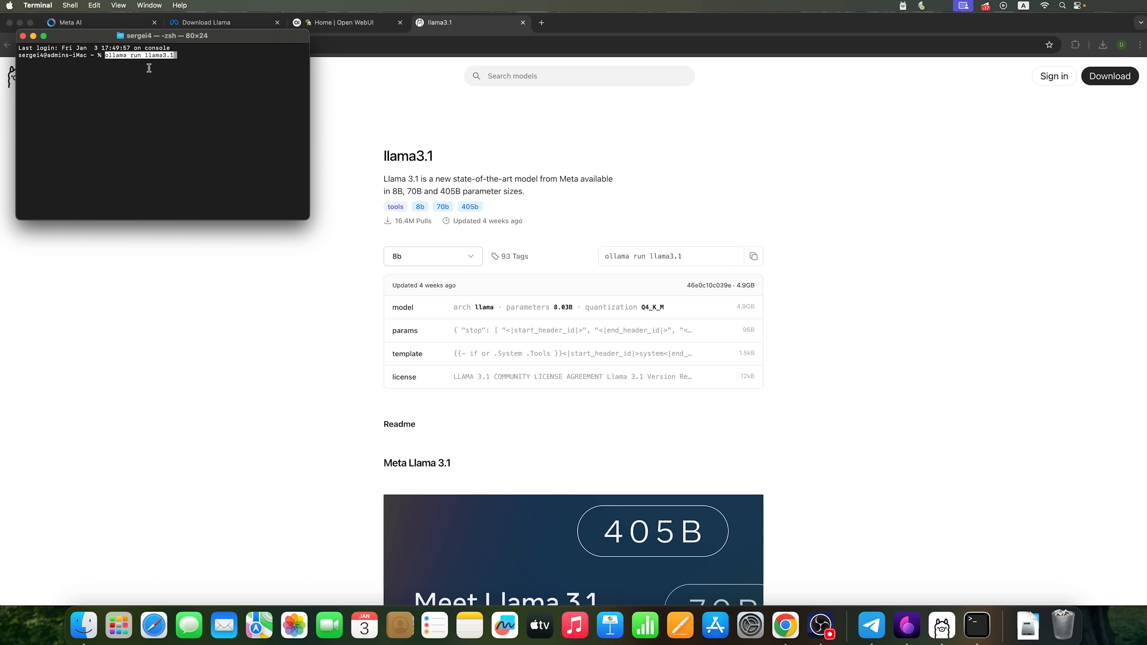
key(Return)
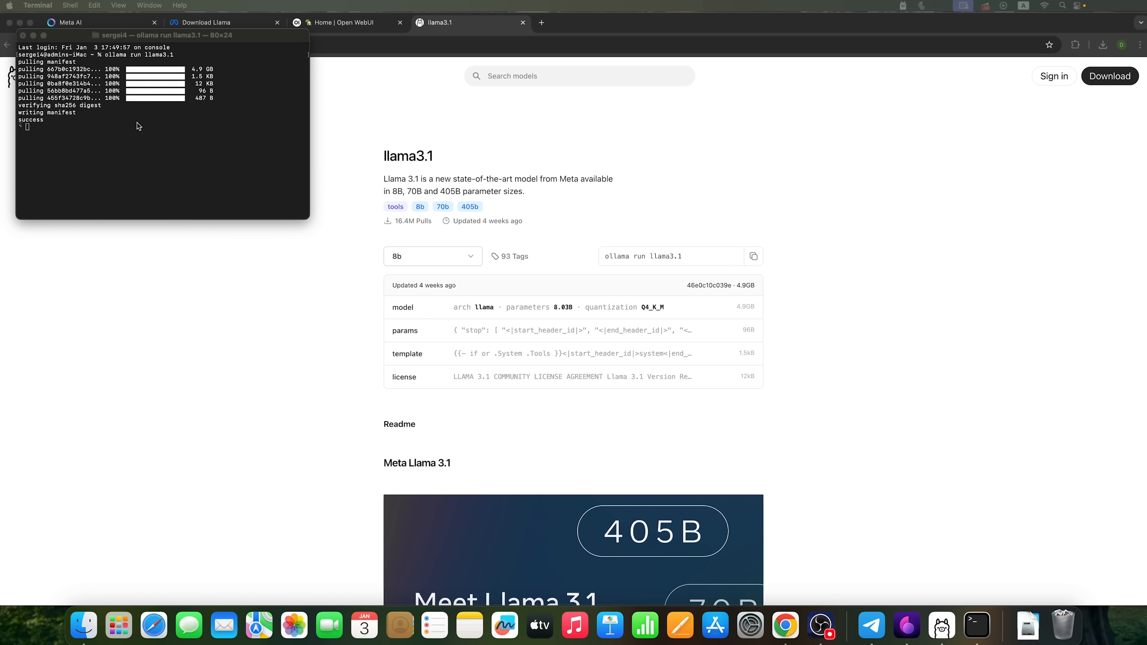
mouse_move(43, 126)
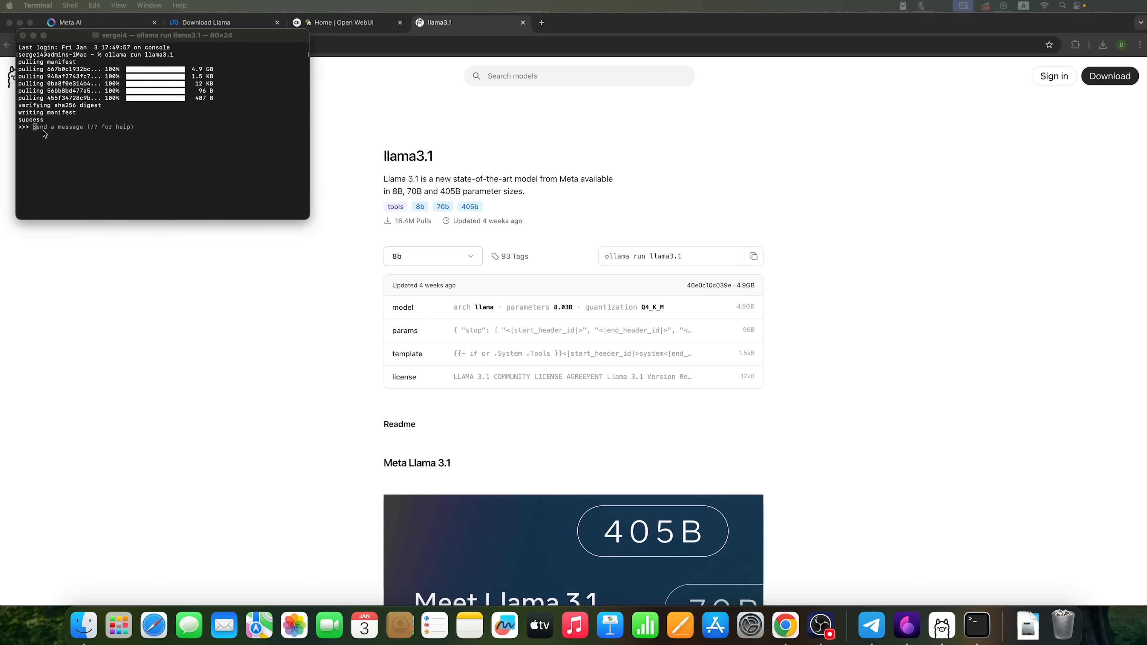
mouse_move(94, 131)
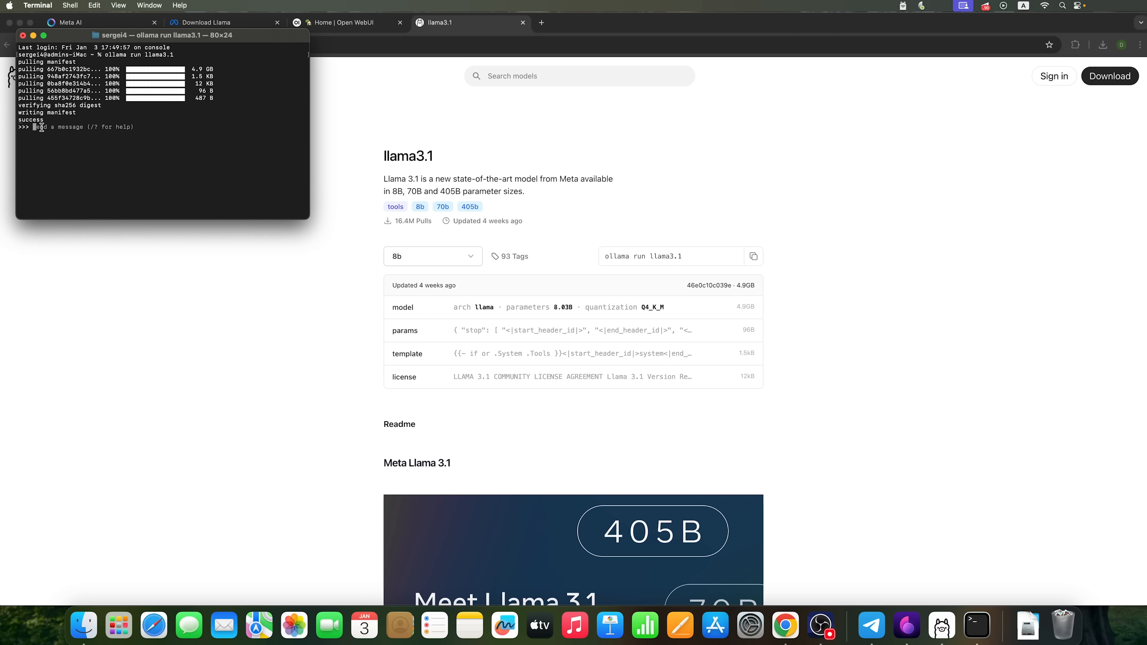
Ask the llama3.1 model 'what functions do you have' and read its abilities summary
text(what functions do you have)
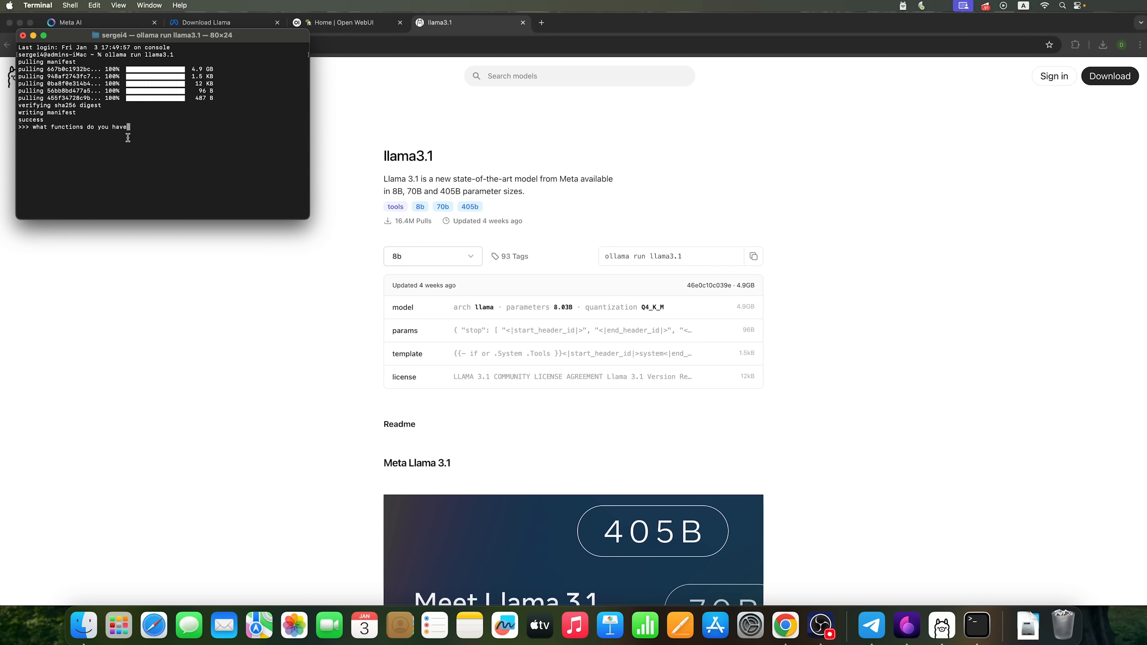
key(Return)
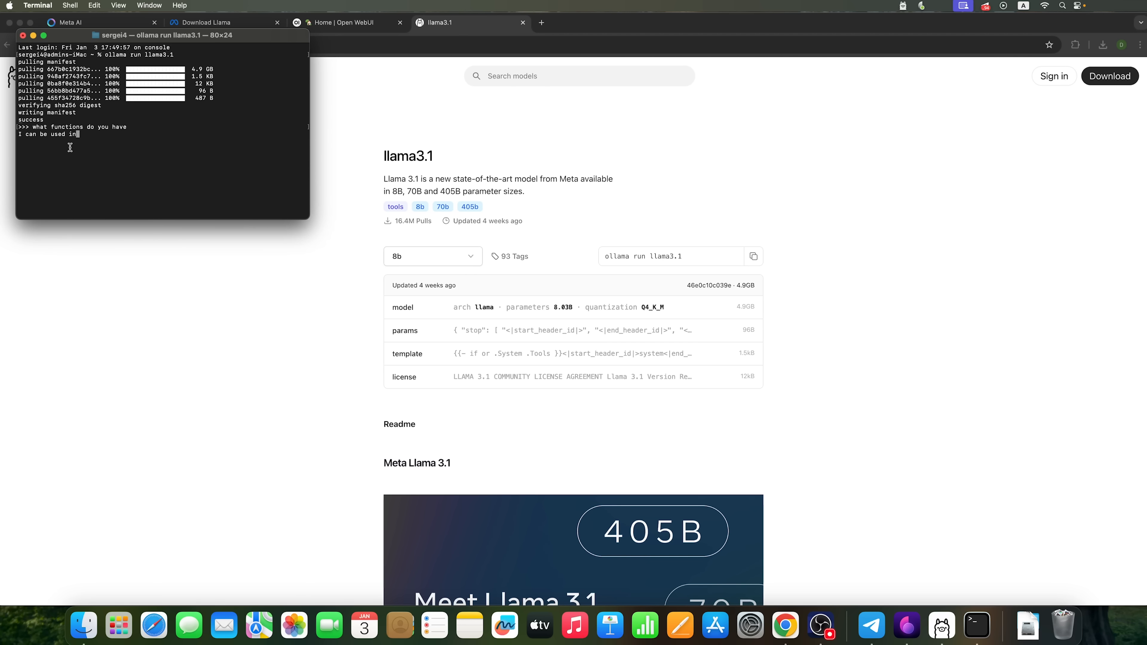
text(a)
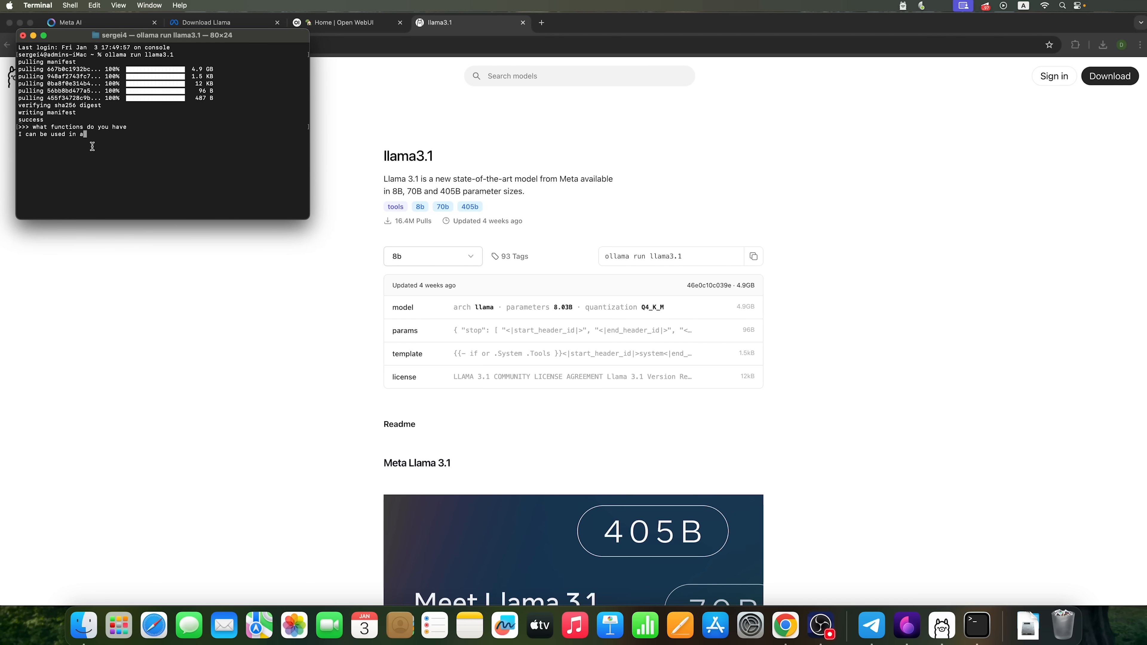
text(variety of ways, from helping you plan a vacation to)
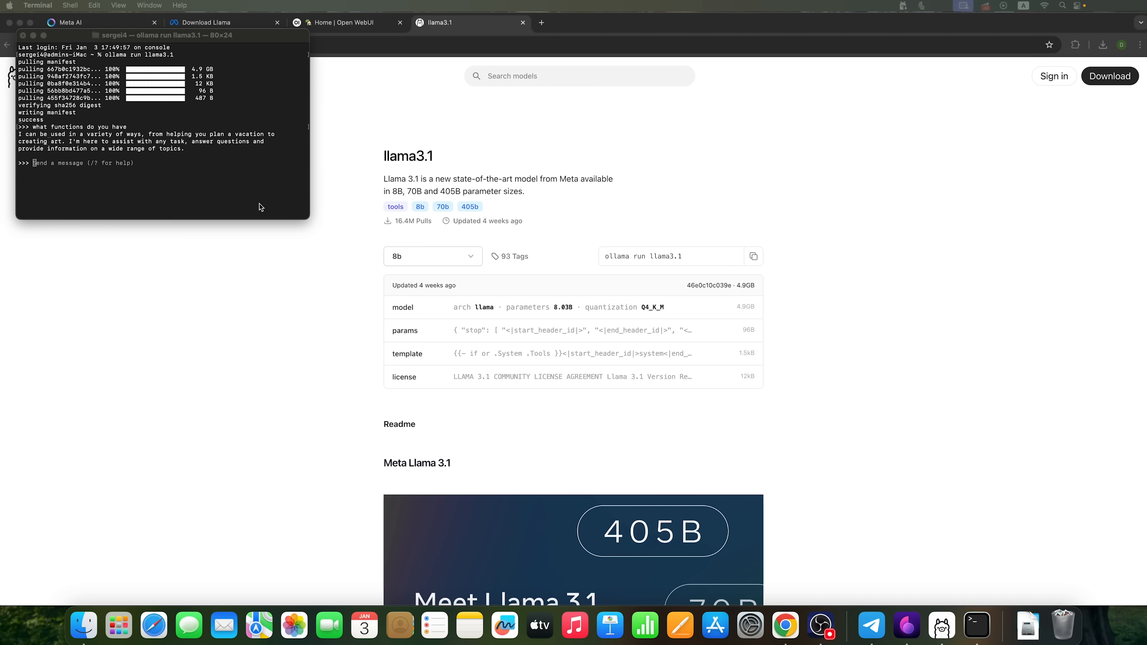
mouse_move(99, 143)
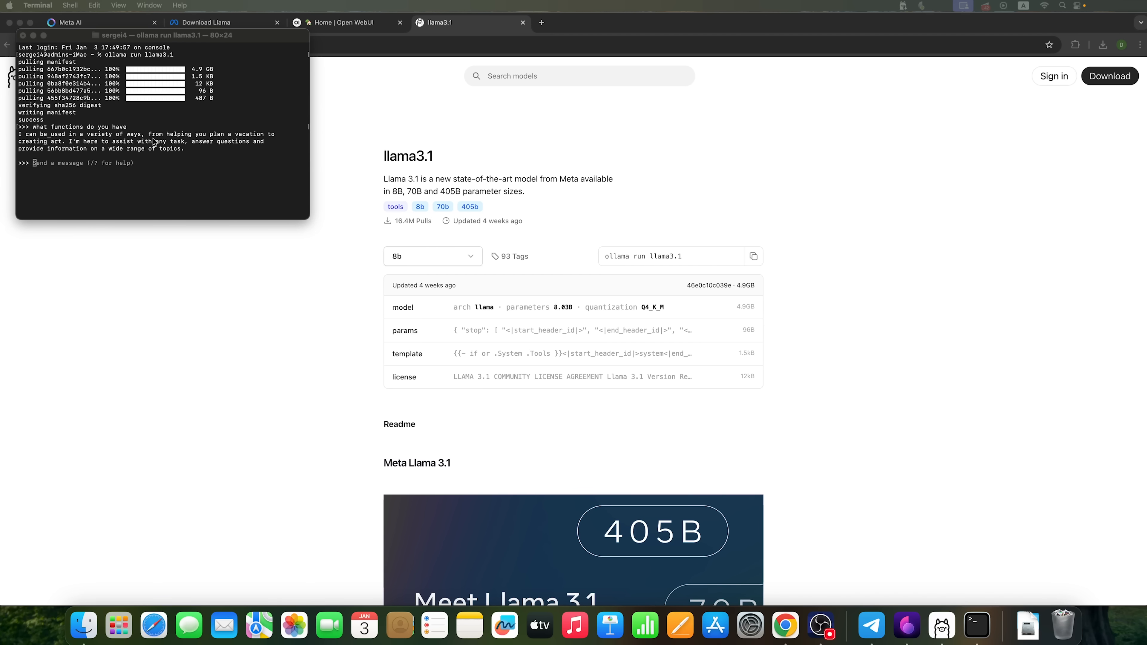
mouse_move(62, 148)
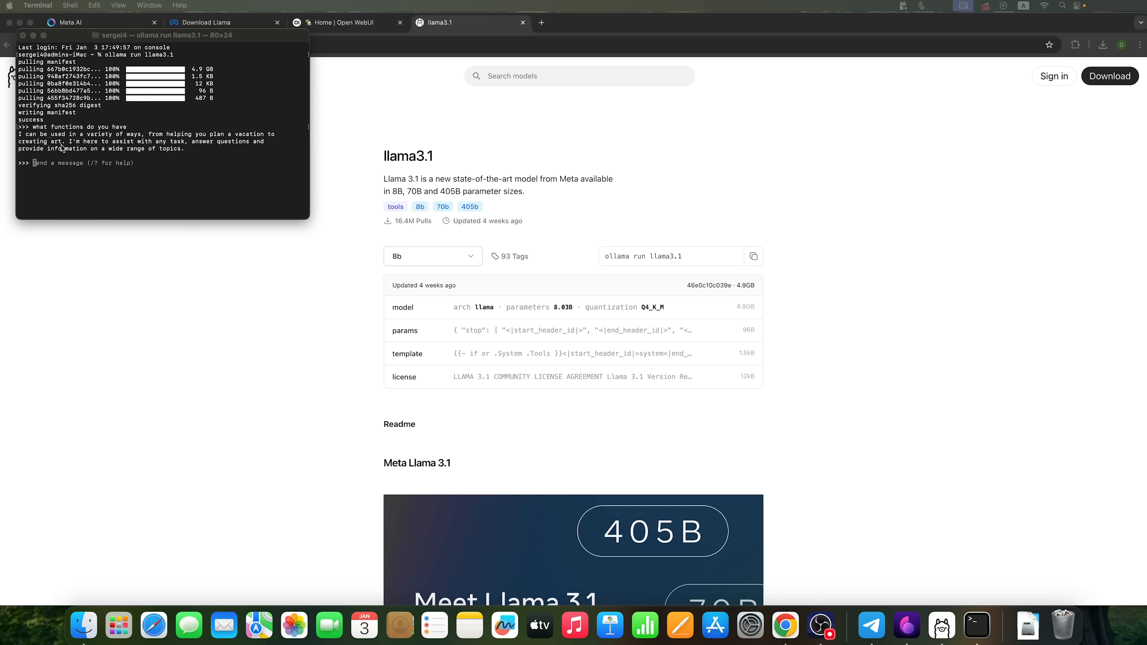
mouse_move(164, 149)
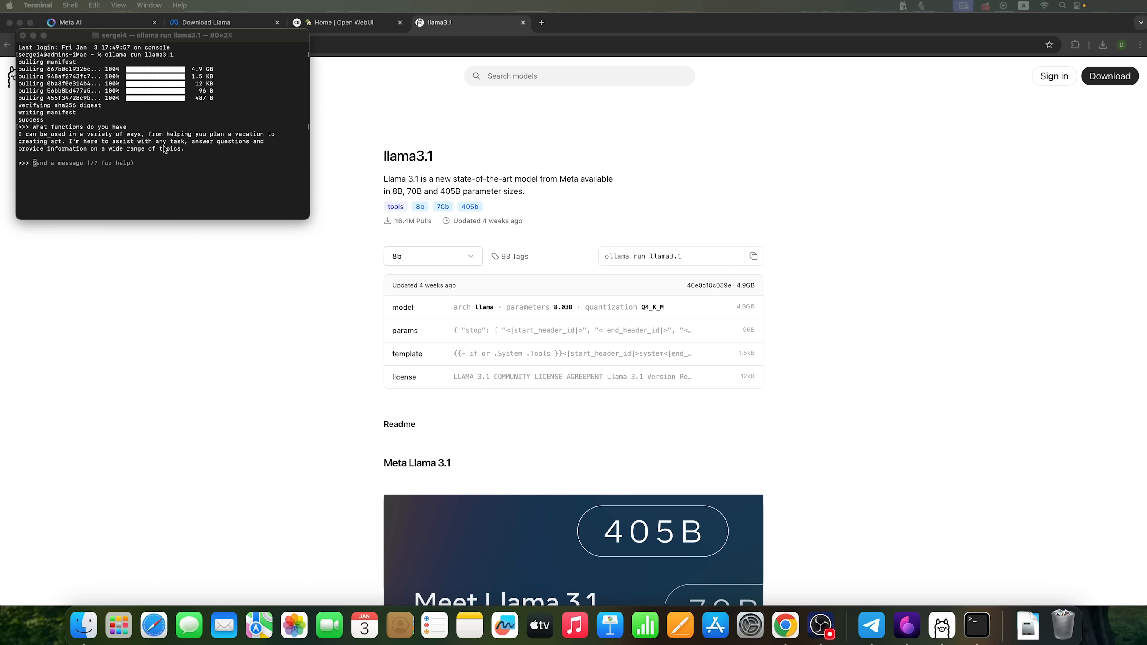
mouse_move(209, 151)
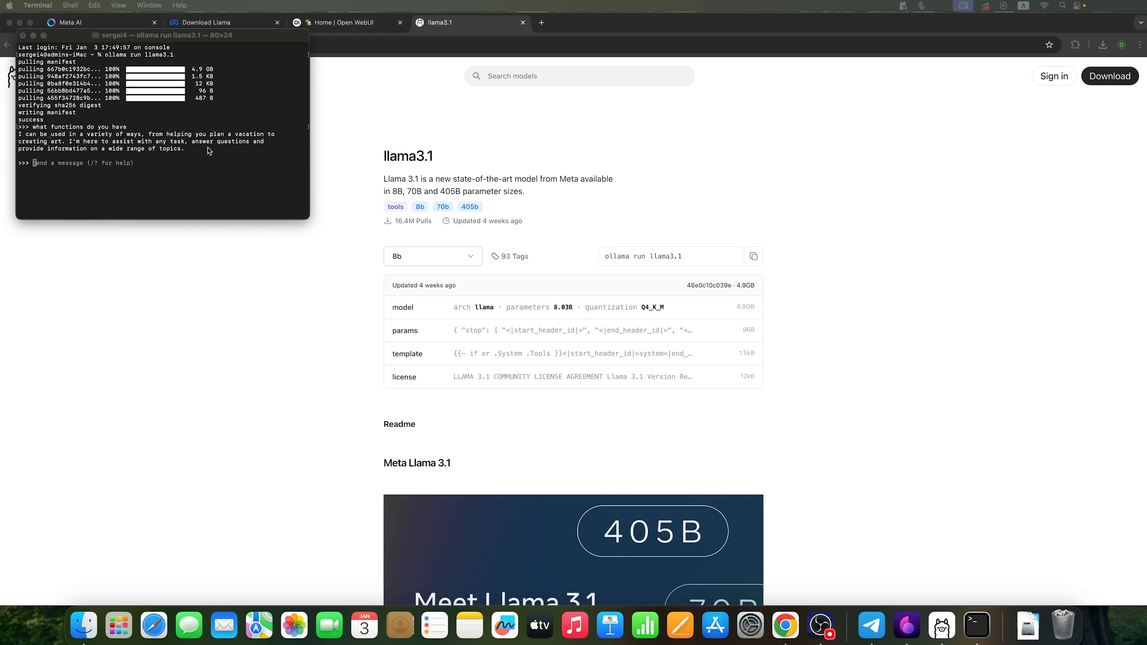
mouse_move(122, 157)
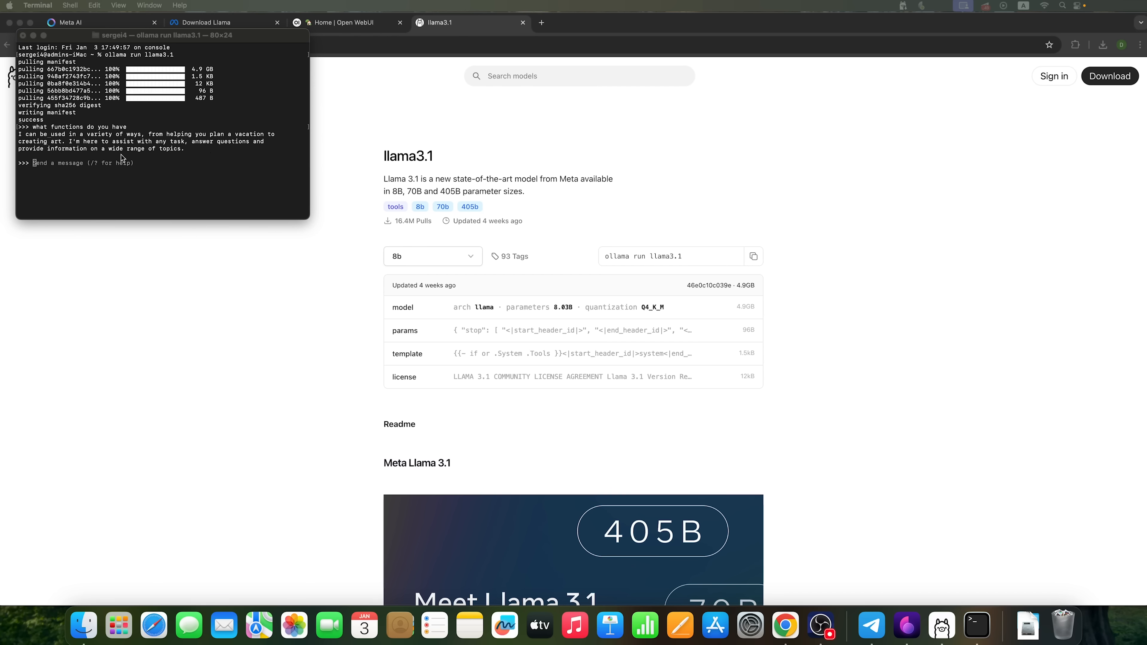
mouse_move(189, 158)
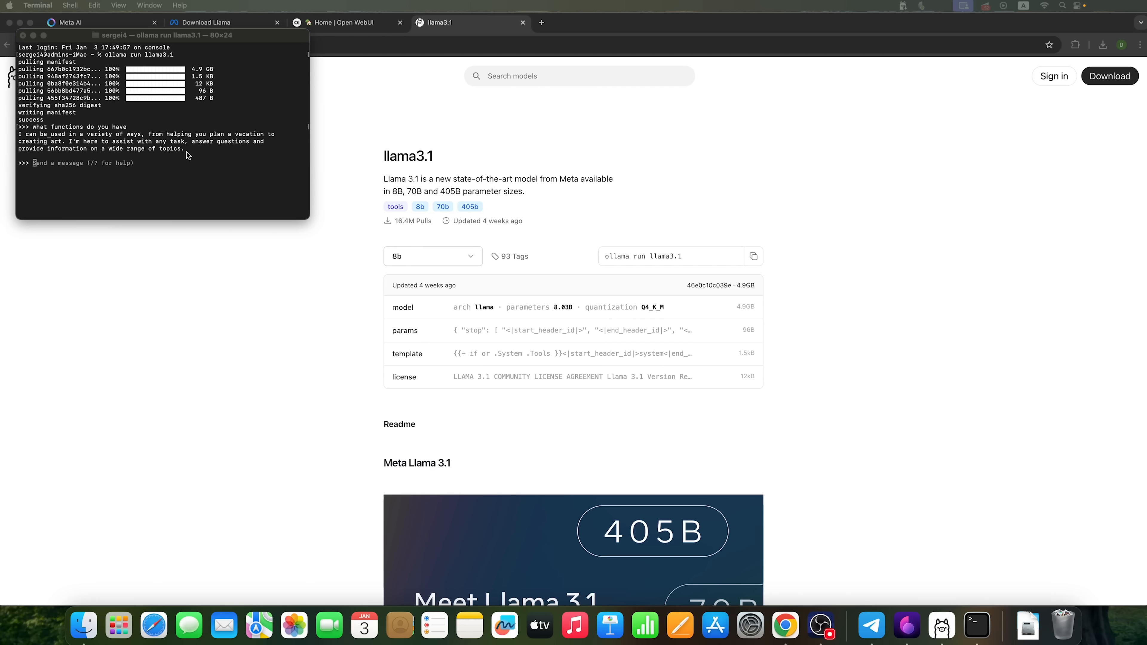
mouse_move(132, 150)
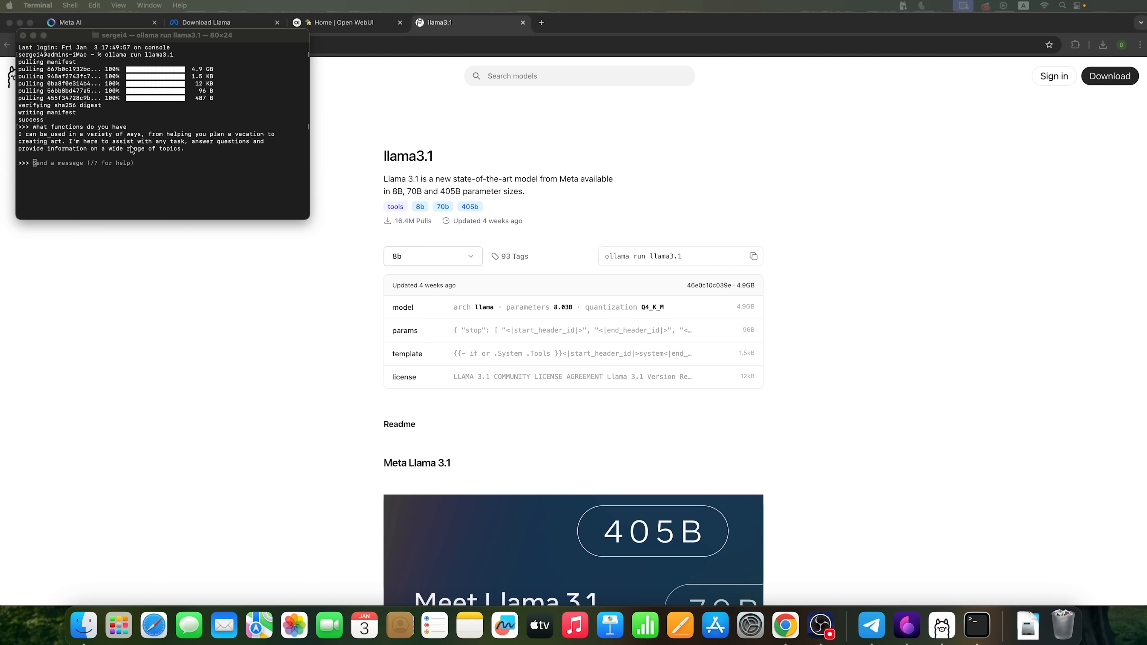
mouse_move(48, 167)
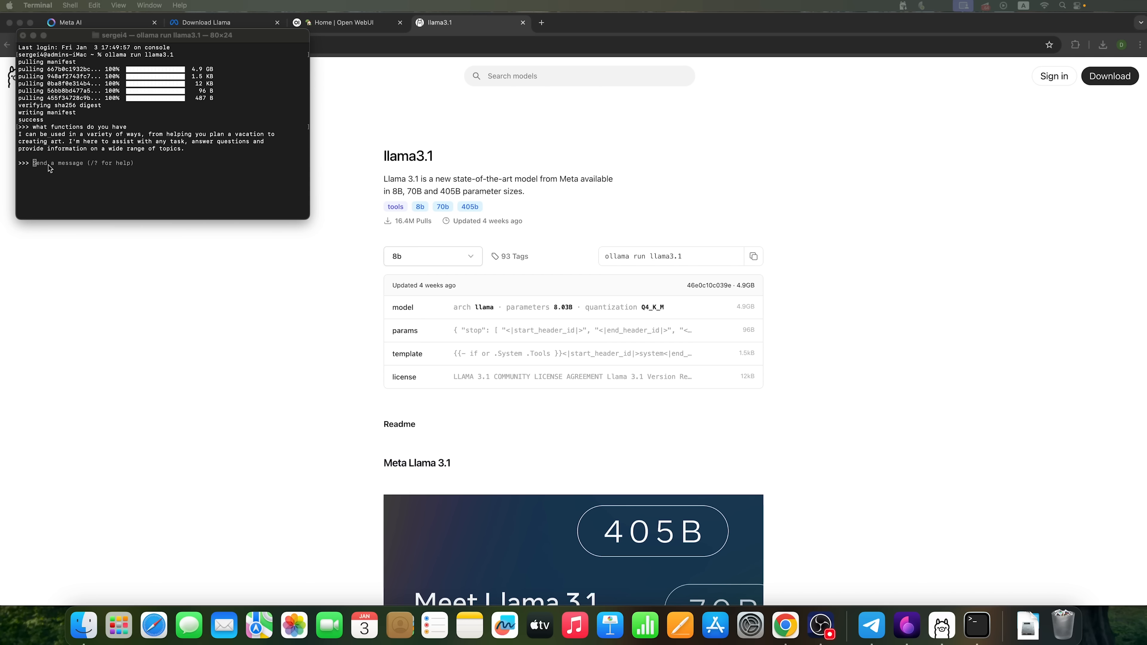
End the llama3.1 chat session with '/bye' to return to the shell prompt
text(/)
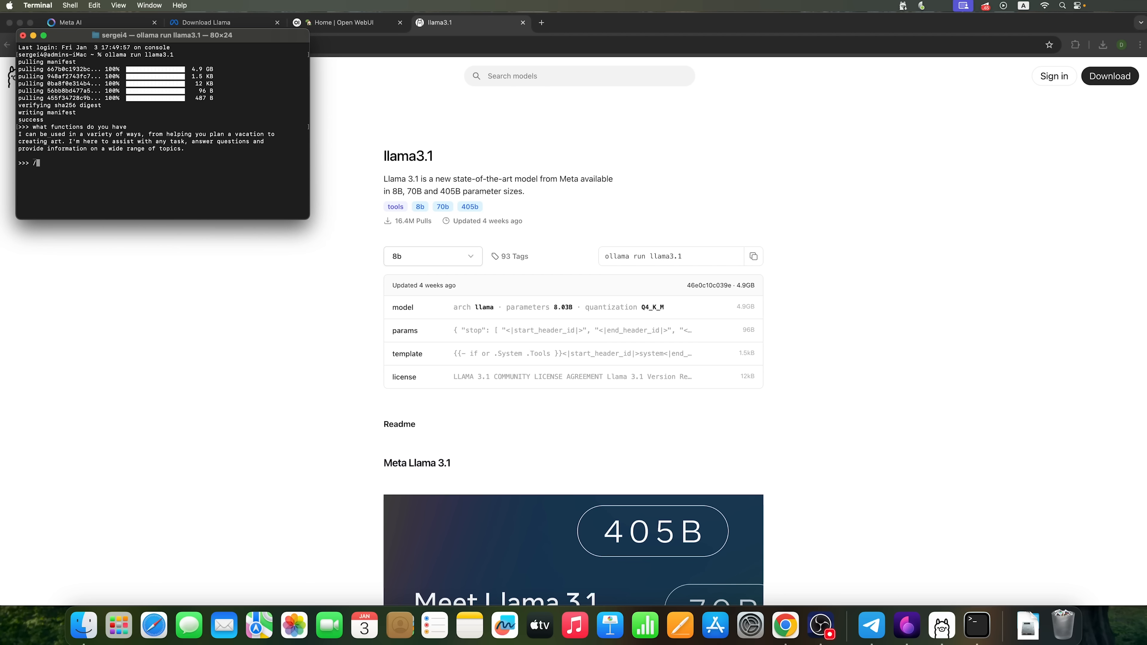
text(b)
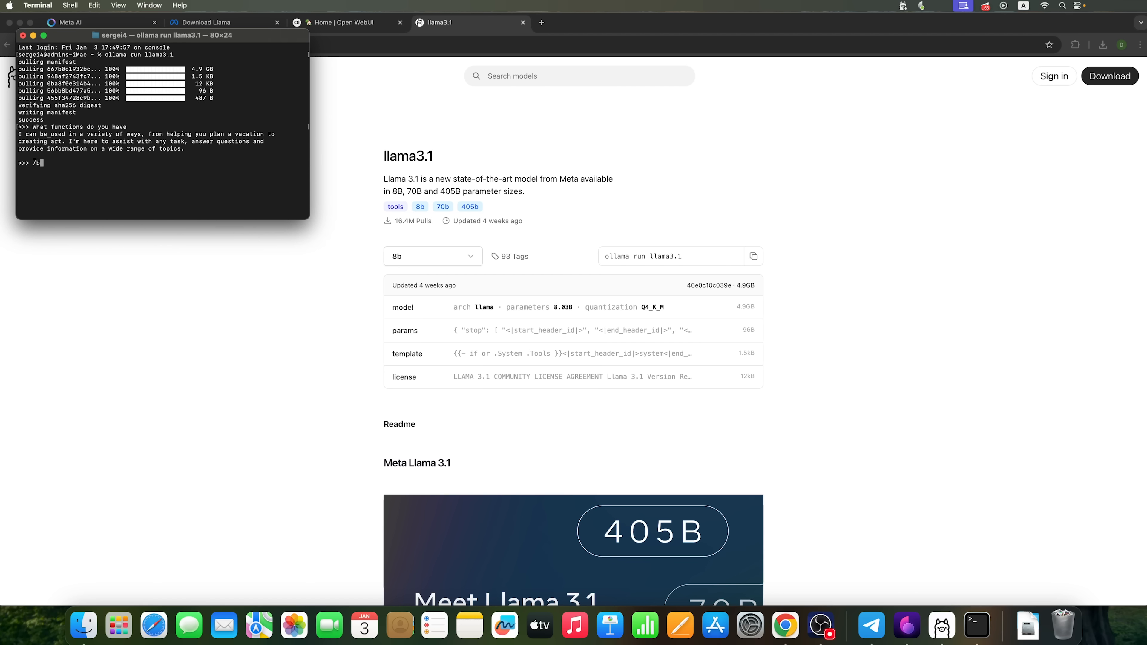
text(y)
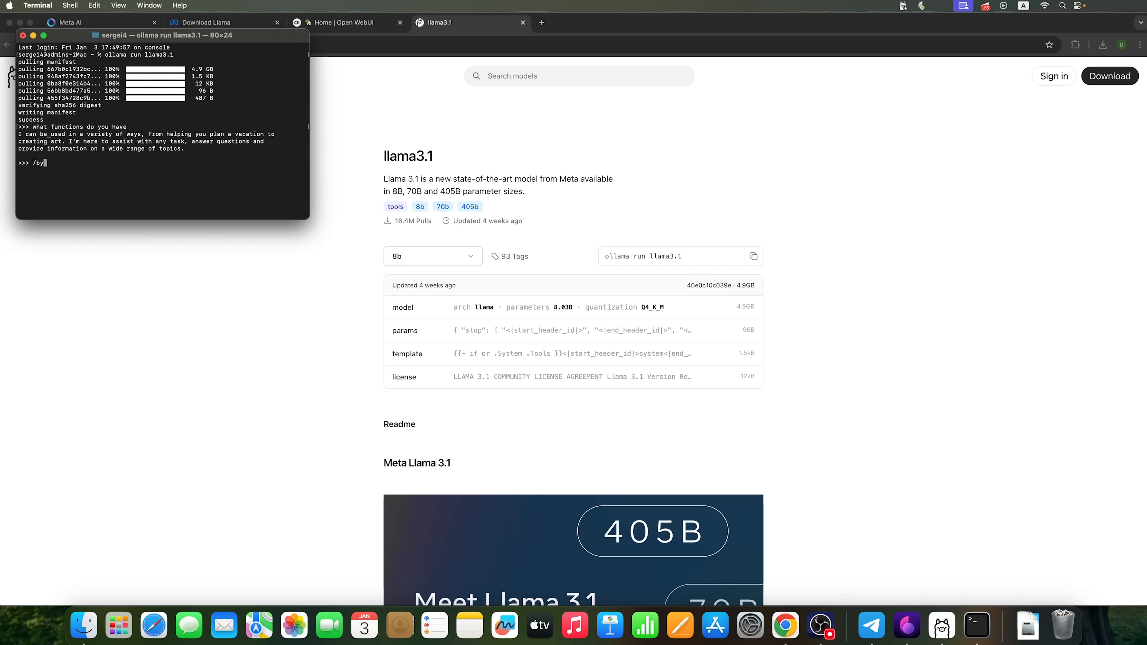
key(Return)
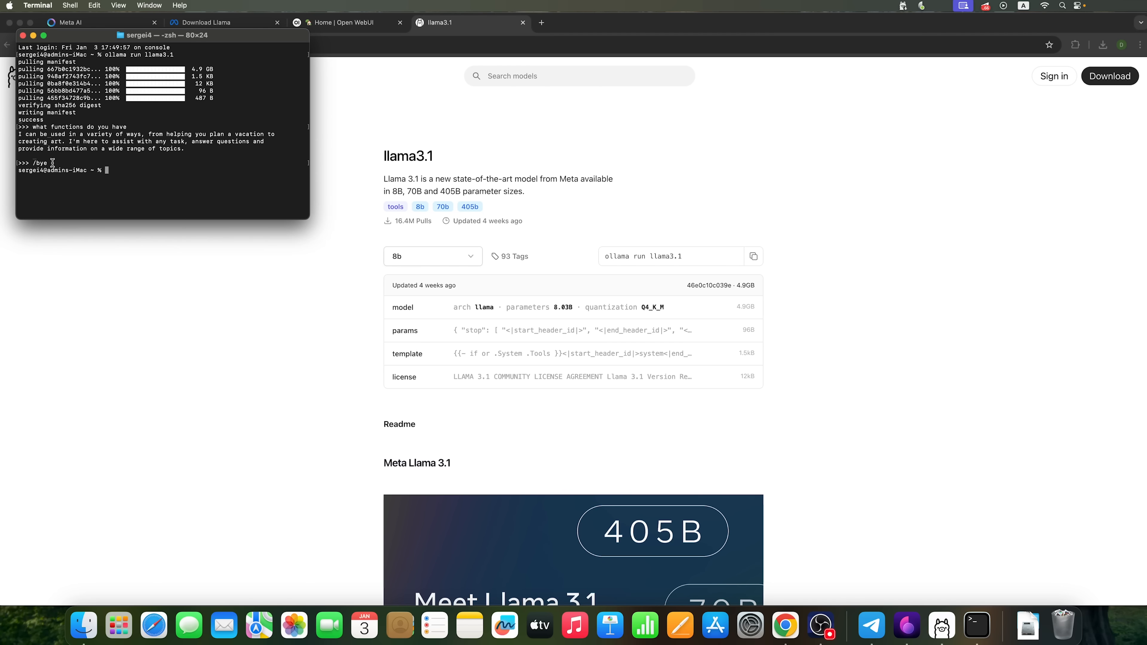
mouse_move(211, 153)
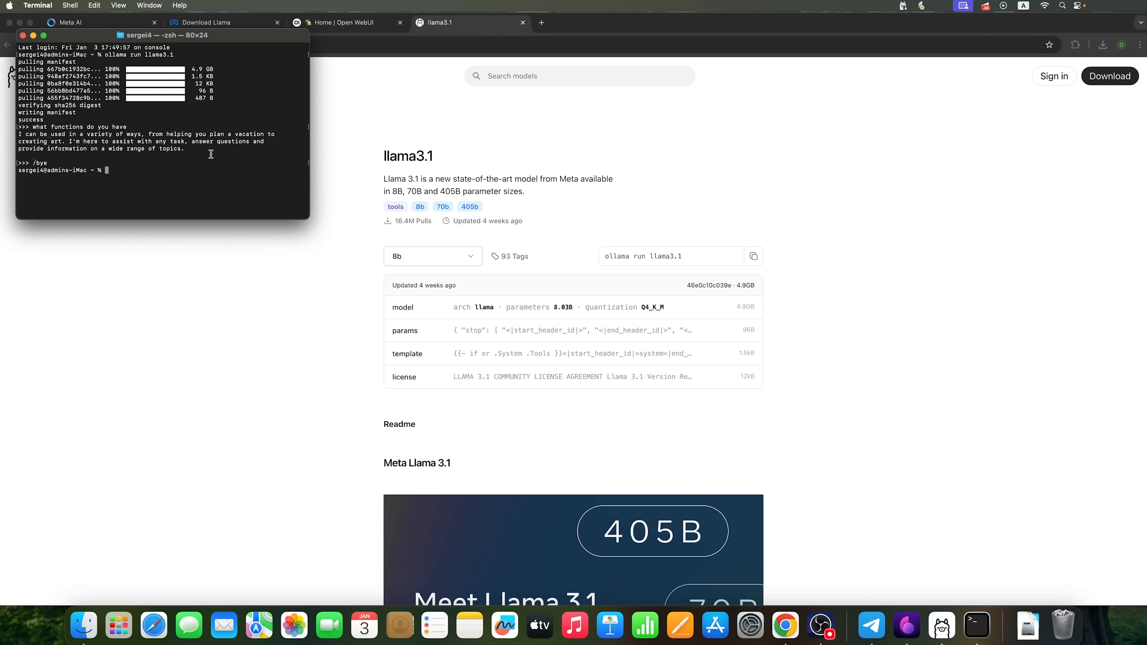
mouse_move(179, 162)
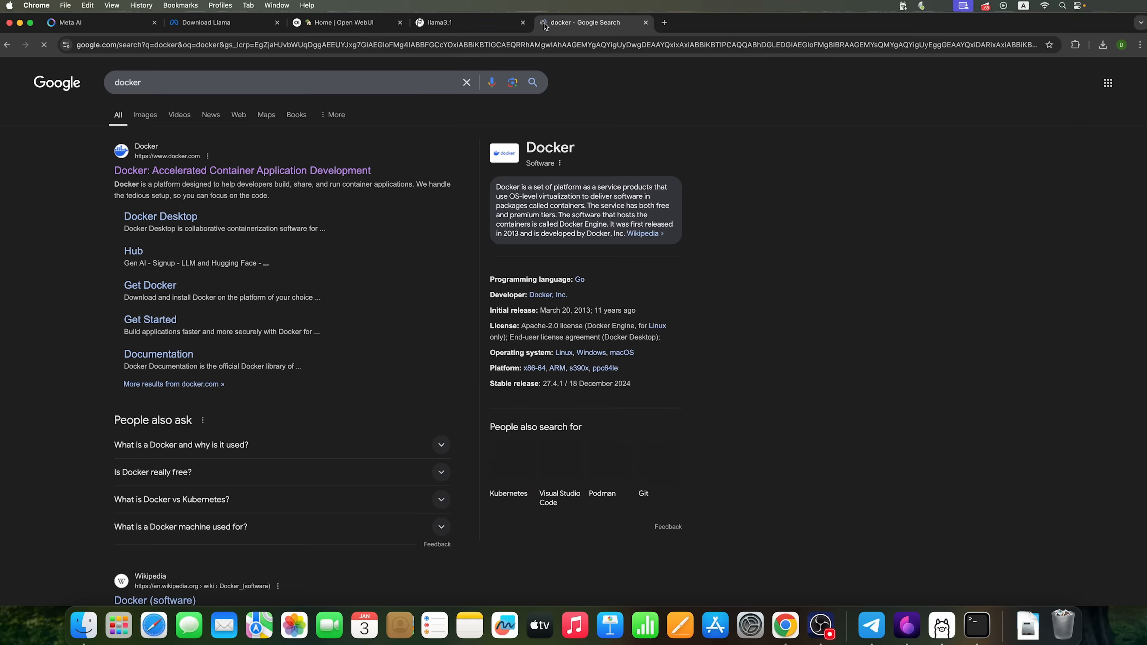
Open docker.com from Google results, show the Docker Desktop download options, then go to the Open WebUI docs
click(241, 170)
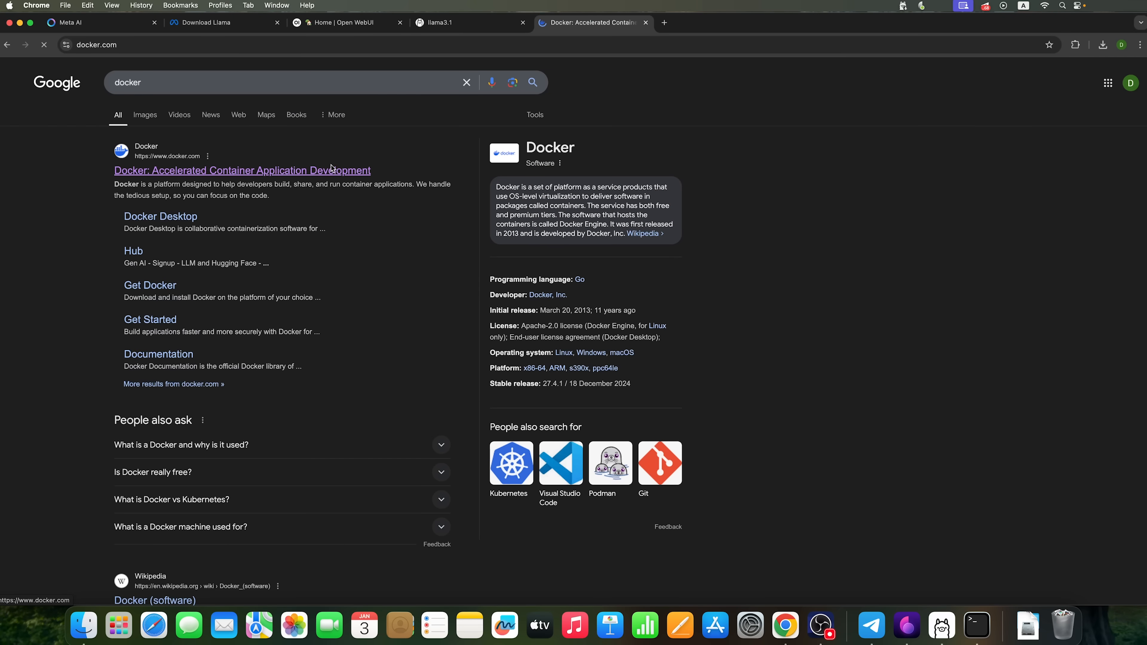
click(241, 170)
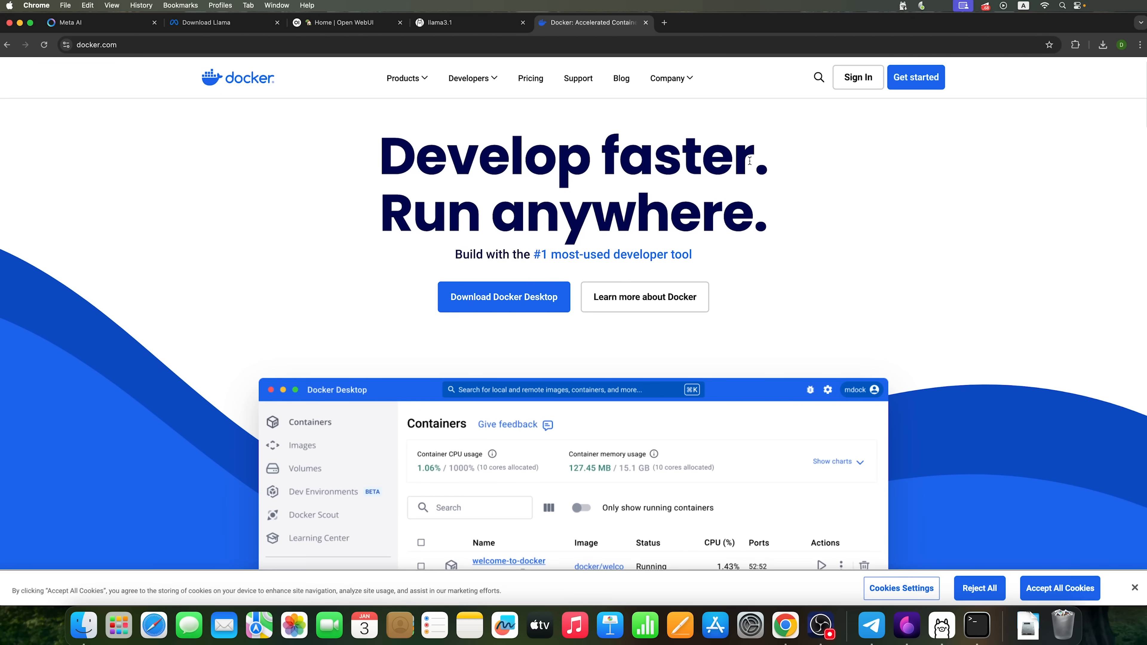
click(503, 297)
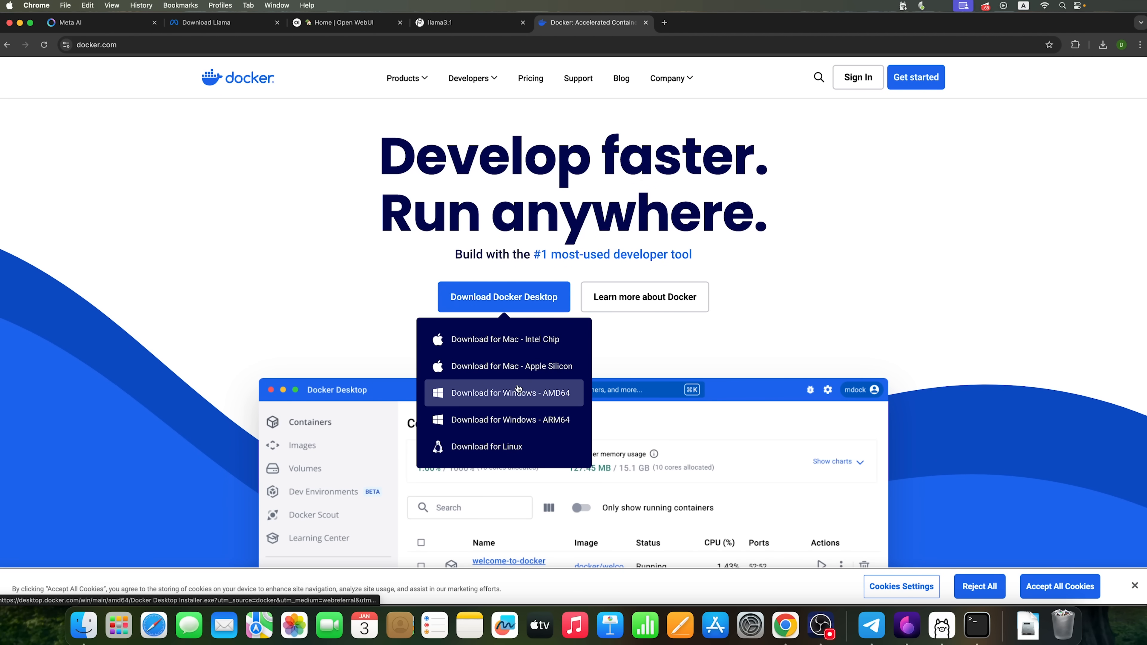
mouse_move(511, 365)
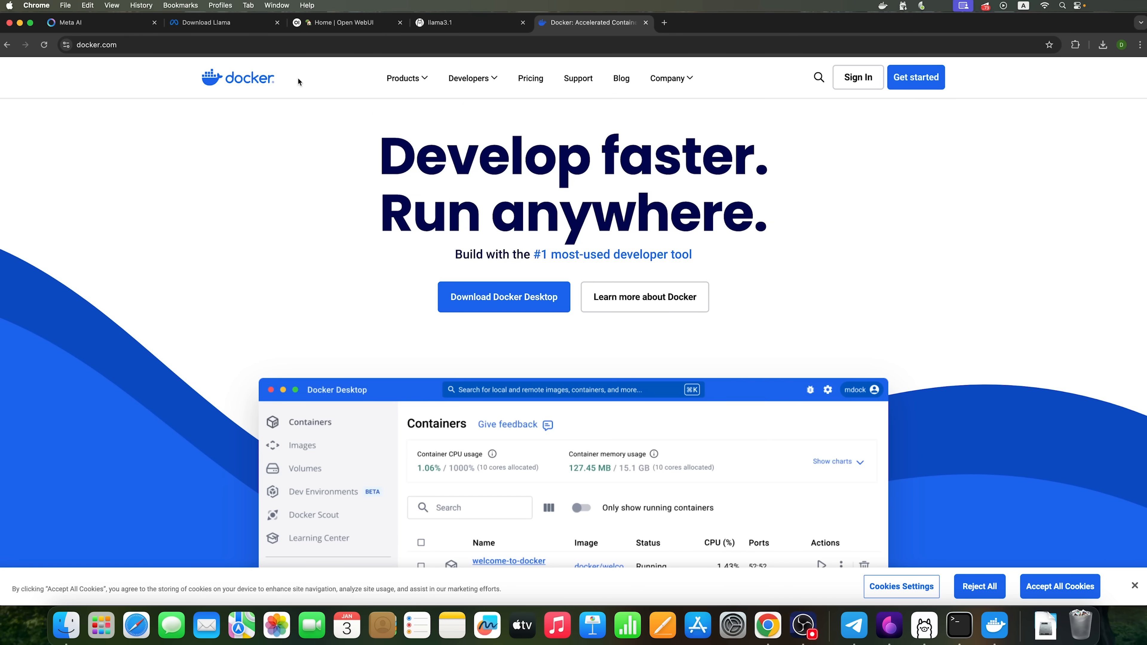
click(344, 23)
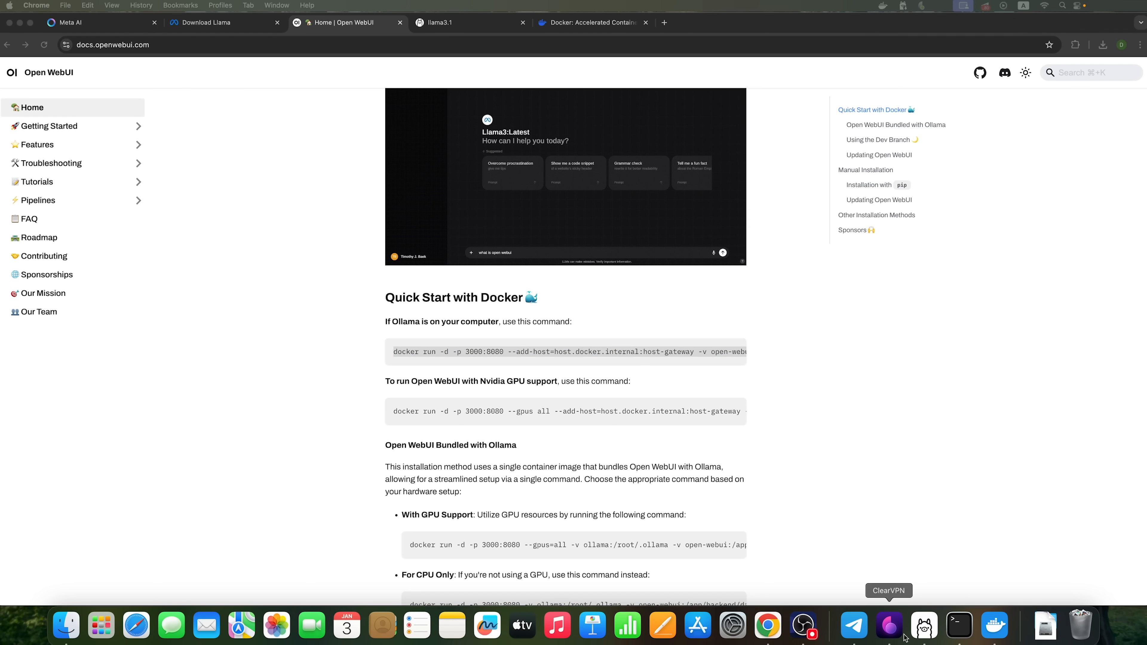
Bring Docker Desktop to the front showing the running open-webui container on port 3000:8080
click(958, 626)
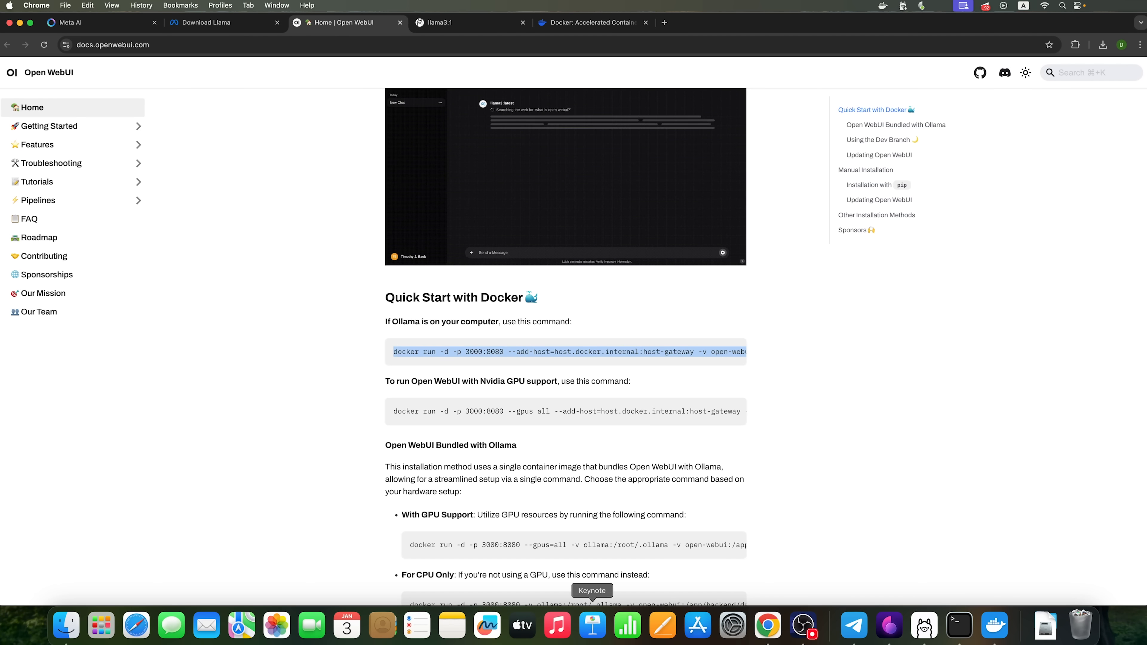
click(994, 626)
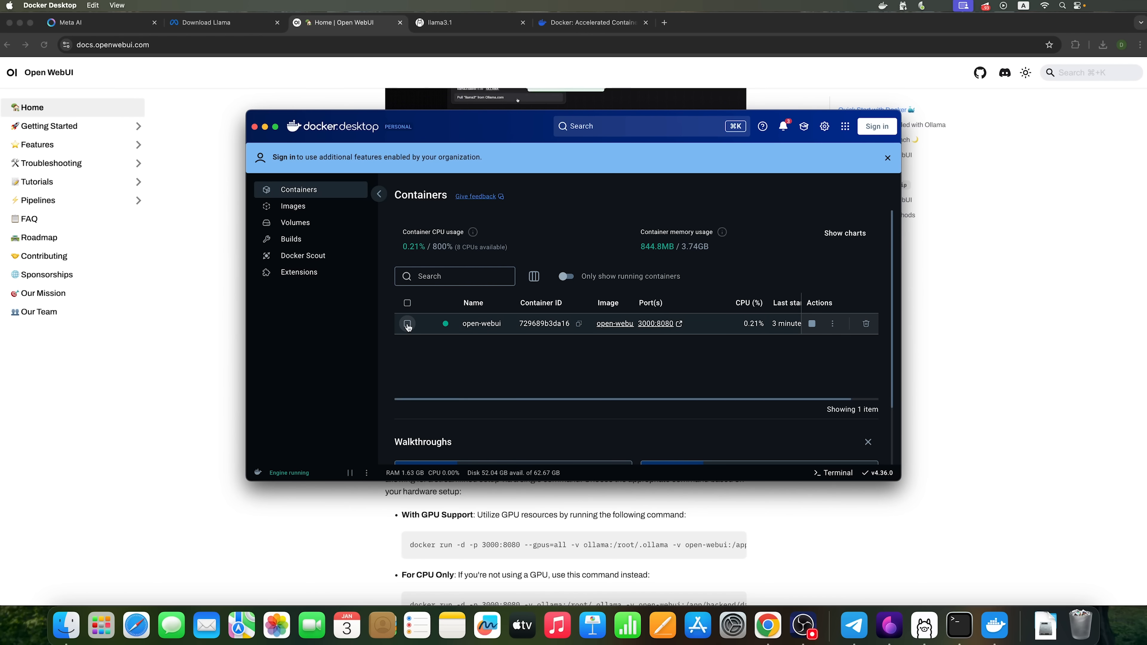
mouse_move(655, 323)
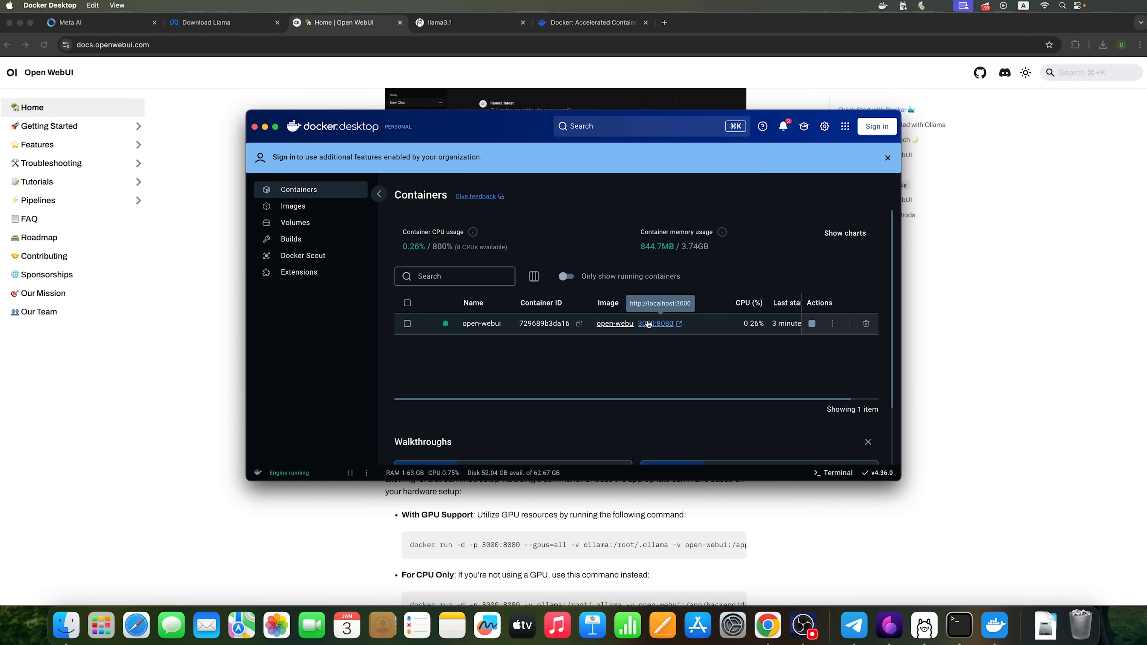
mouse_move(653, 329)
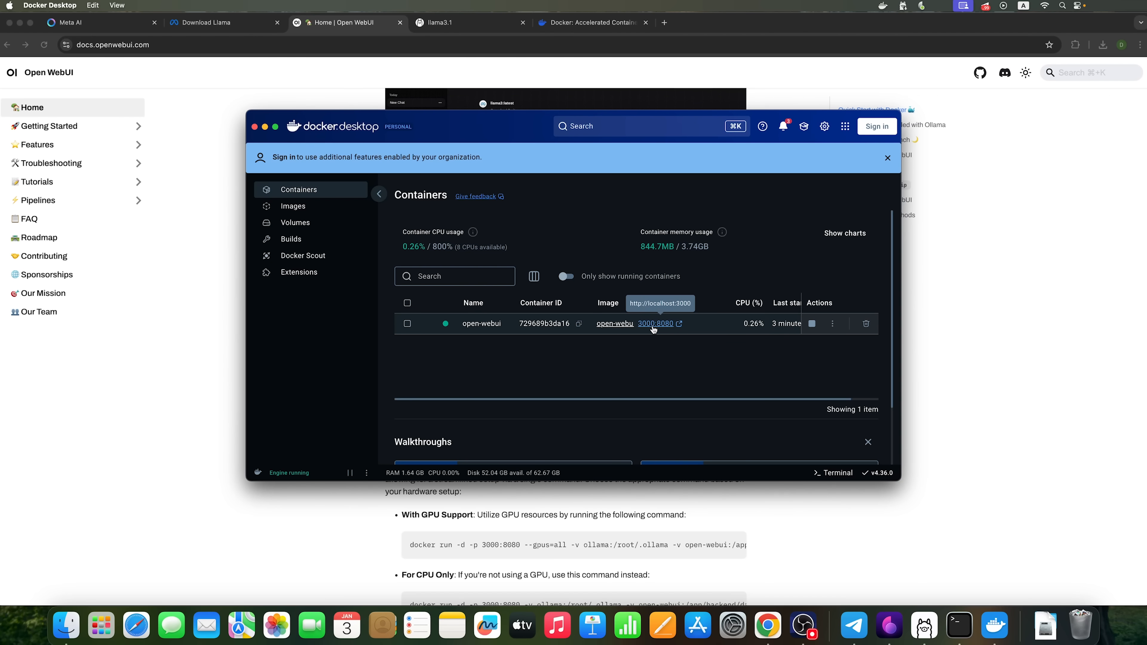
Open the open-webui container's 3000:8080 link to load Open WebUI at localhost:3000
click(655, 324)
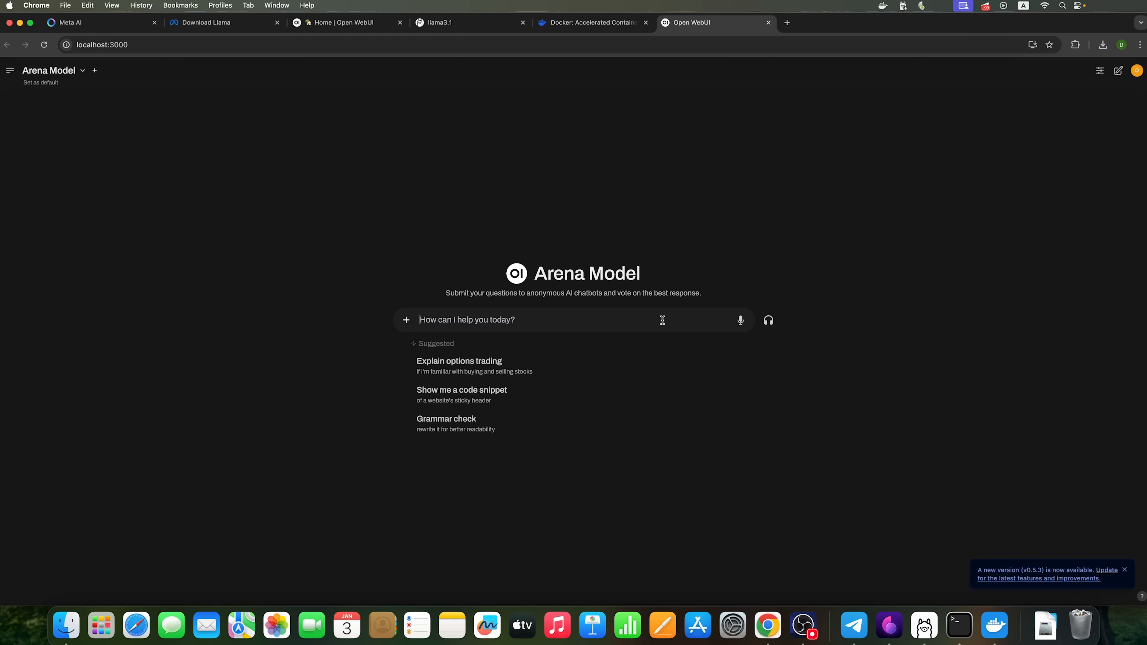
Glance at the account menu, then choose llama3.1:latest from the model picker
click(1137, 71)
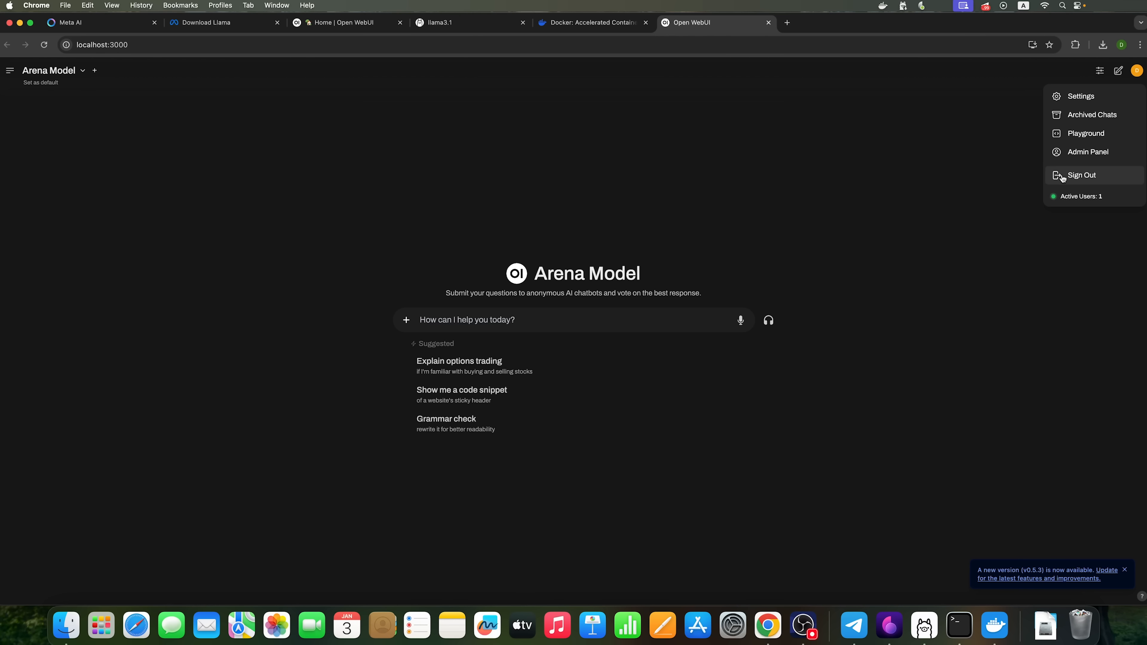
mouse_move(909, 196)
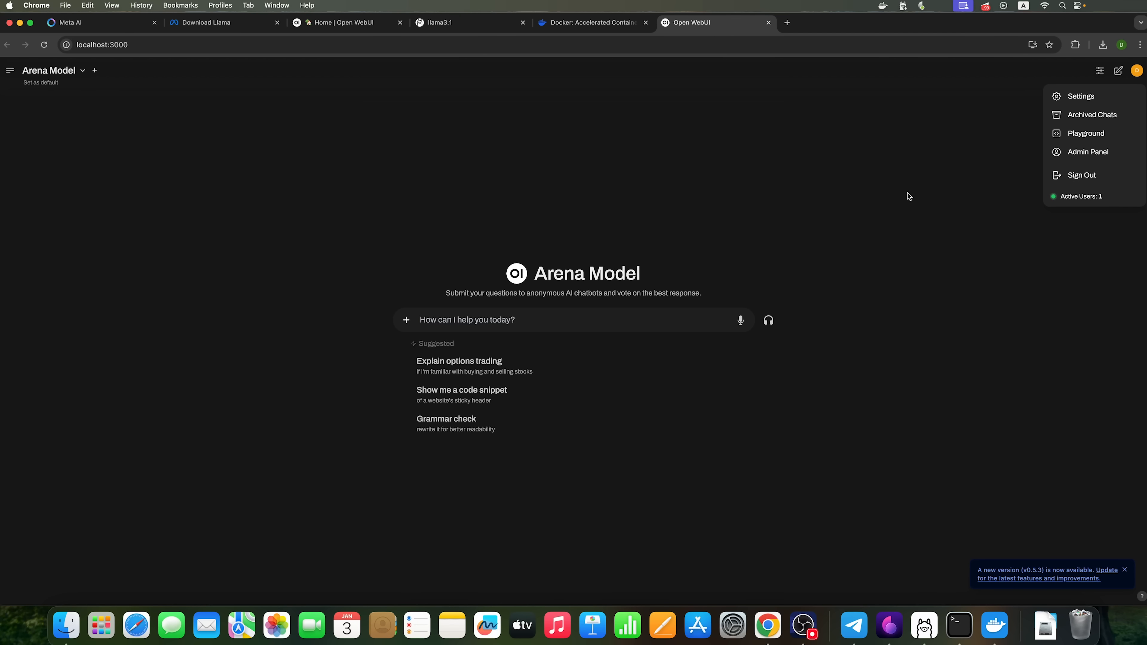
click(82, 133)
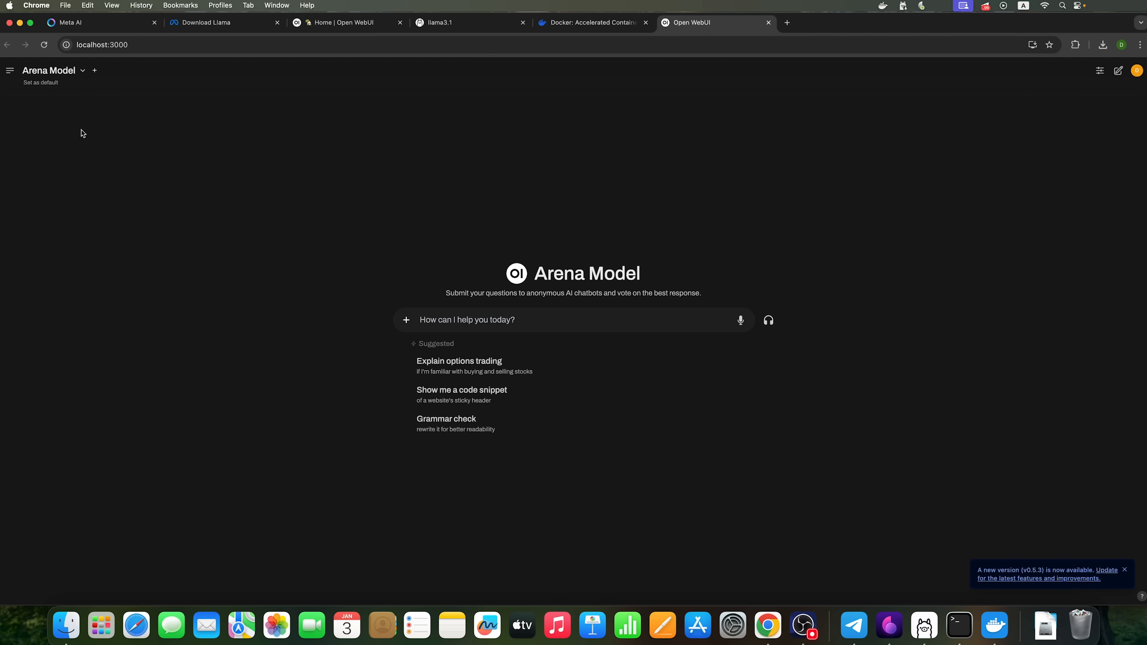
click(49, 71)
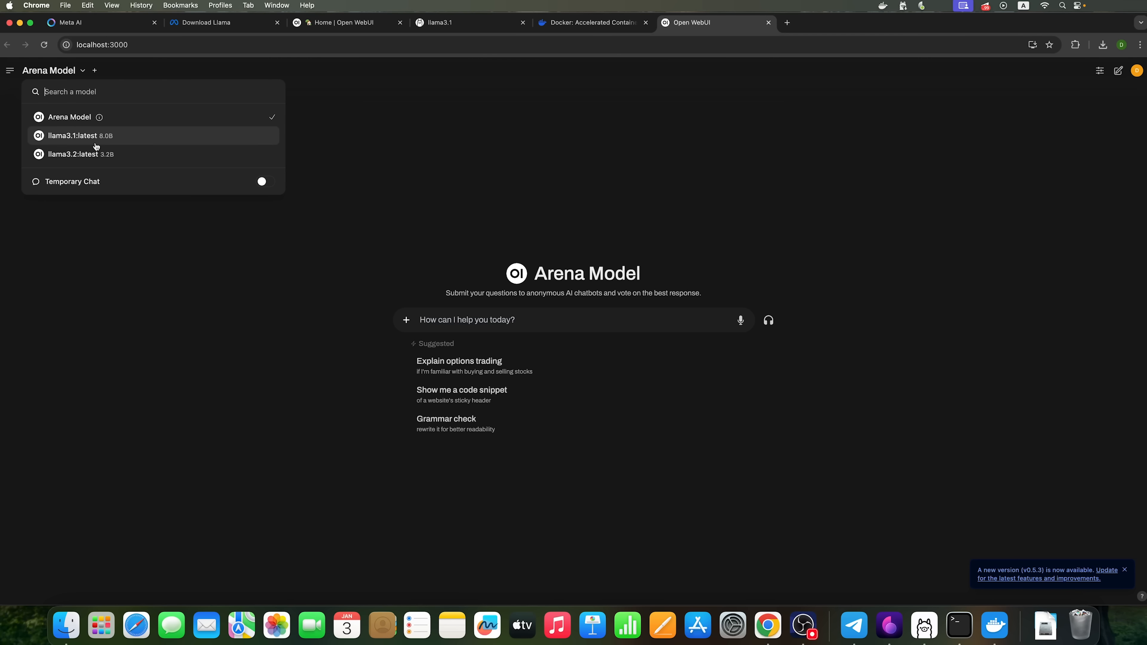
click(80, 135)
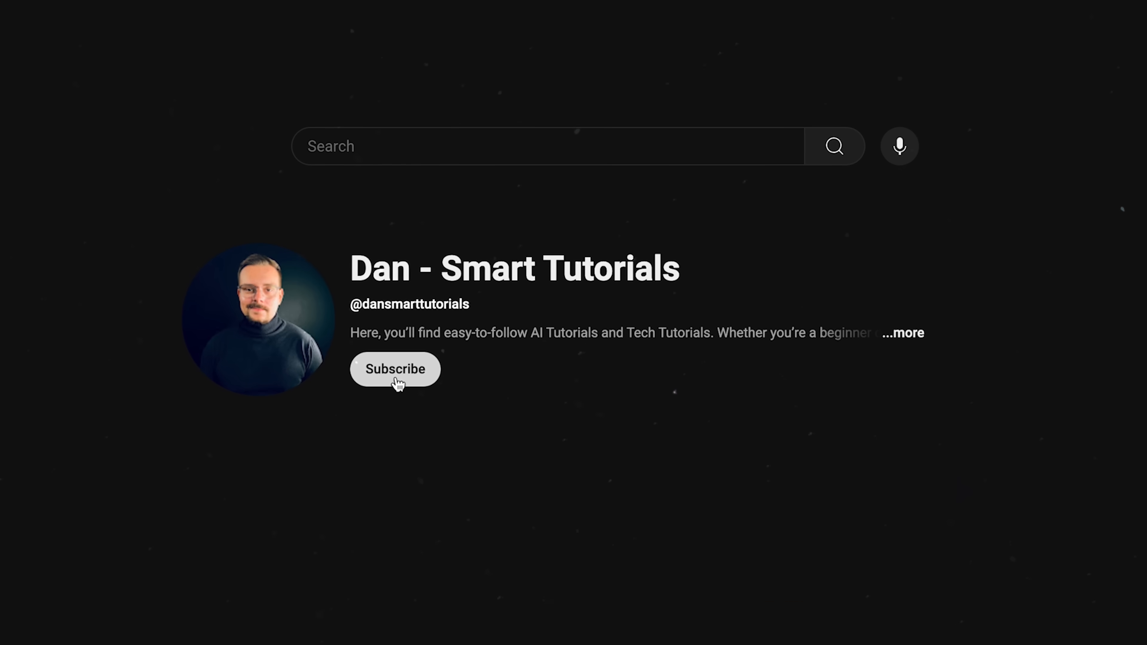
click(395, 368)
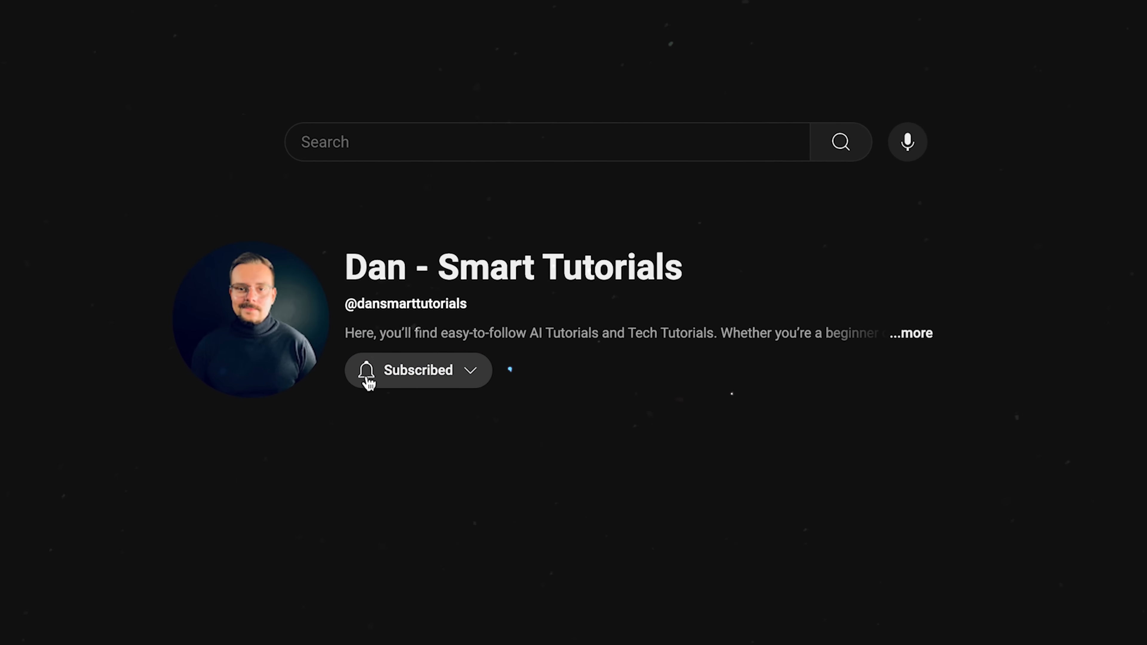
click(417, 370)
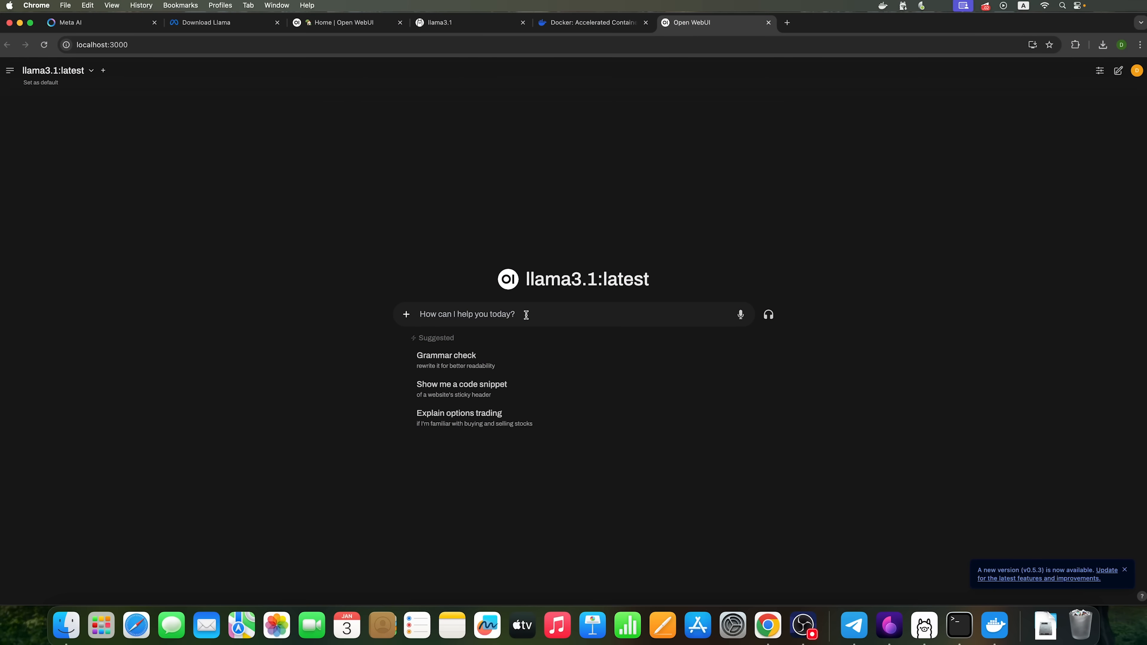
mouse_move(512, 307)
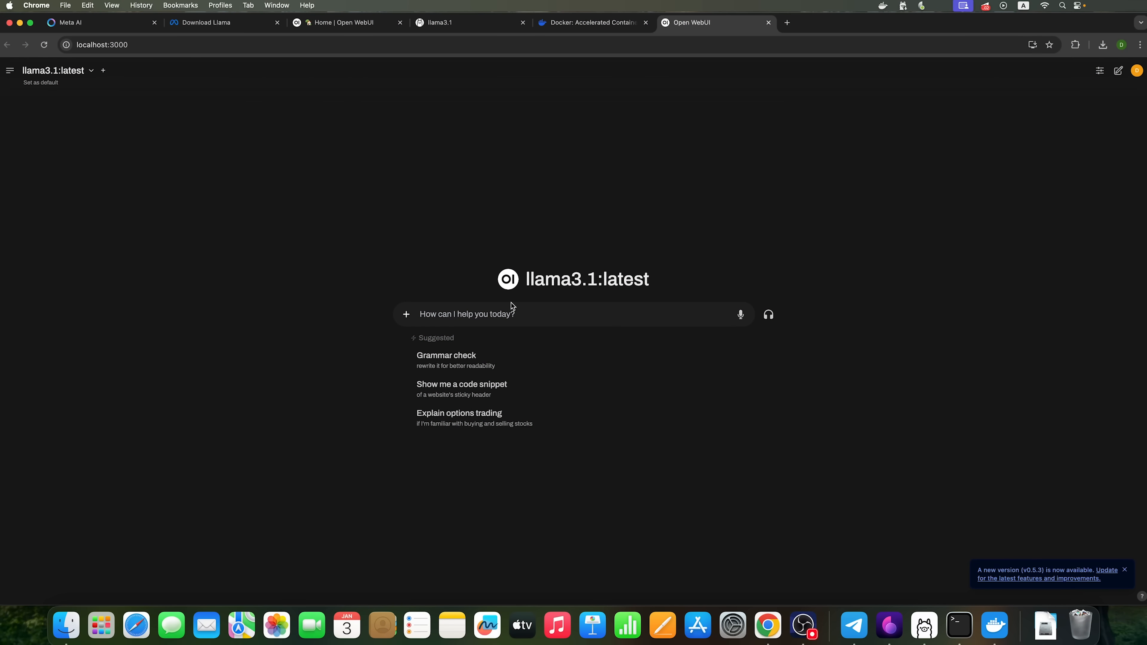
mouse_move(607, 309)
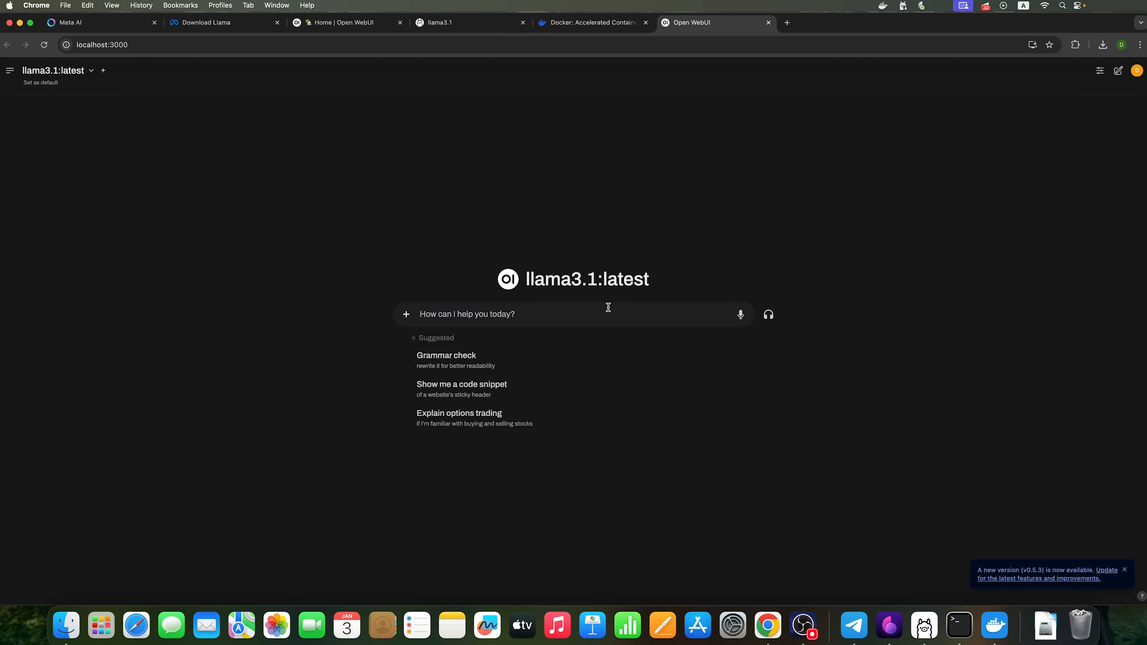
Send the question 'what functions do you have' to the local model
text(what functions do you have)
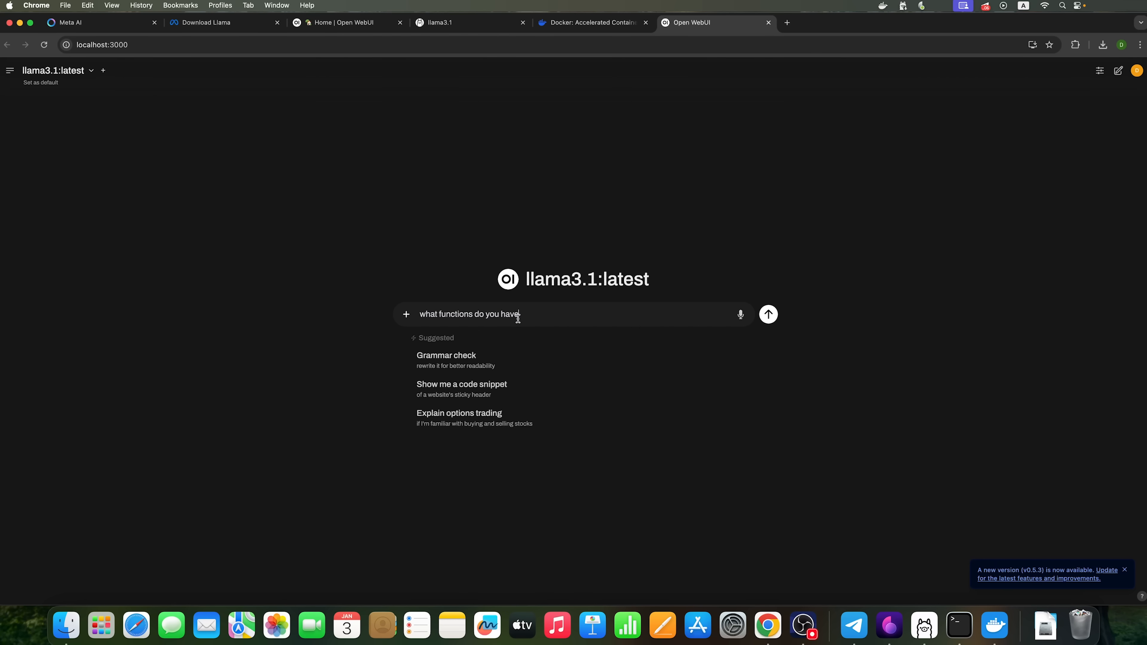
mouse_move(769, 314)
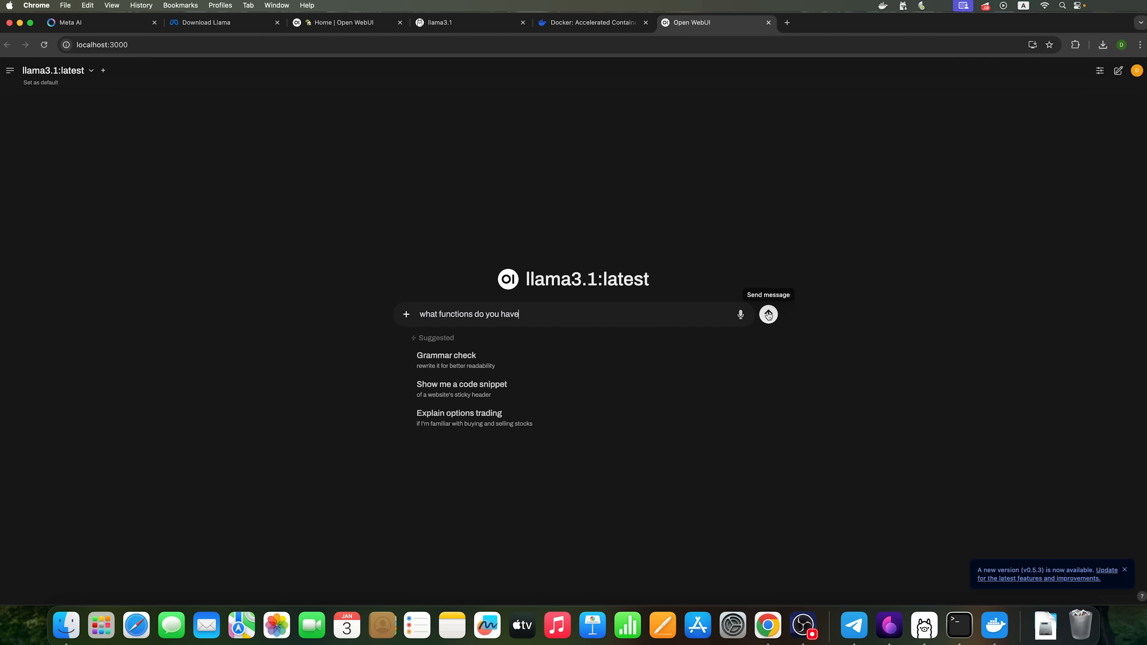
click(768, 315)
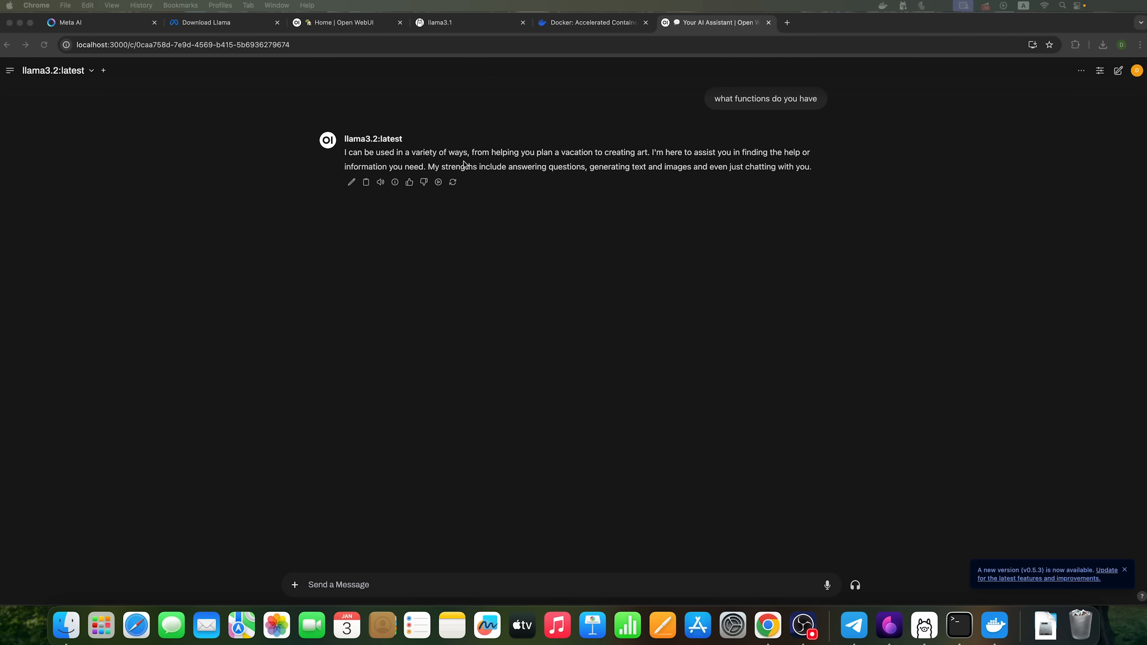
mouse_move(551, 160)
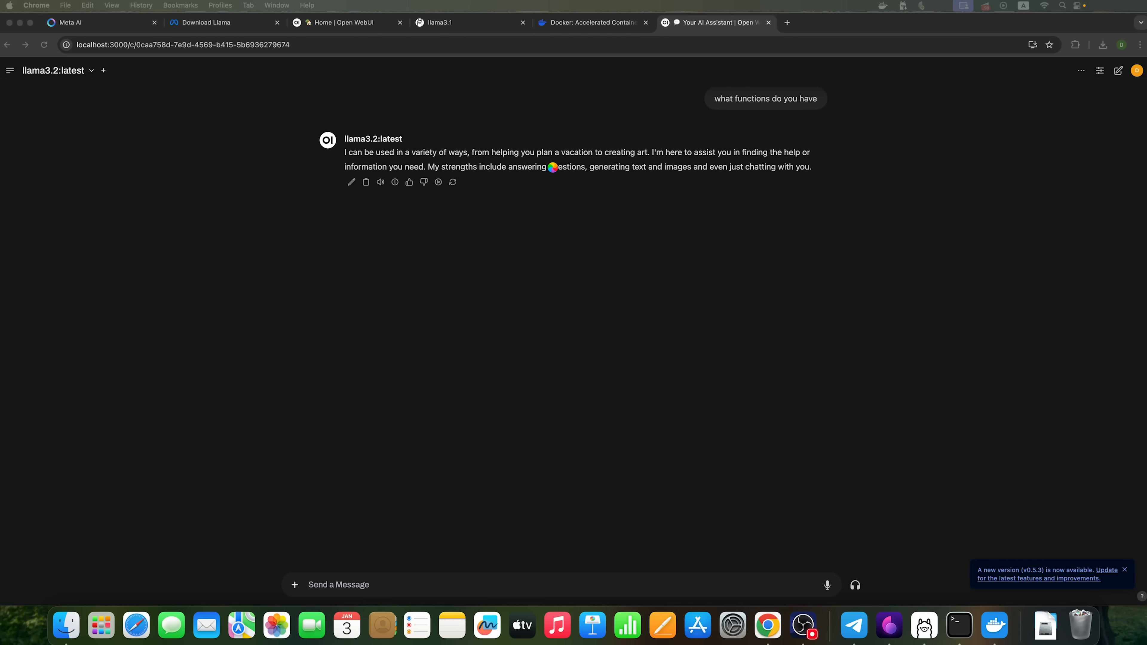
mouse_move(901, 214)
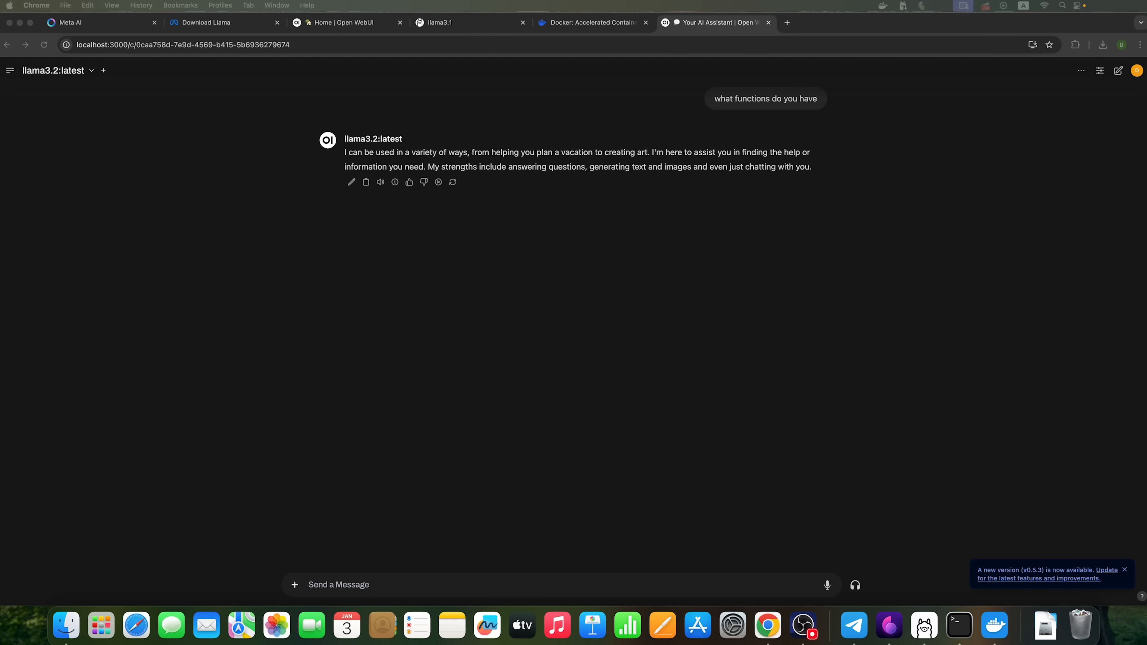
mouse_move(515, 111)
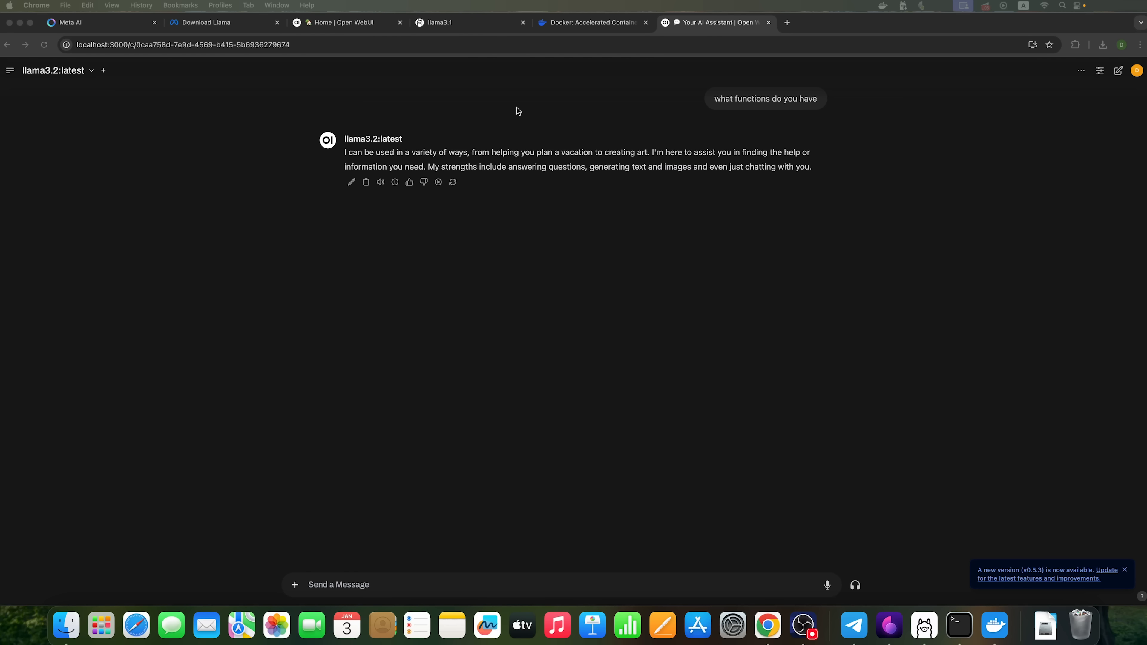
mouse_move(87, 50)
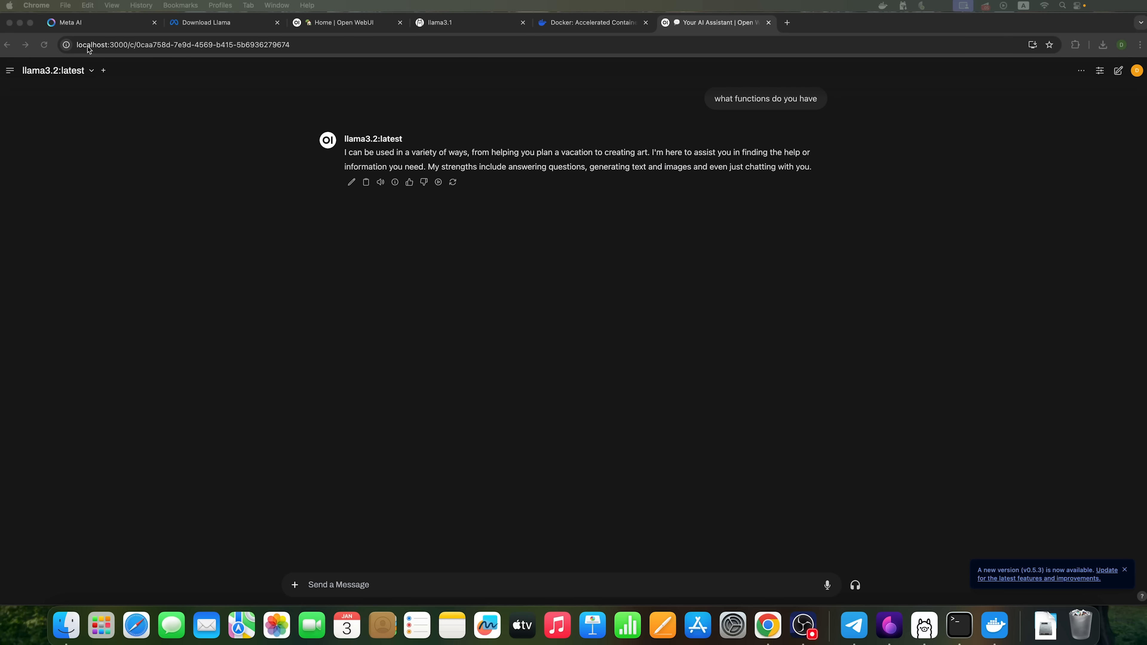
mouse_move(117, 55)
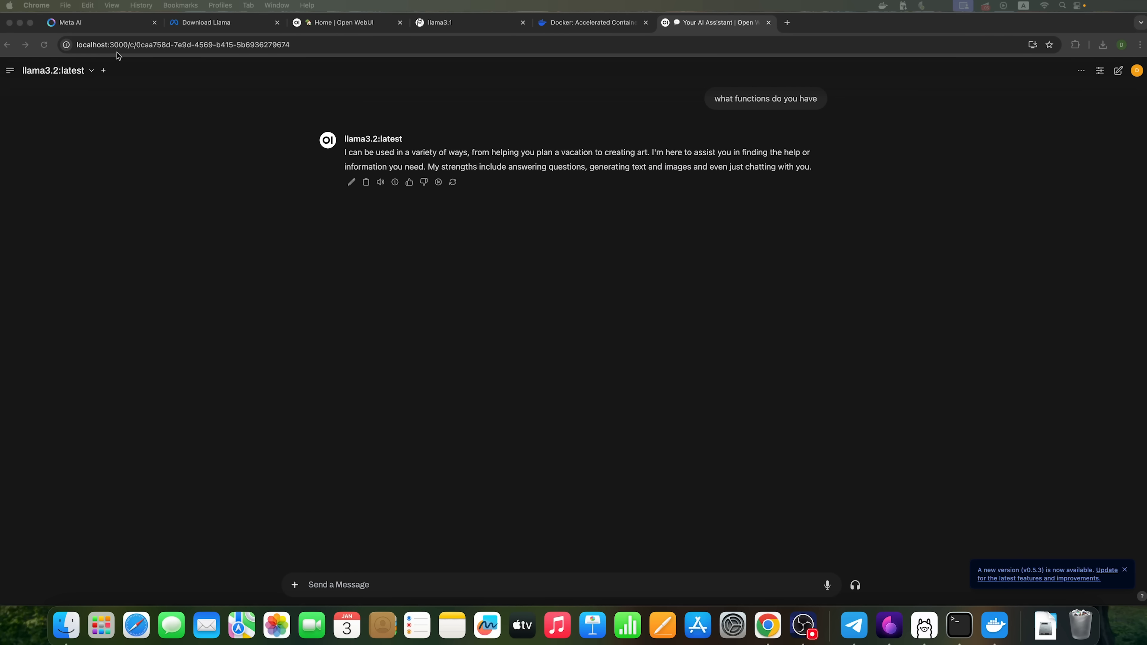
mouse_move(144, 67)
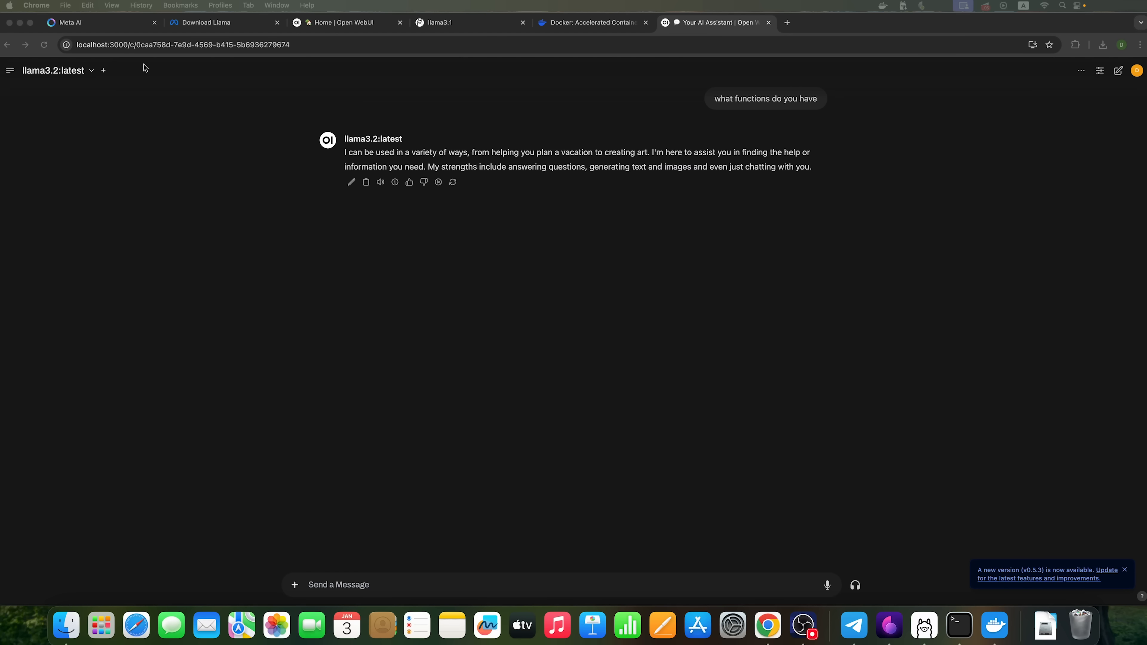
mouse_move(304, 51)
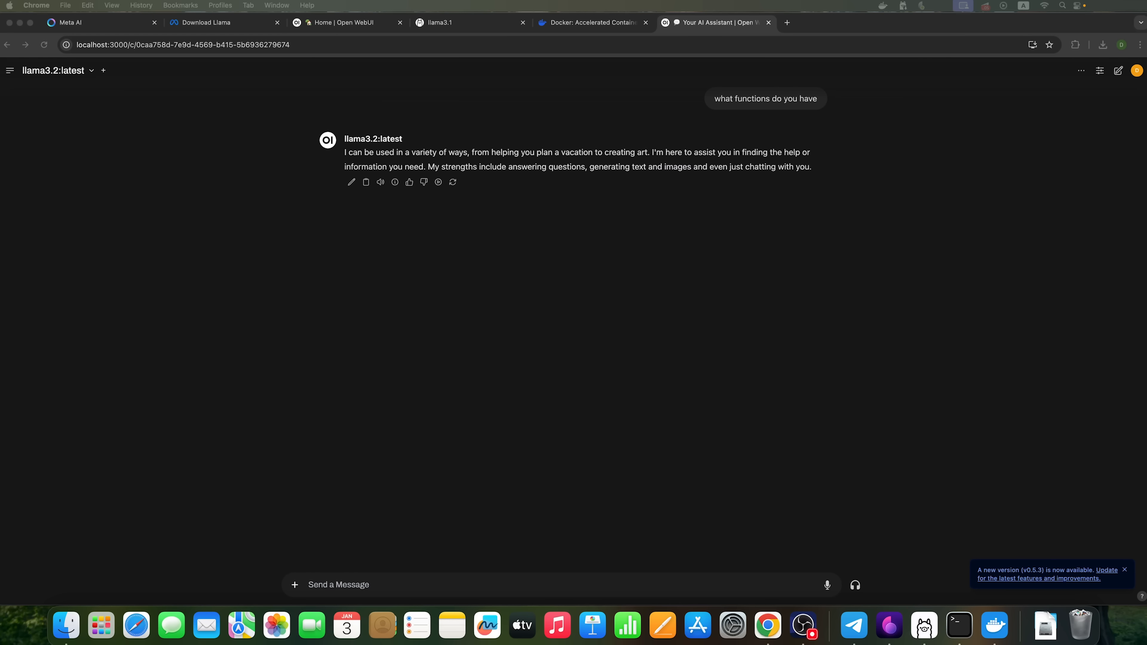
Open the LM Studio website in a new Chrome tab after reading the reply
click(785, 22)
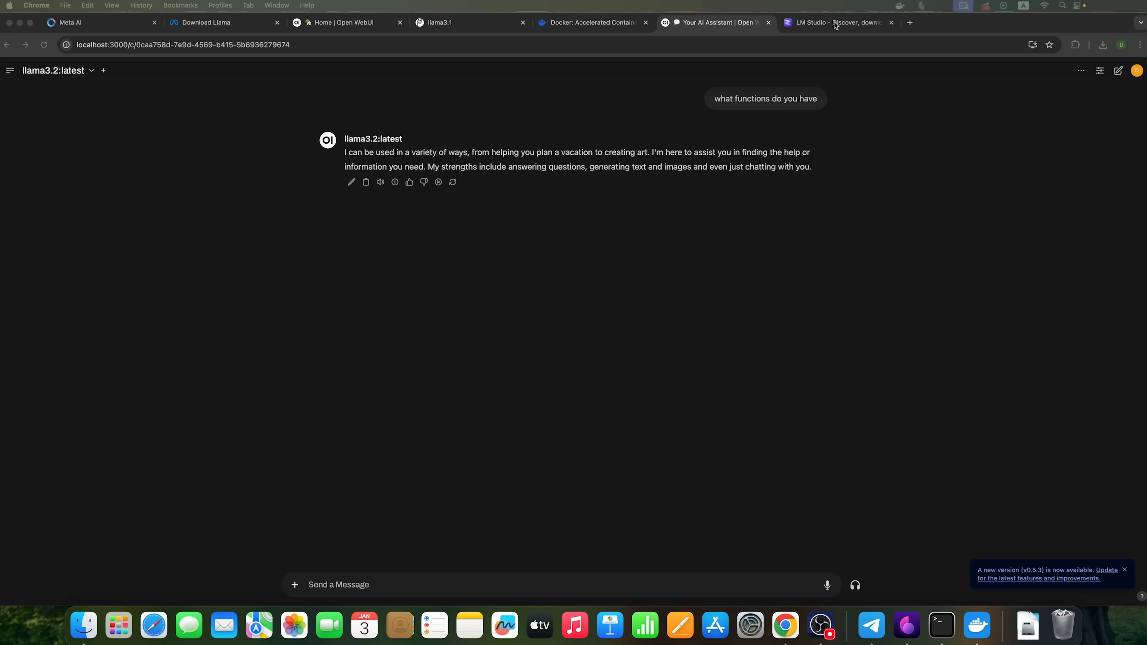
Download LM-Studio-0.3.5-arm64.dmg for Mac (M series) and launch the installer from Chrome's downloads
click(838, 23)
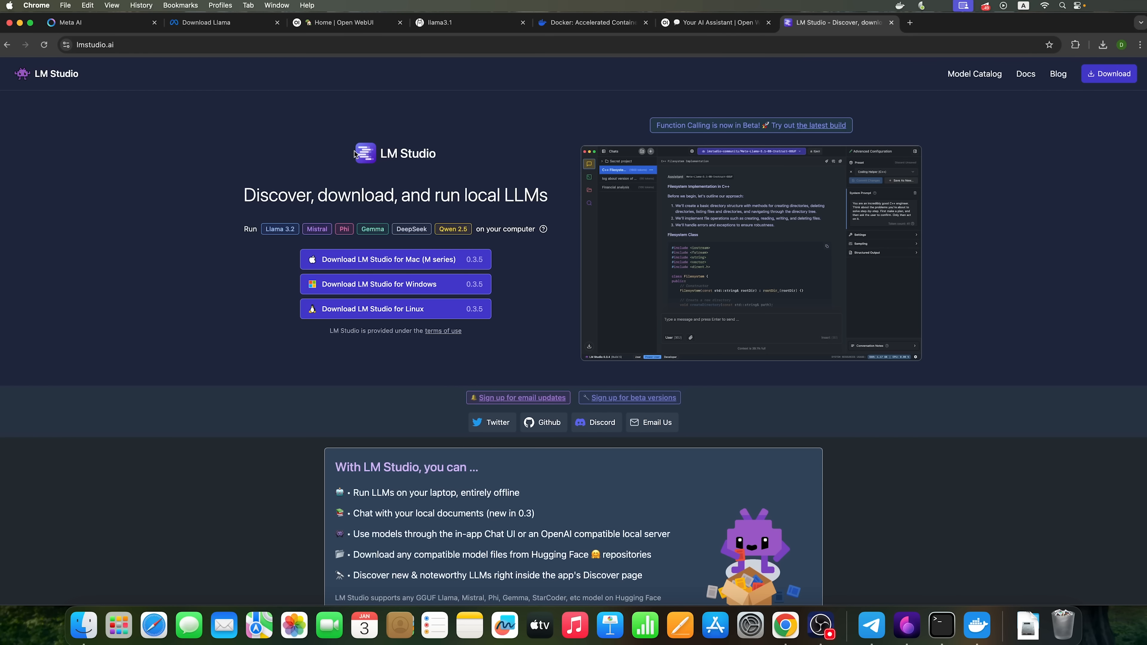
mouse_move(457, 322)
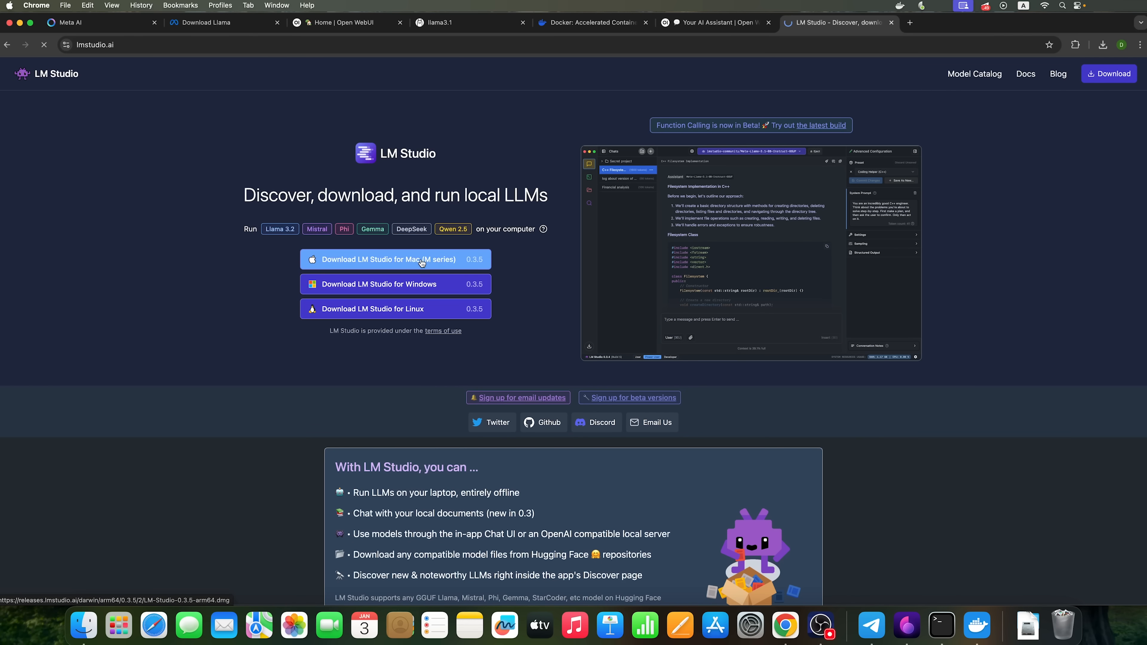
mouse_move(364, 267)
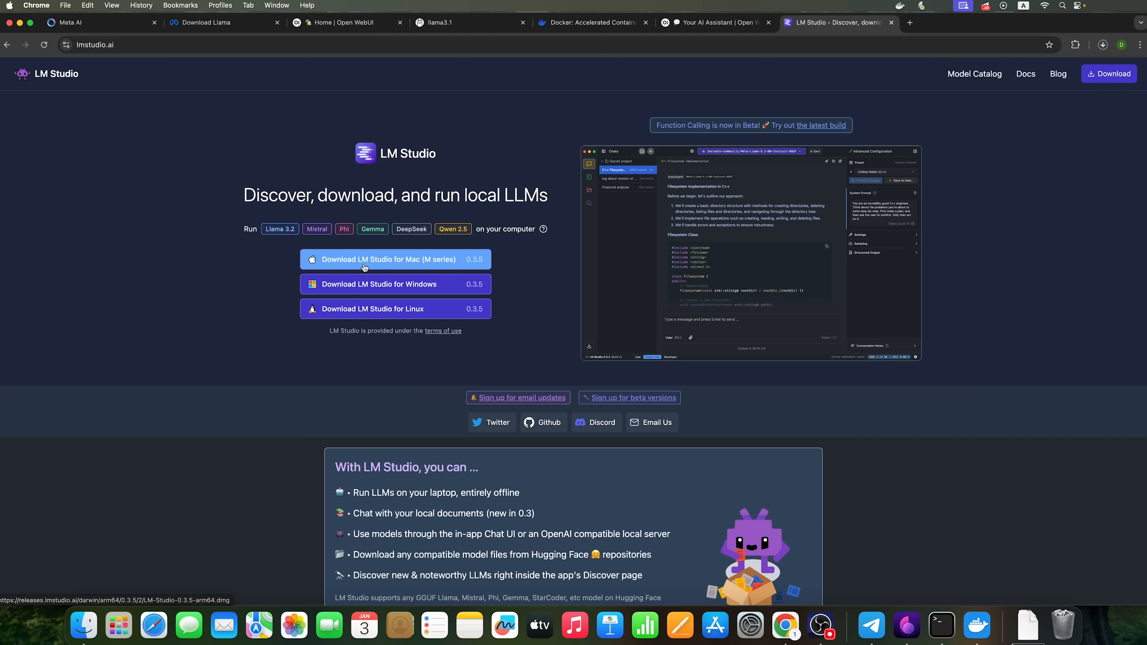
mouse_move(388, 284)
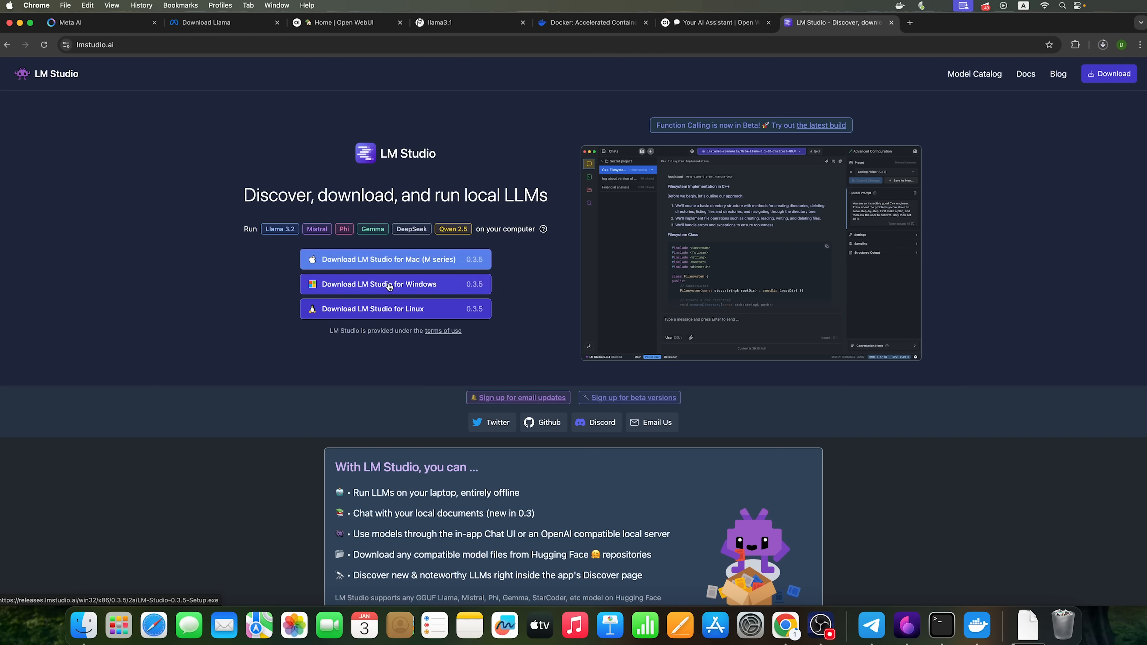
mouse_move(395, 258)
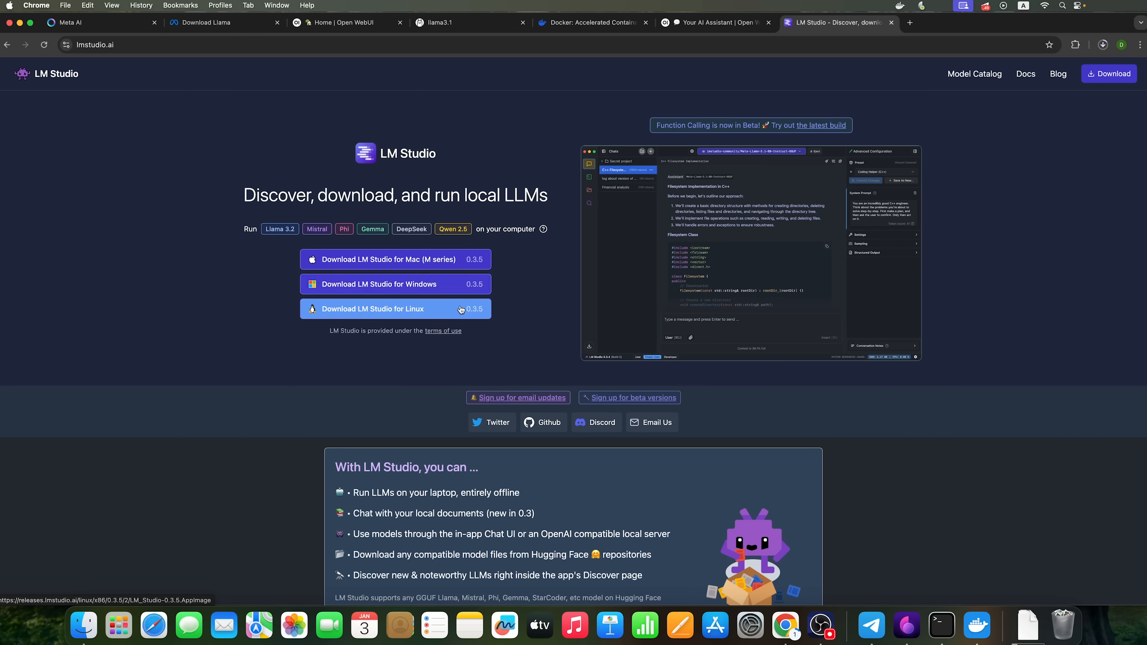
mouse_move(867, 117)
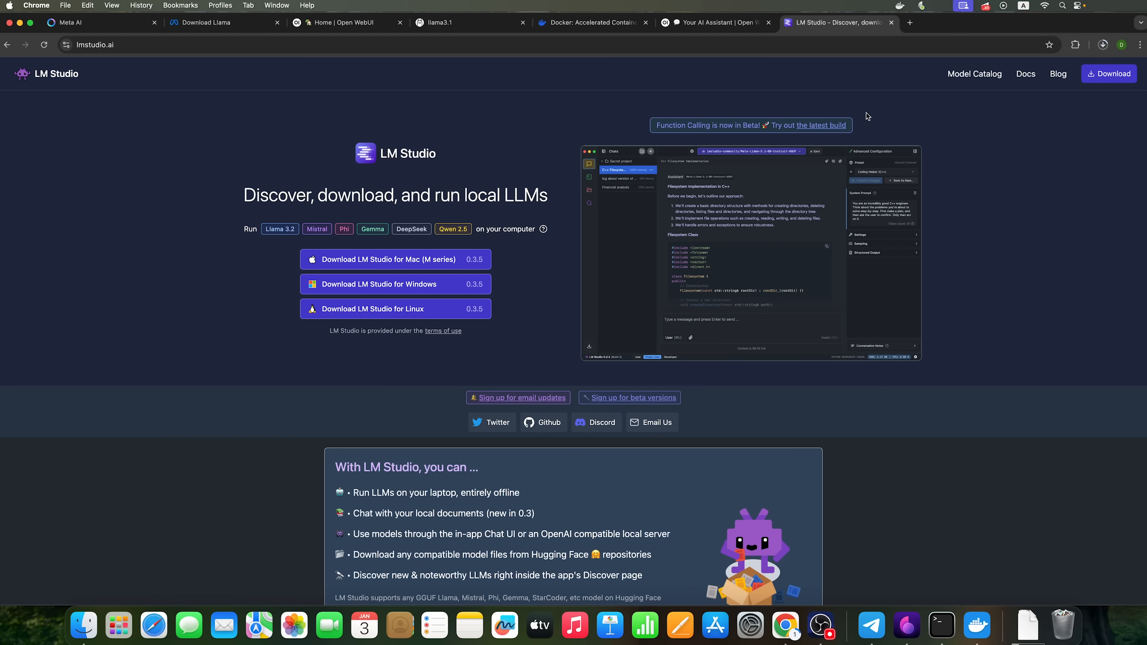
click(1103, 45)
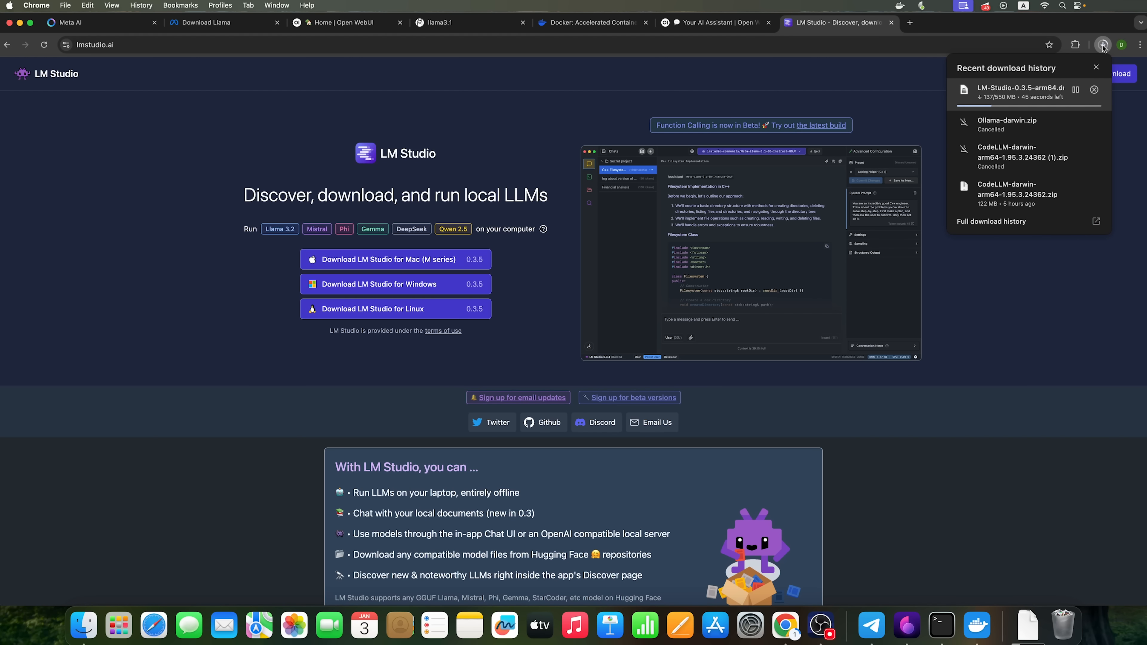
click(1102, 45)
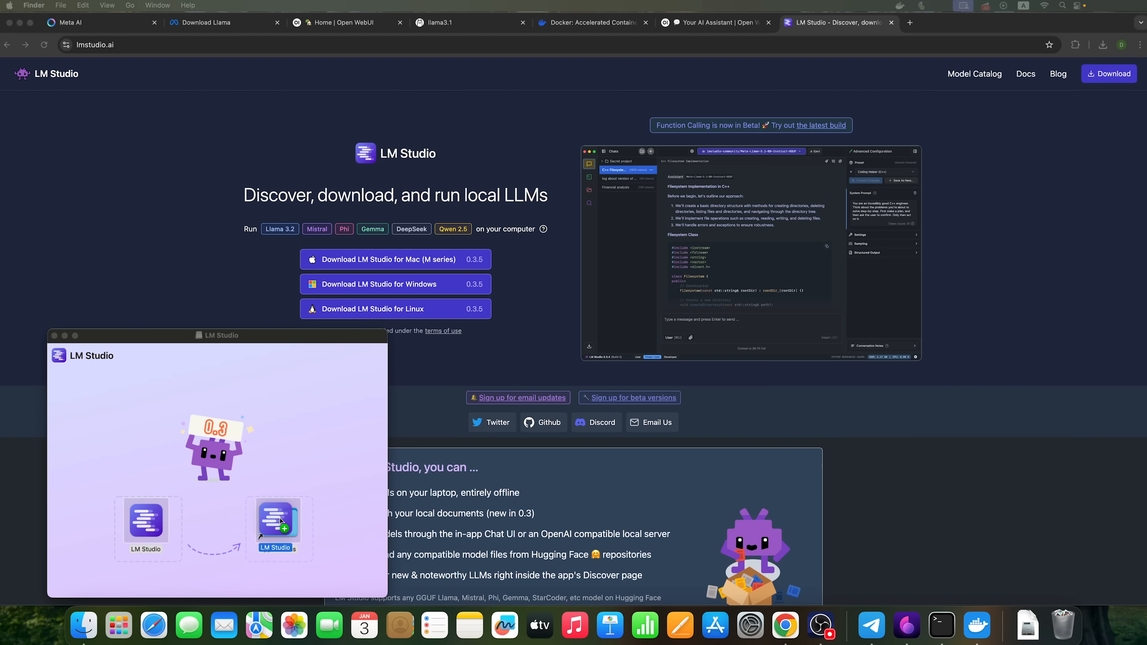
mouse_move(88, 350)
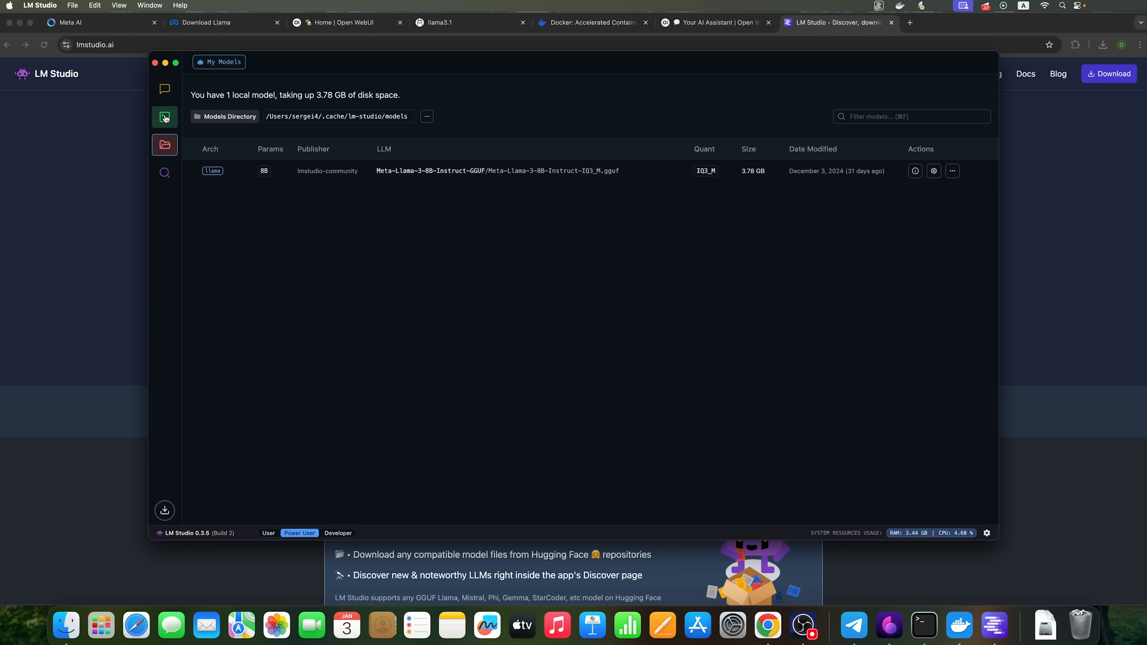
Review the Local Server settings, then show the Meta-Llama-3-8B-Instruct chat listing its abilities
click(165, 117)
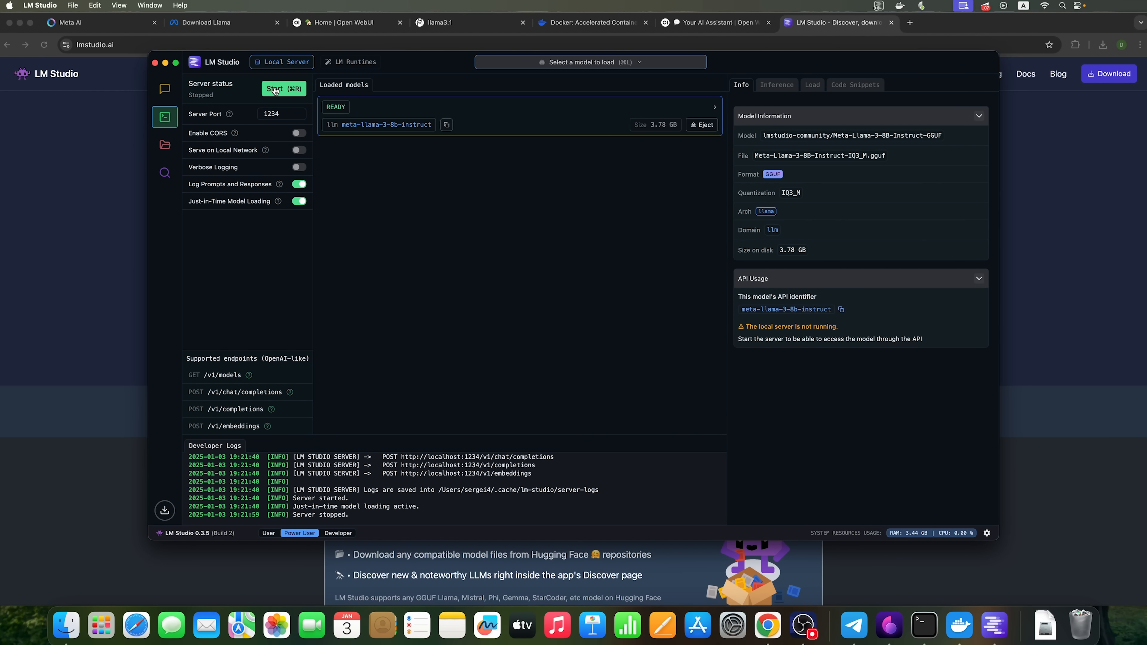
mouse_move(300, 111)
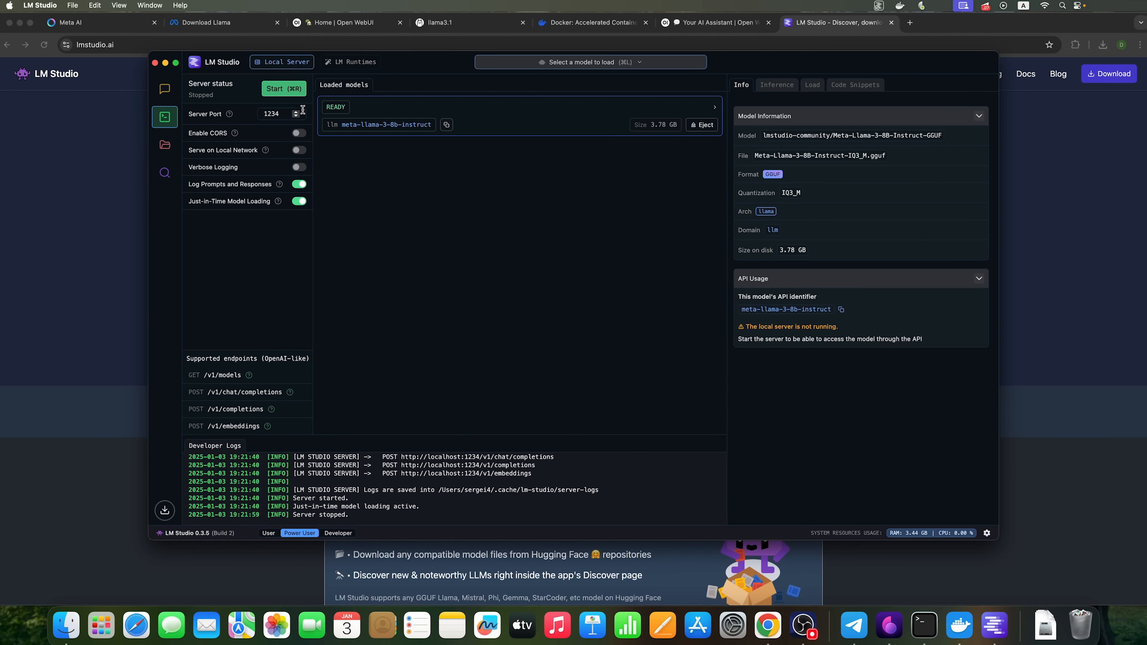
mouse_move(165, 89)
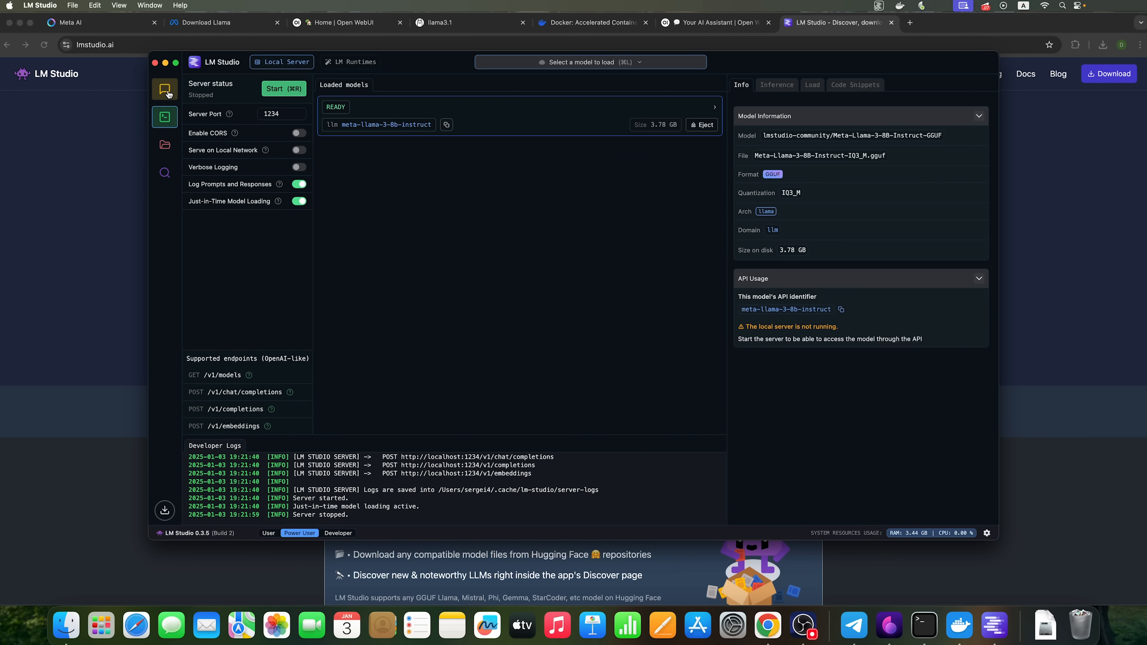
click(165, 88)
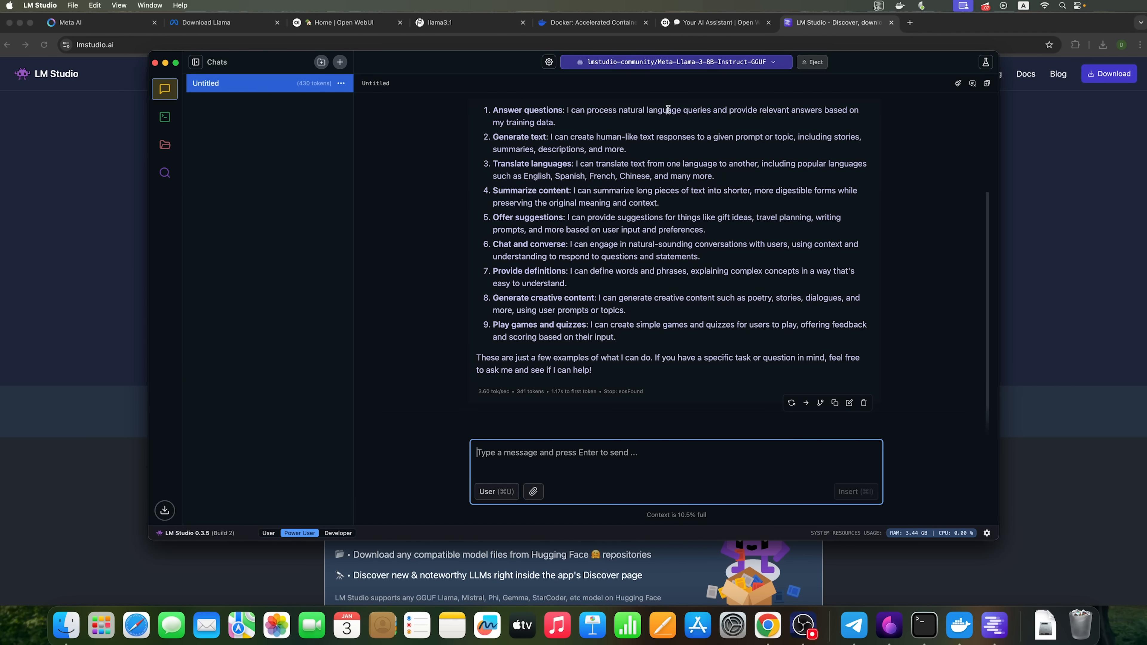
mouse_move(659, 62)
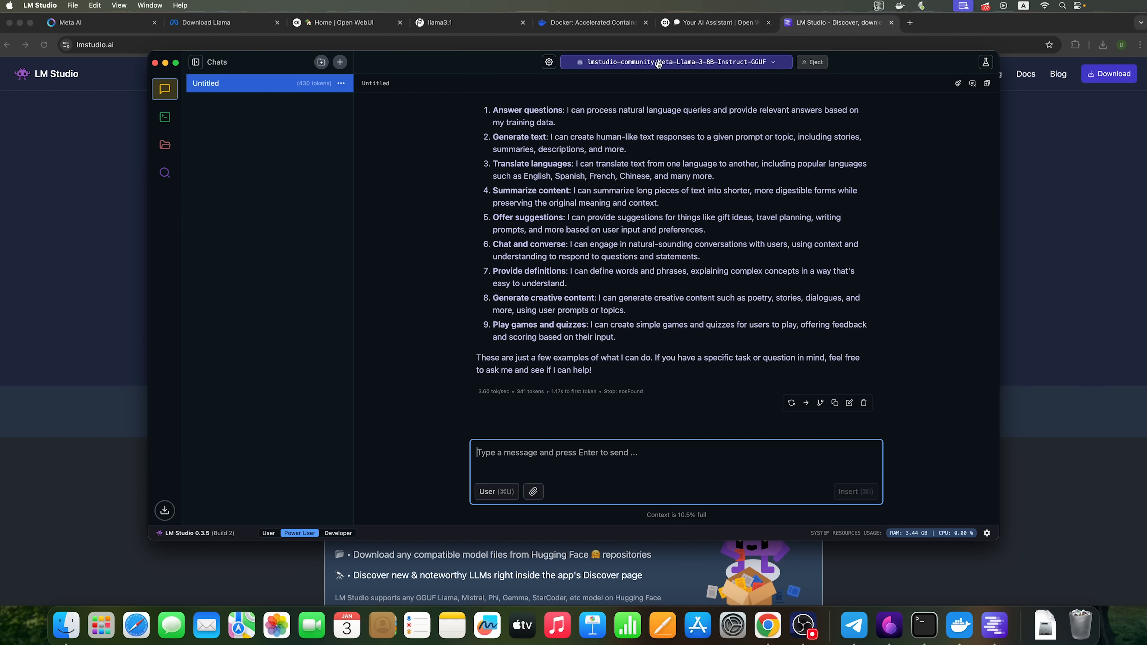
scroll(up, 3)
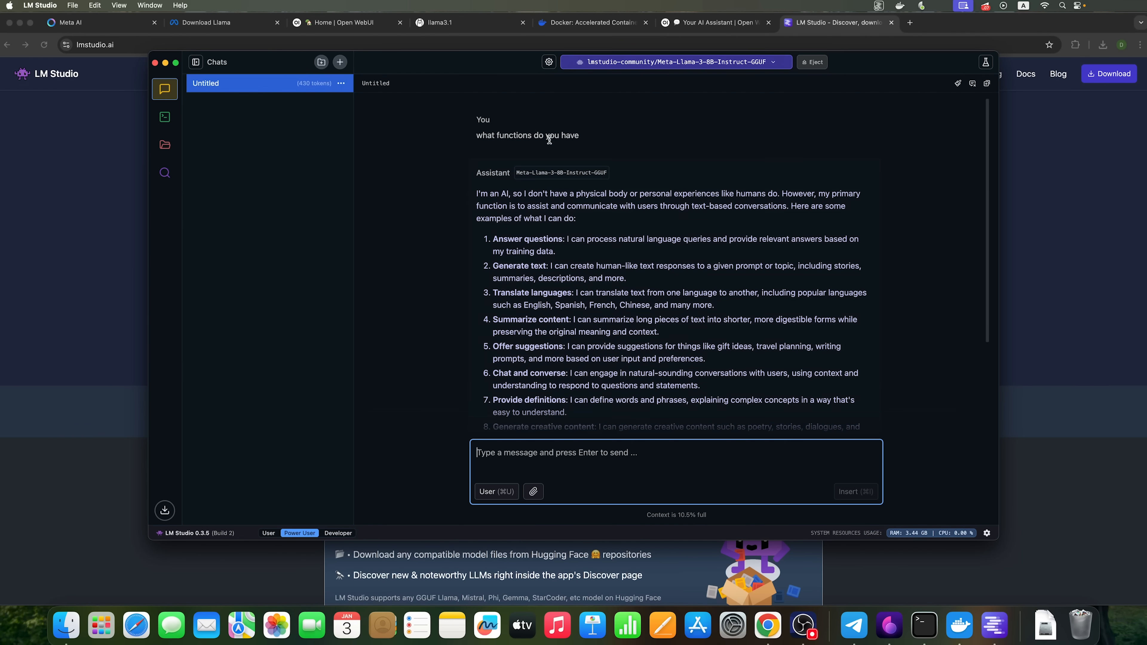
mouse_move(538, 145)
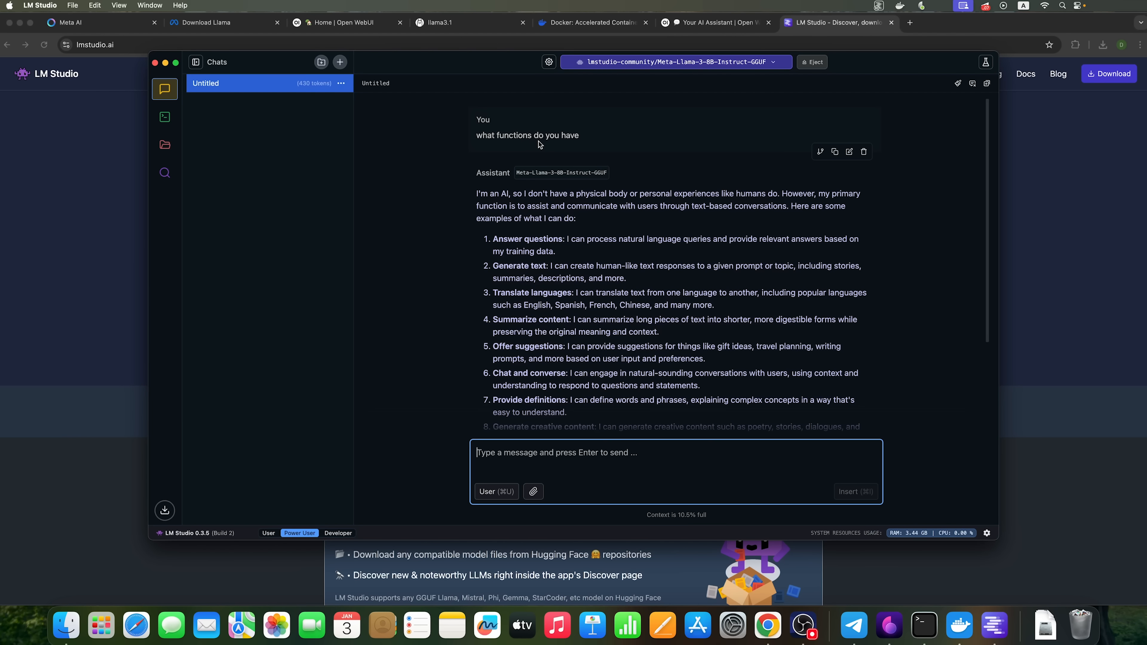
mouse_move(671, 251)
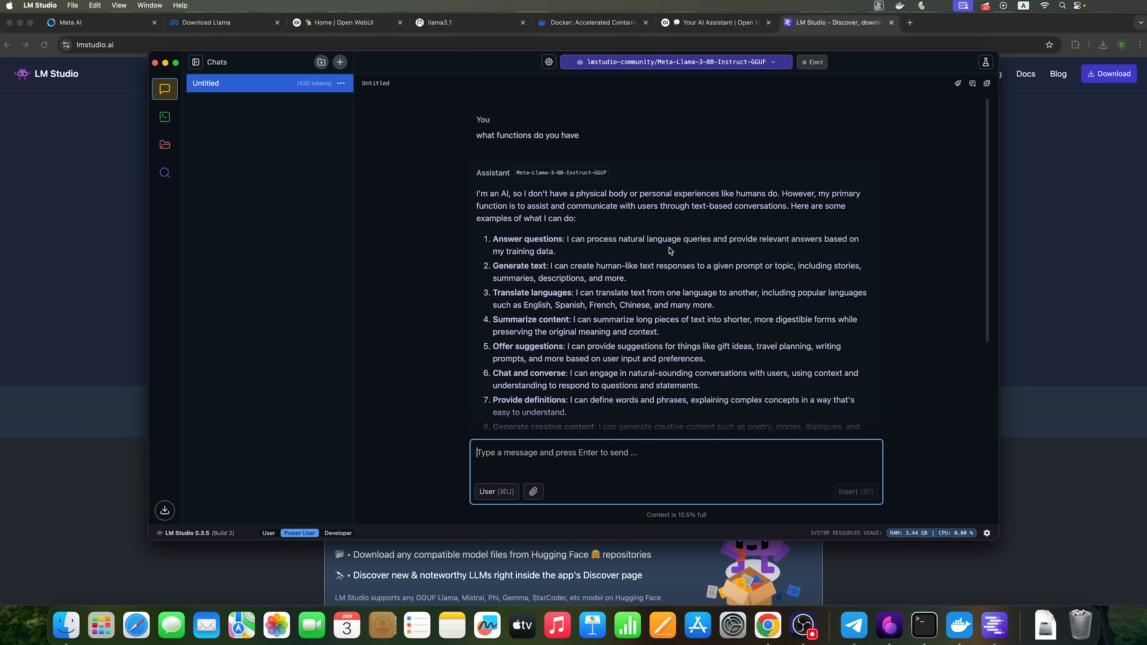
scroll(down, 3)
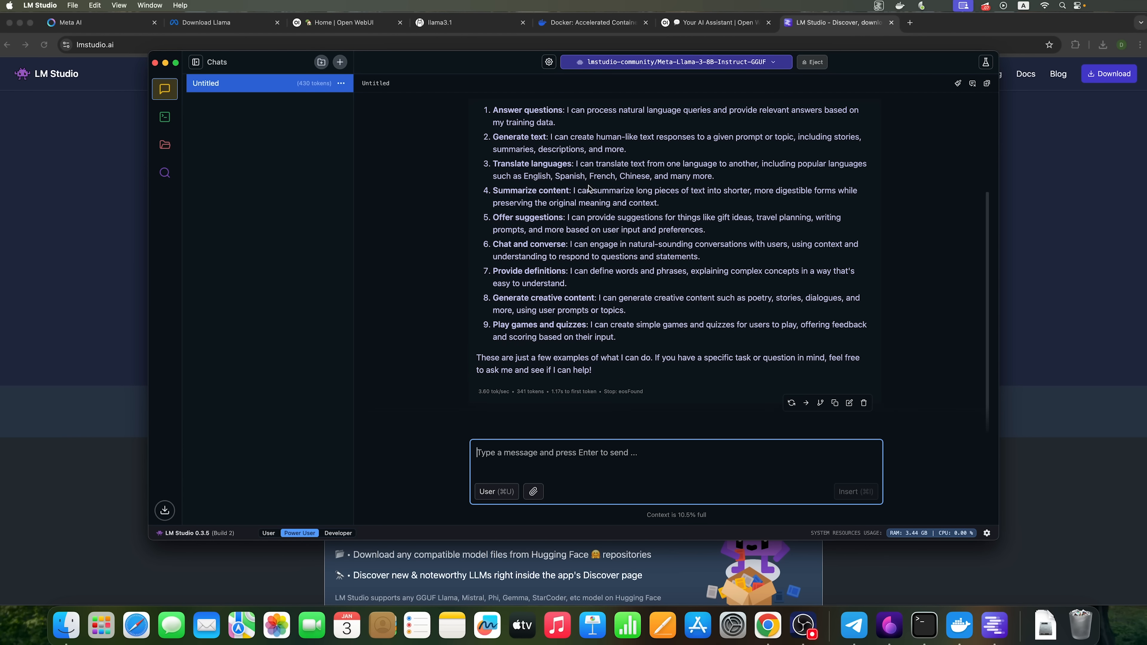
scroll(up, 3)
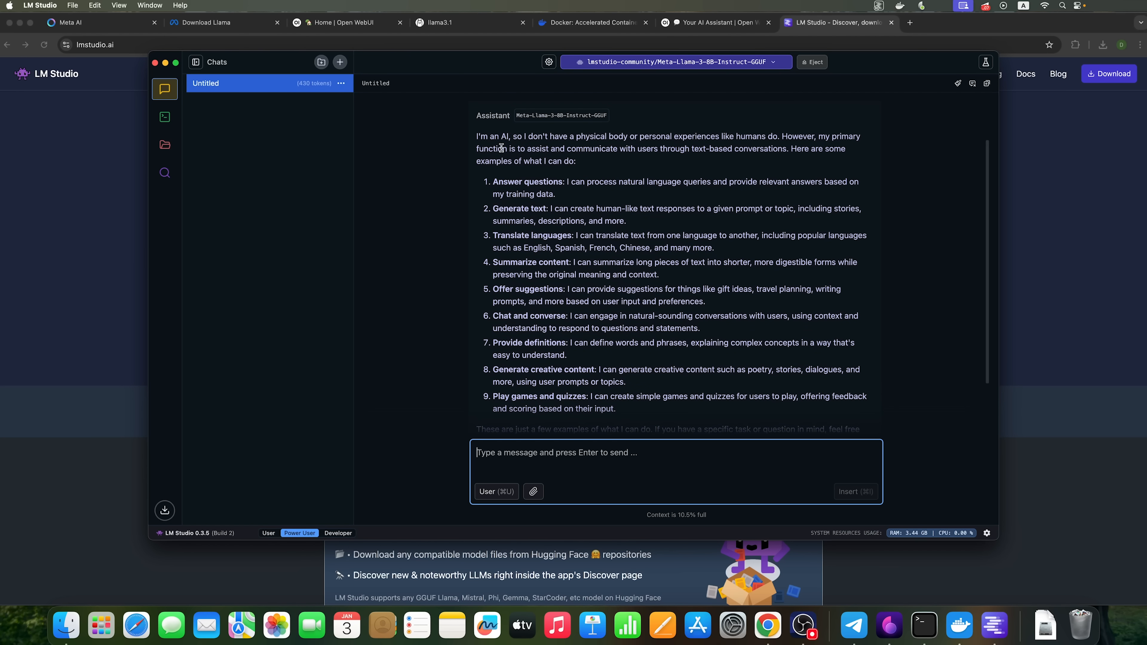
scroll(down, 3)
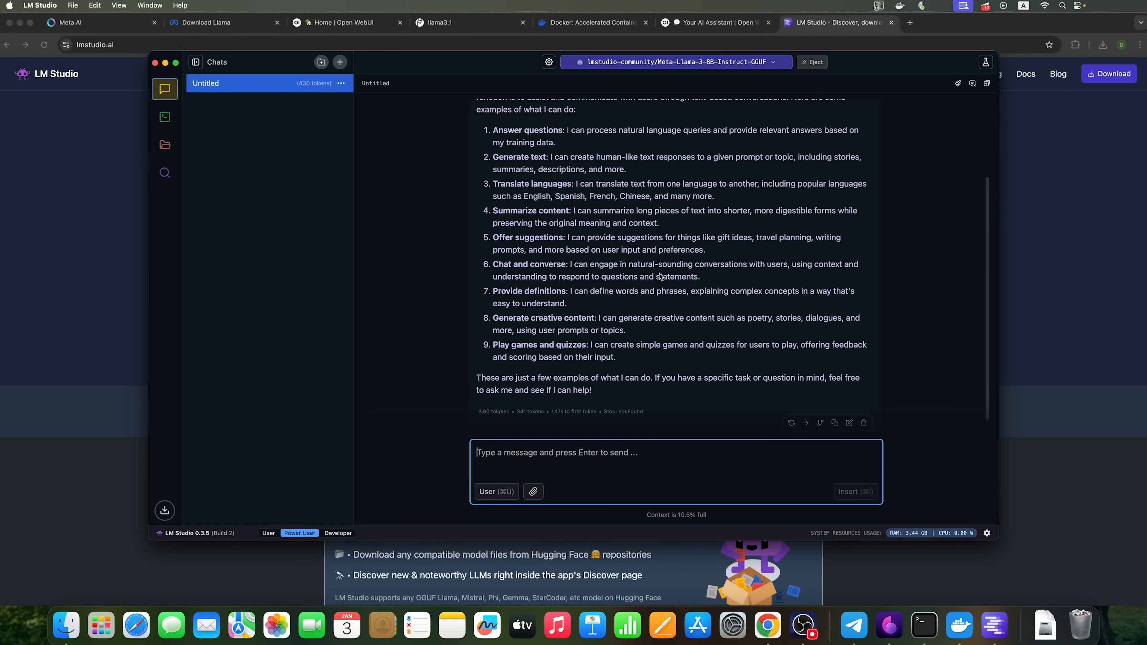
mouse_move(685, 179)
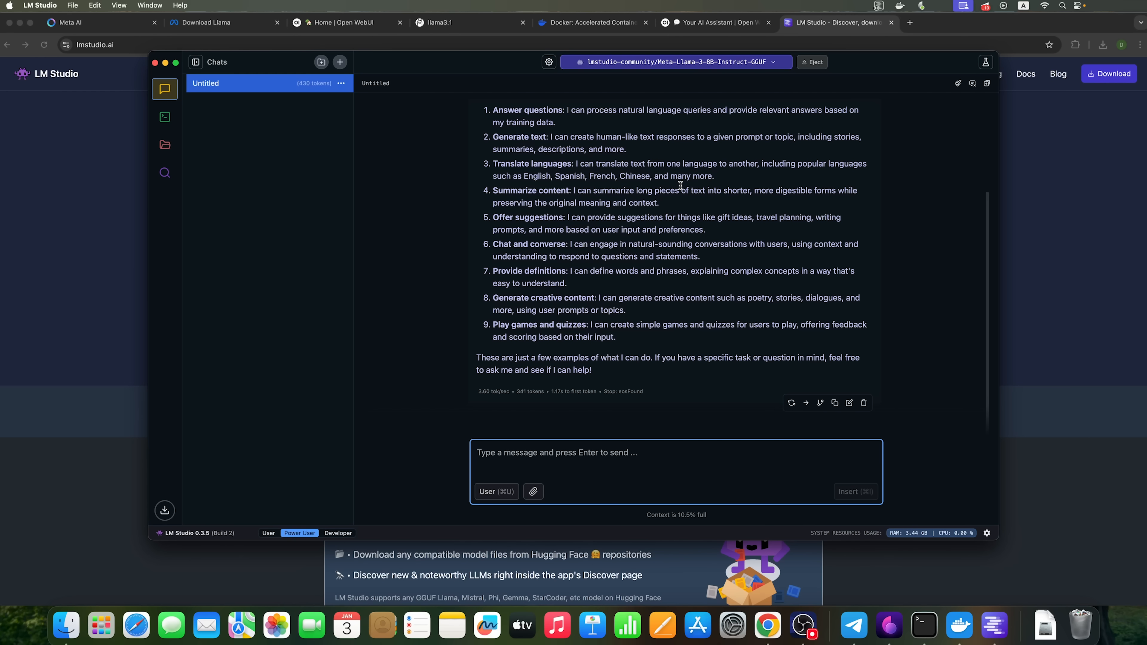
scroll(up, 3)
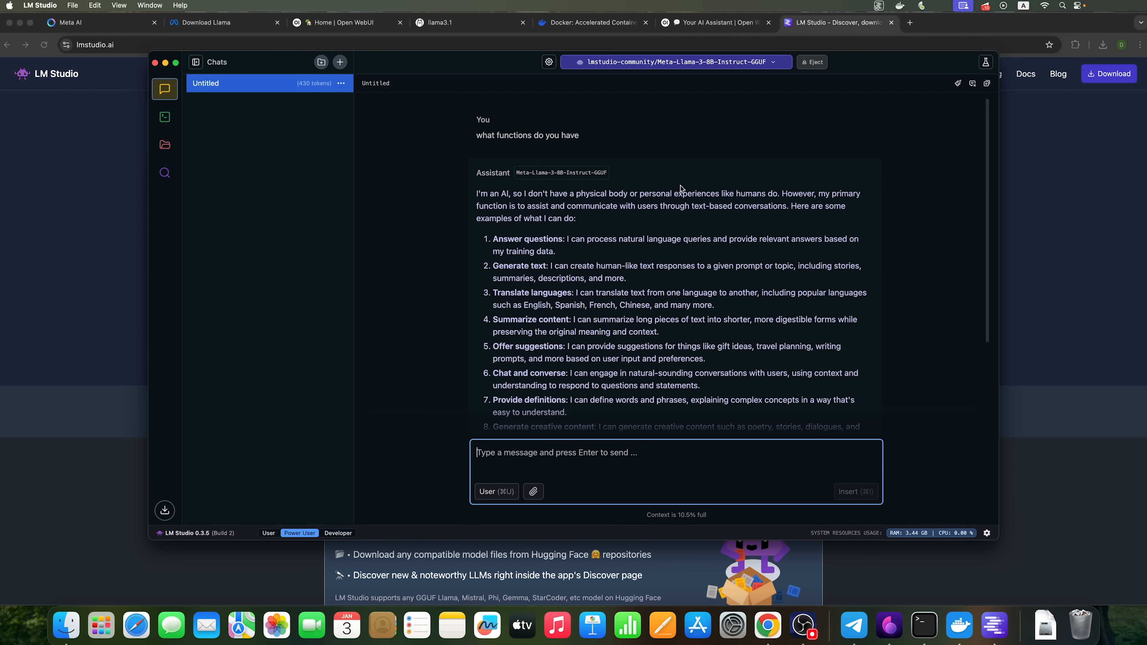
click(219, 22)
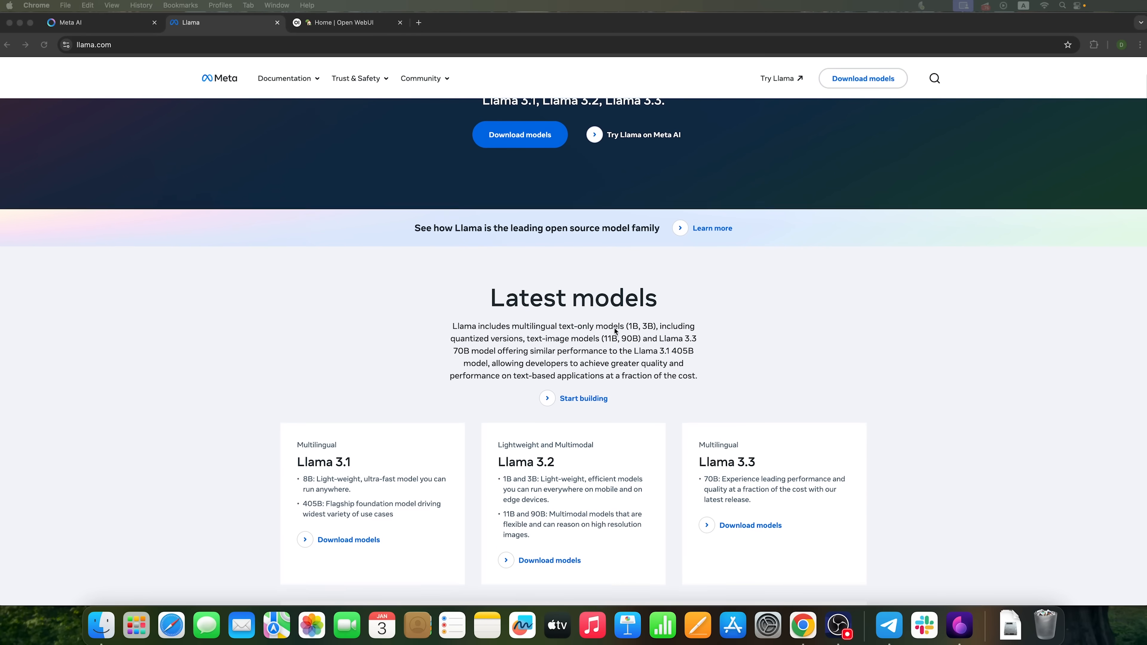
Return to the docker.com tab showing Docker Desktop download options for Mac, Windows and Linux
scroll(down, 3)
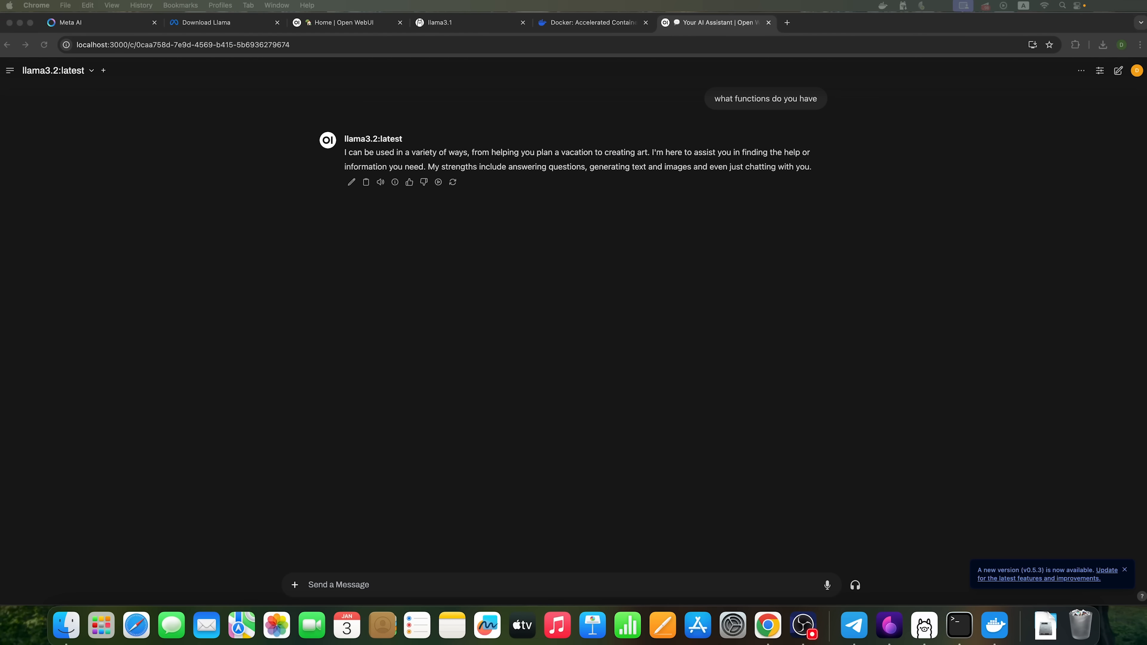
click(585, 23)
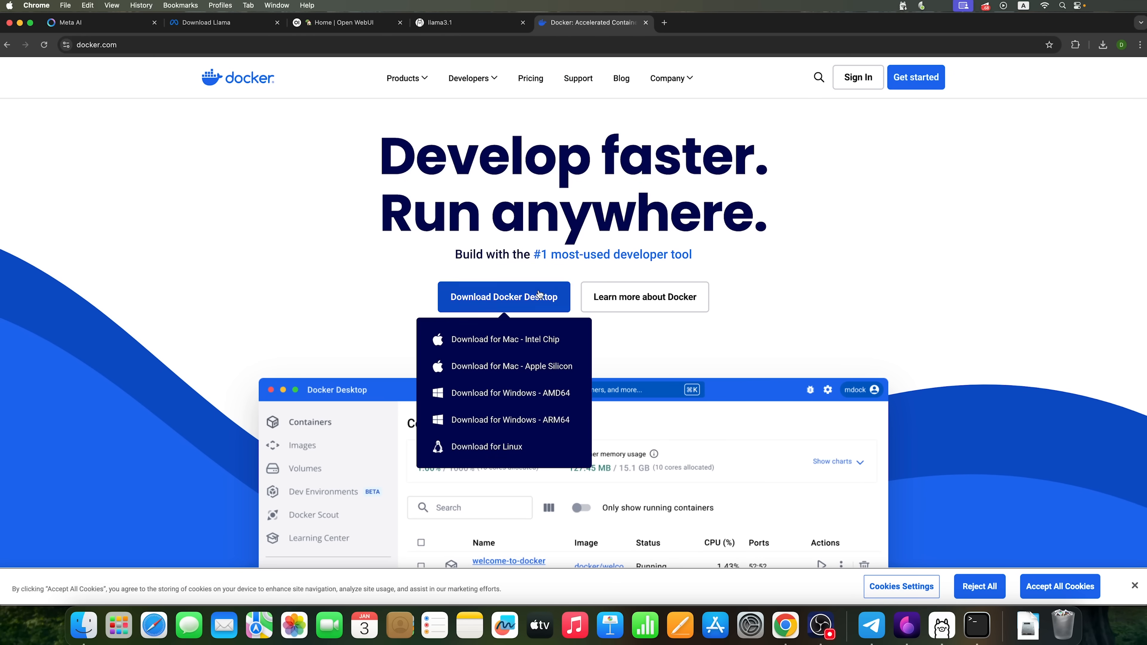